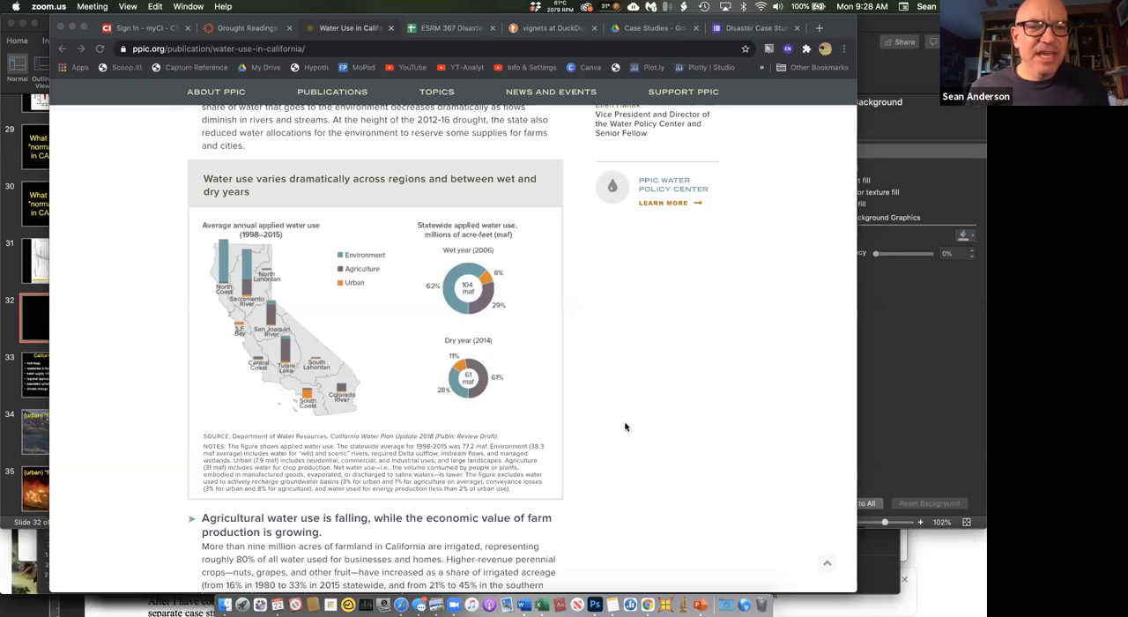
pyautogui.moveTo(271, 385)
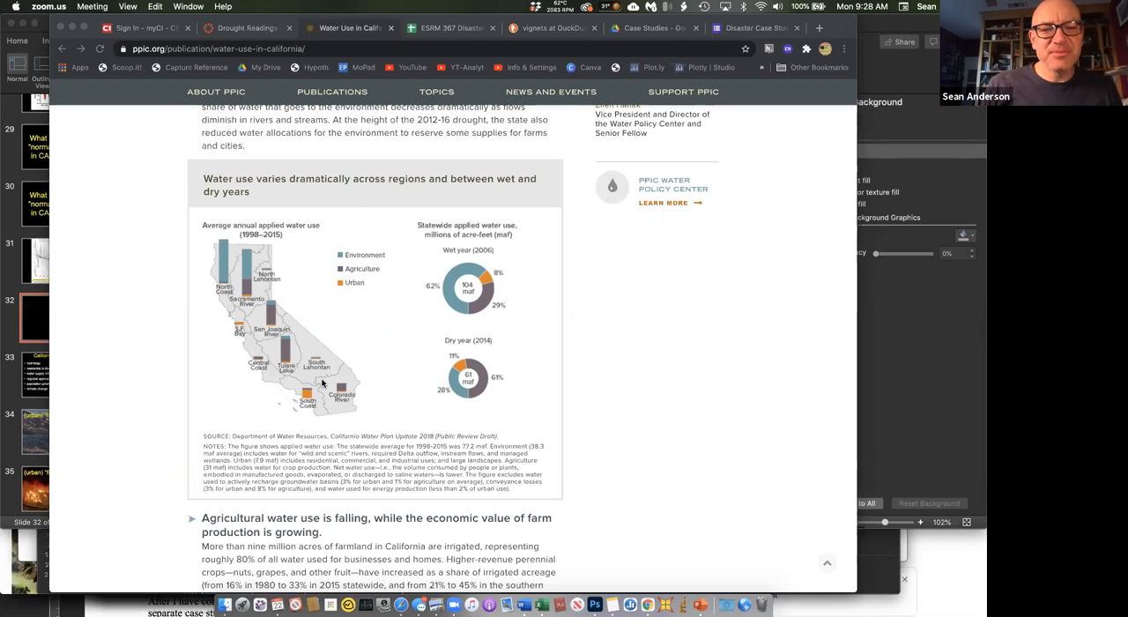
pyautogui.moveTo(165, 362)
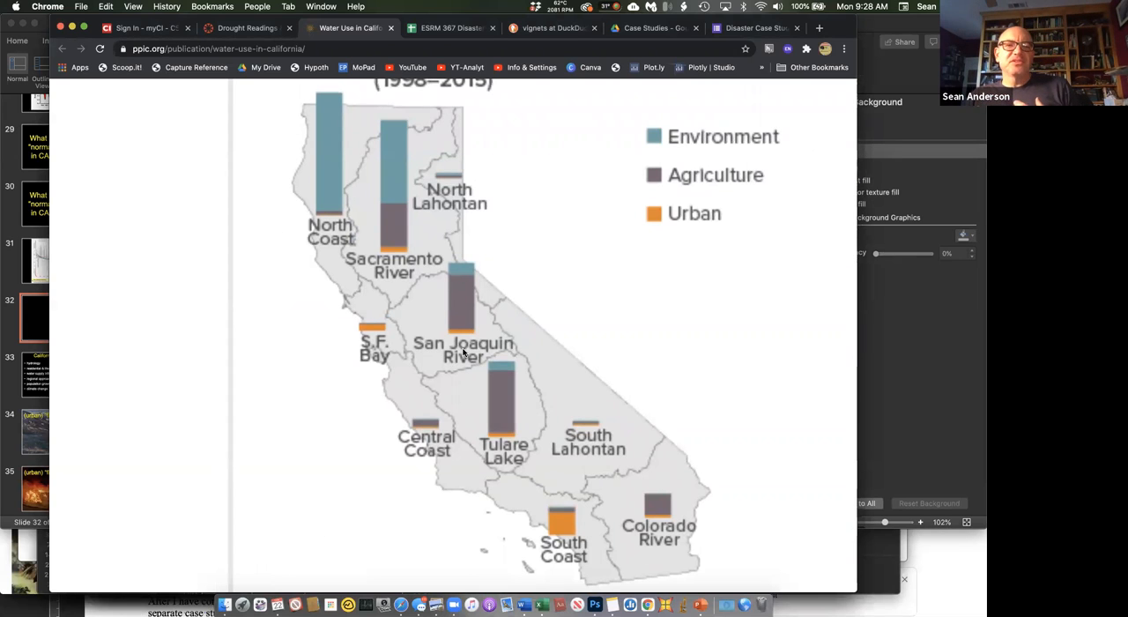
pyautogui.moveTo(272, 237)
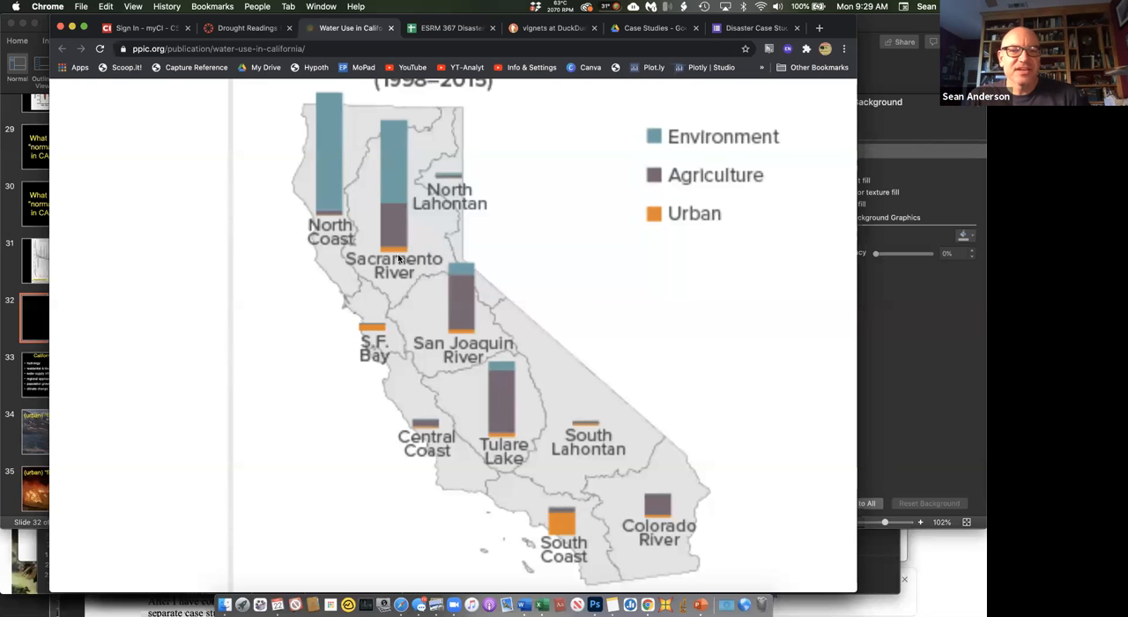
pyautogui.moveTo(605, 539)
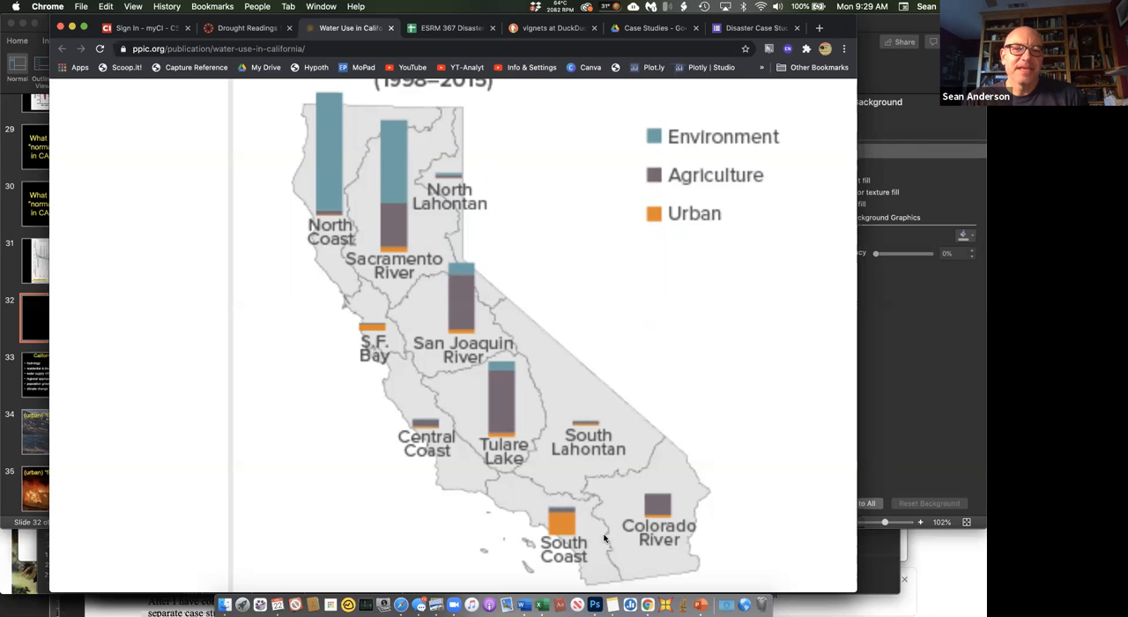
pyautogui.moveTo(476, 159)
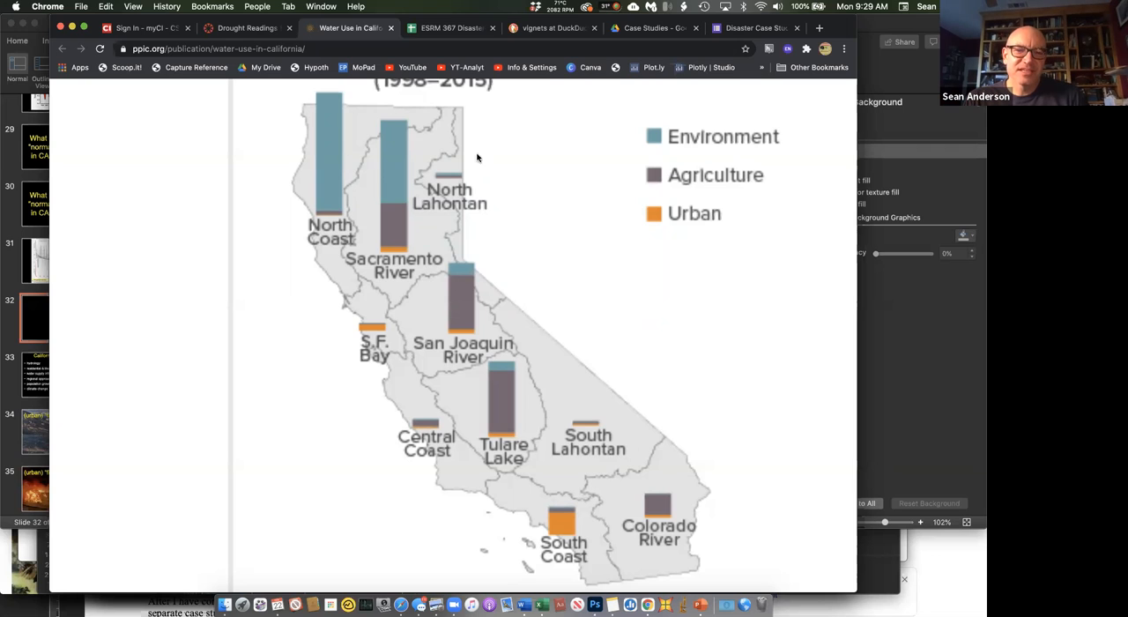
pyautogui.moveTo(613, 568)
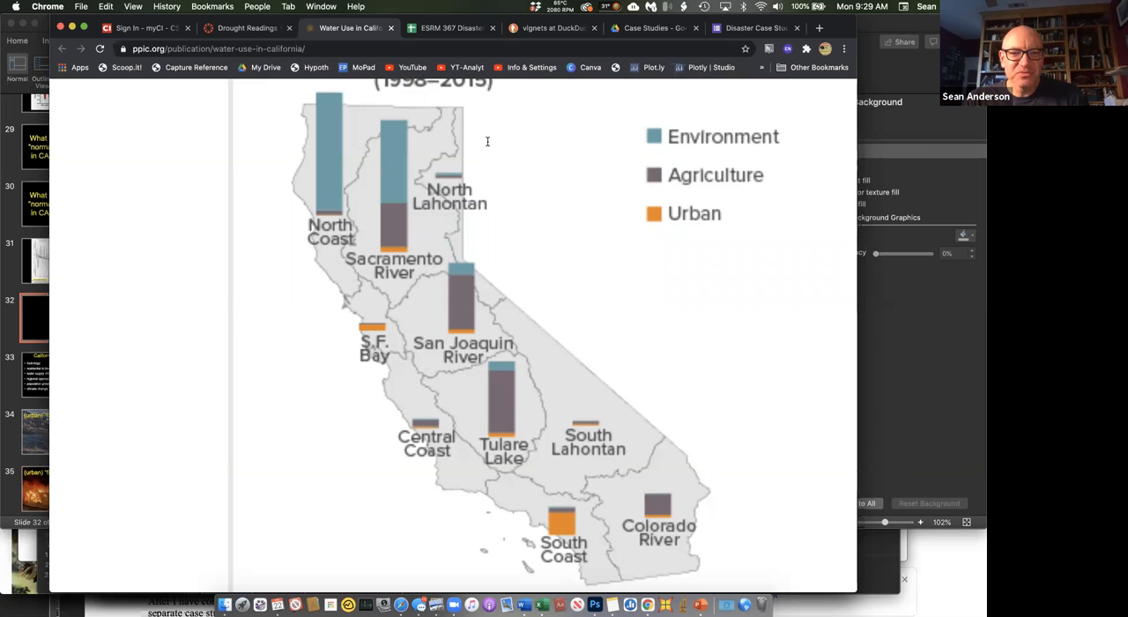
pyautogui.moveTo(472, 318)
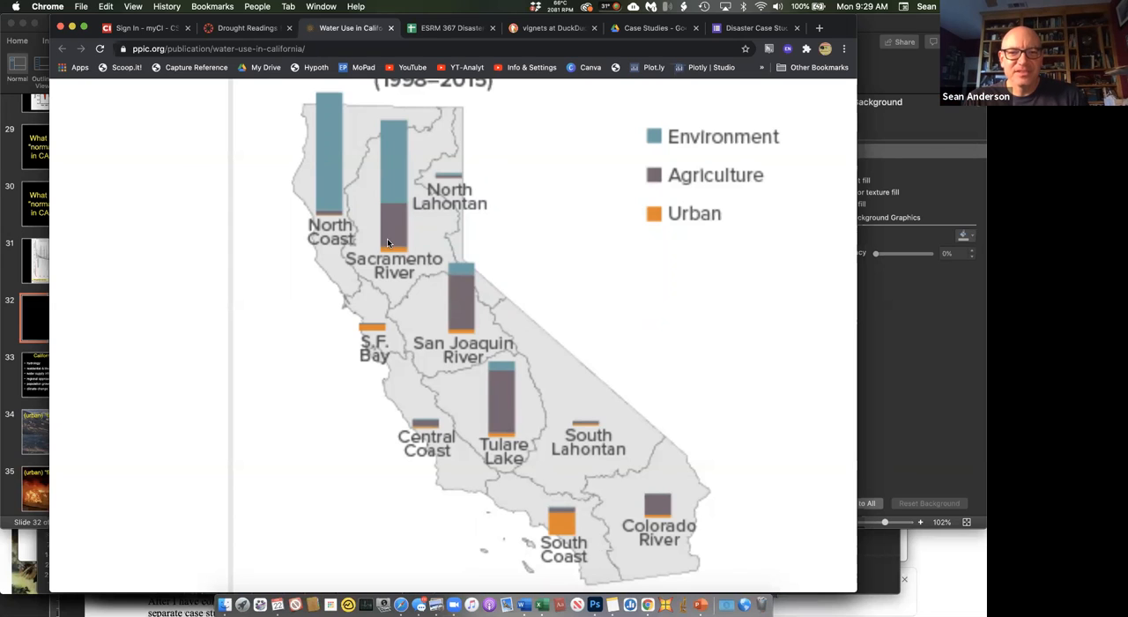
pyautogui.moveTo(438, 286)
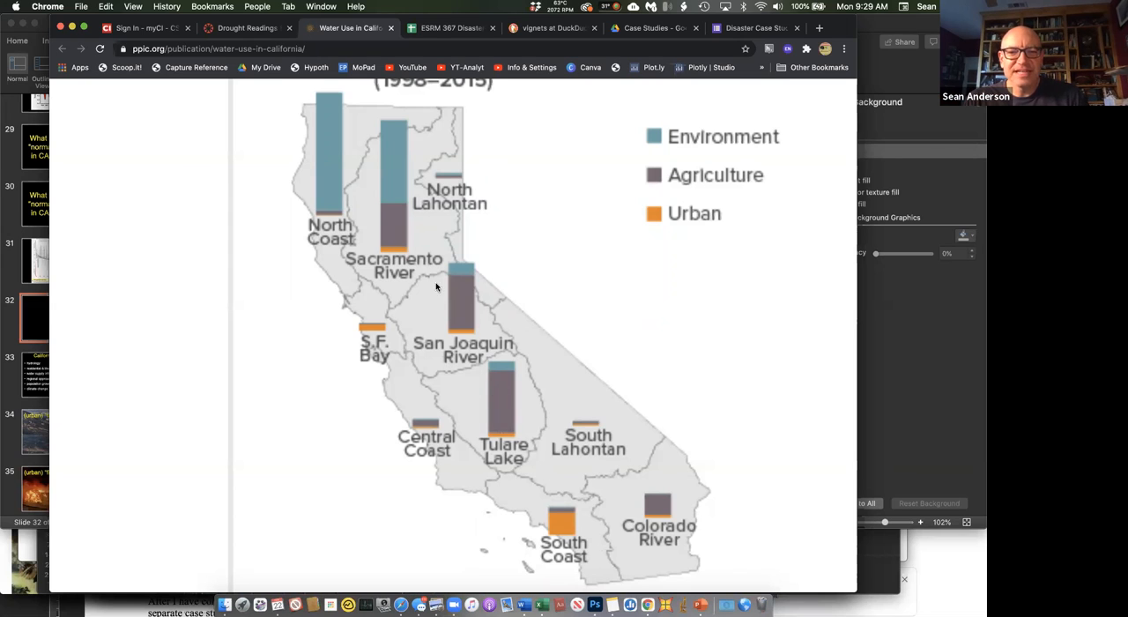
pyautogui.moveTo(402, 245)
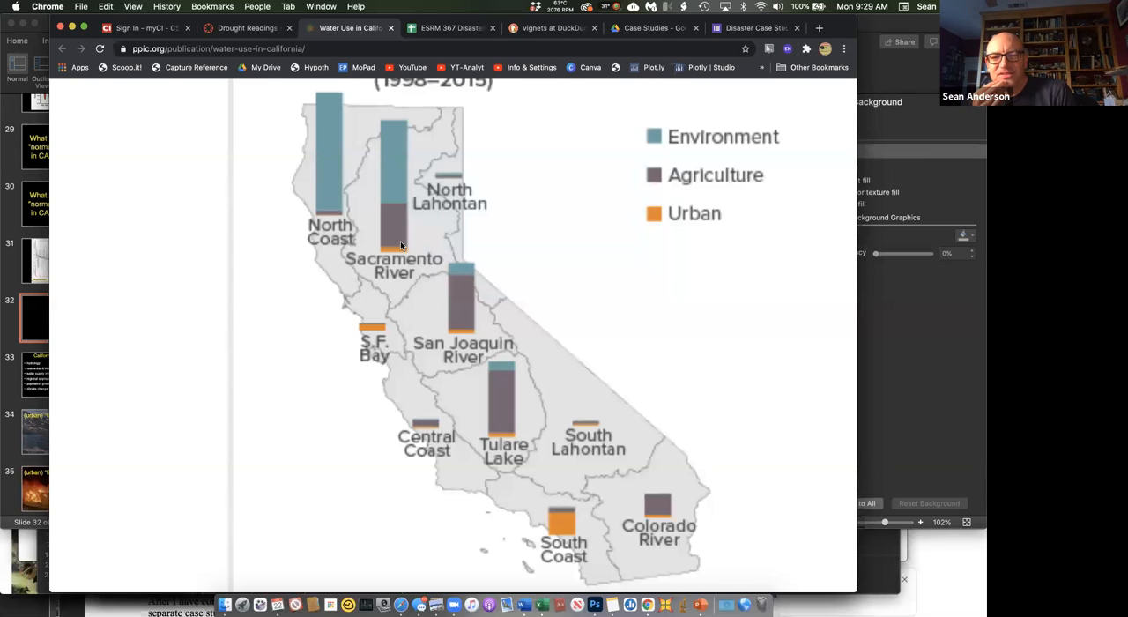
pyautogui.moveTo(505, 303)
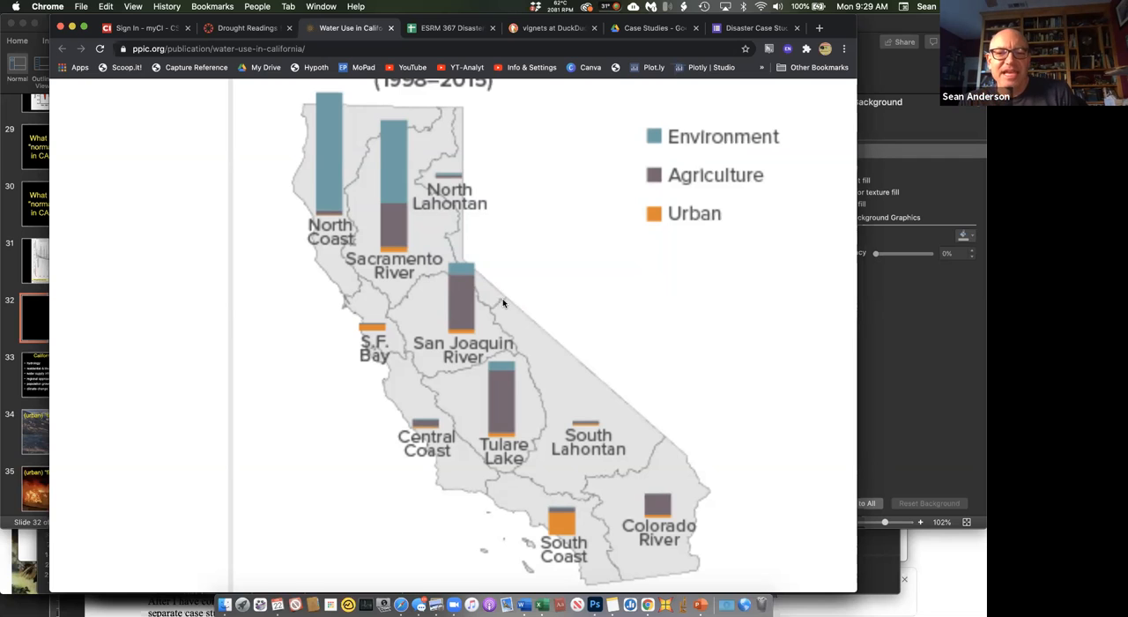
pyautogui.moveTo(561, 522)
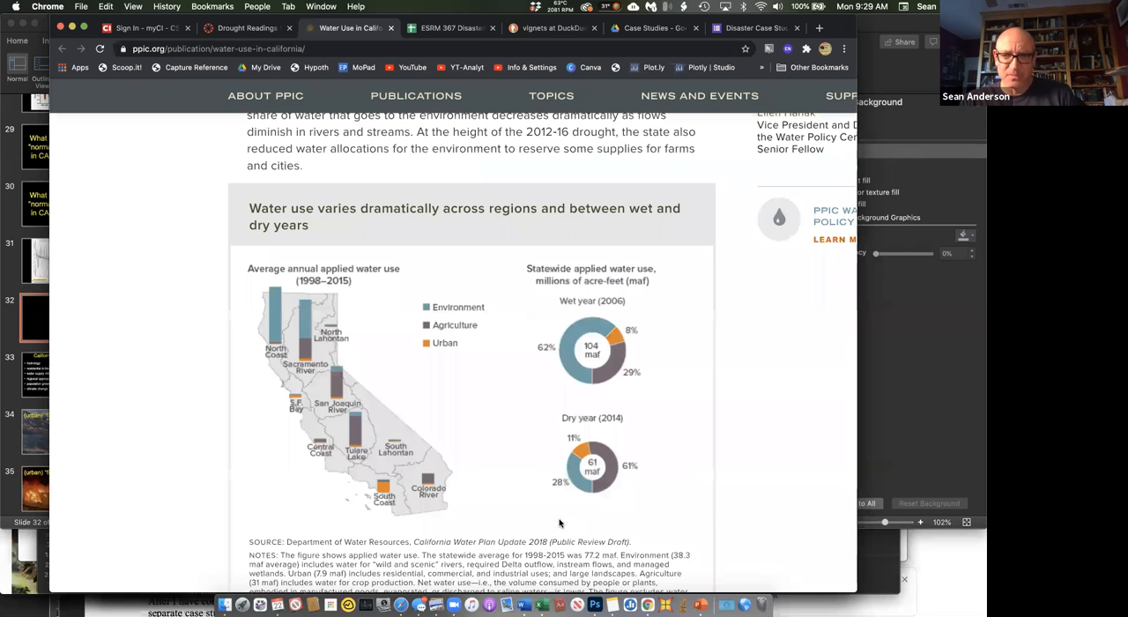
pyautogui.moveTo(579, 178)
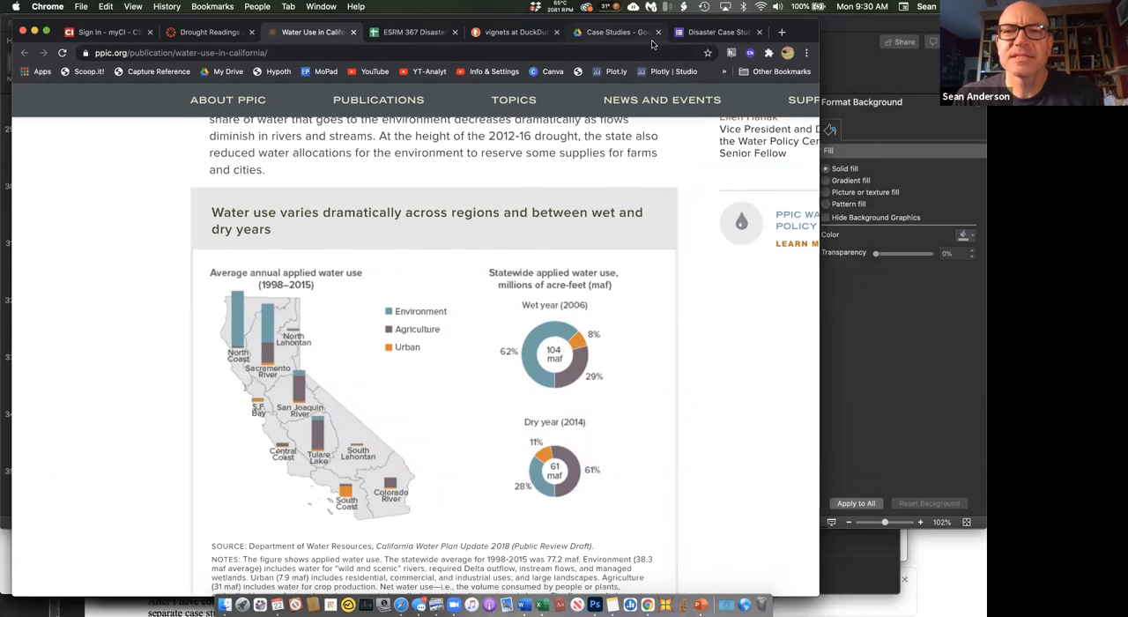
# Return to the Drought Readings & Viewings course page and skim its news videos
pyautogui.click(208, 31)
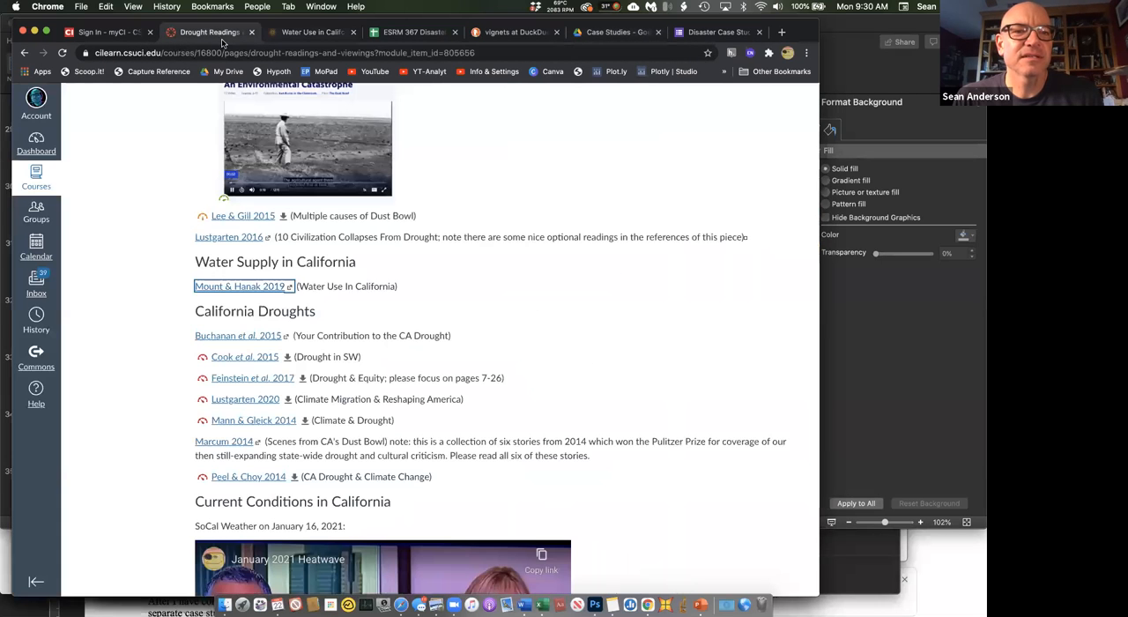
pyautogui.scroll(-3)
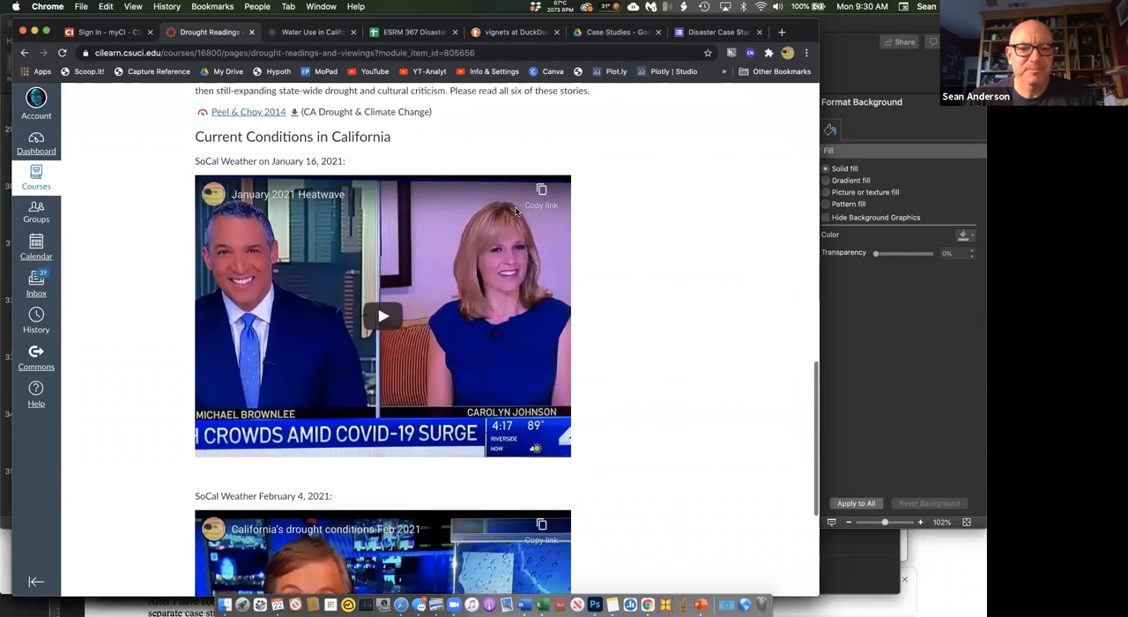
pyautogui.scroll(-3)
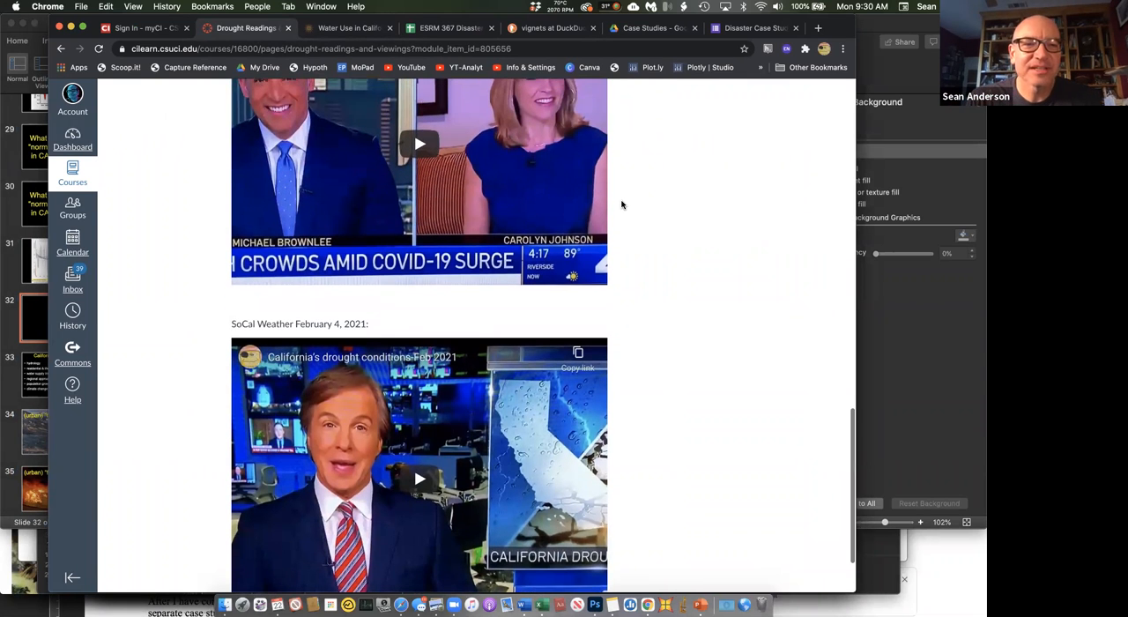
pyautogui.scroll(3)
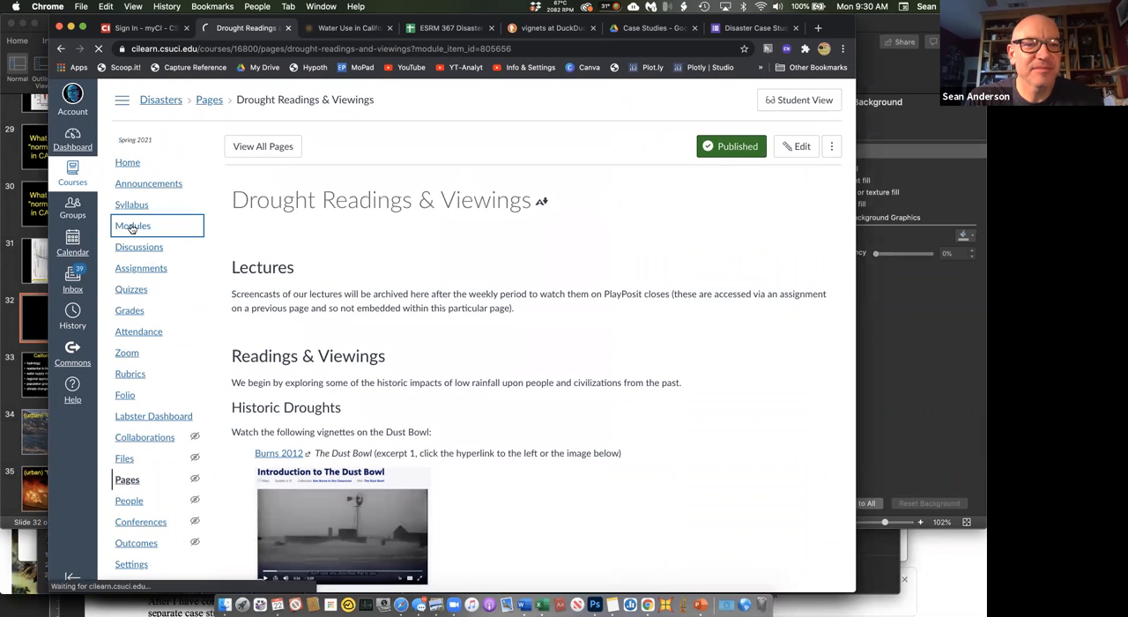
# Show the course Modules list scrolled to Module 7 Drought Data and Module 8 Droughts
pyautogui.click(134, 226)
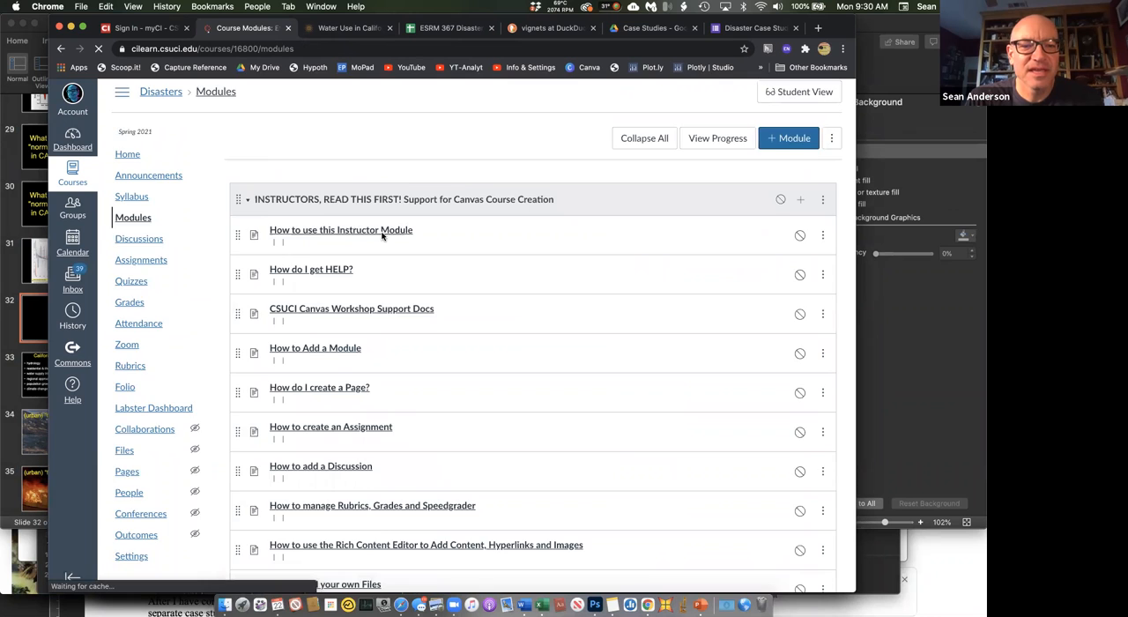
pyautogui.scroll(-3)
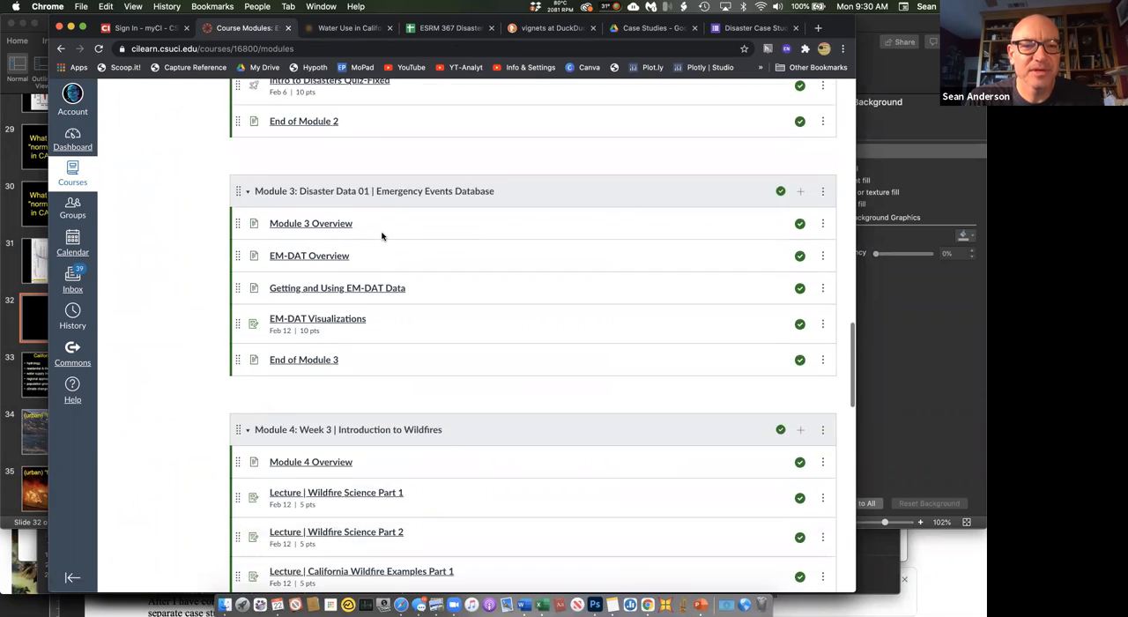
pyautogui.scroll(-3)
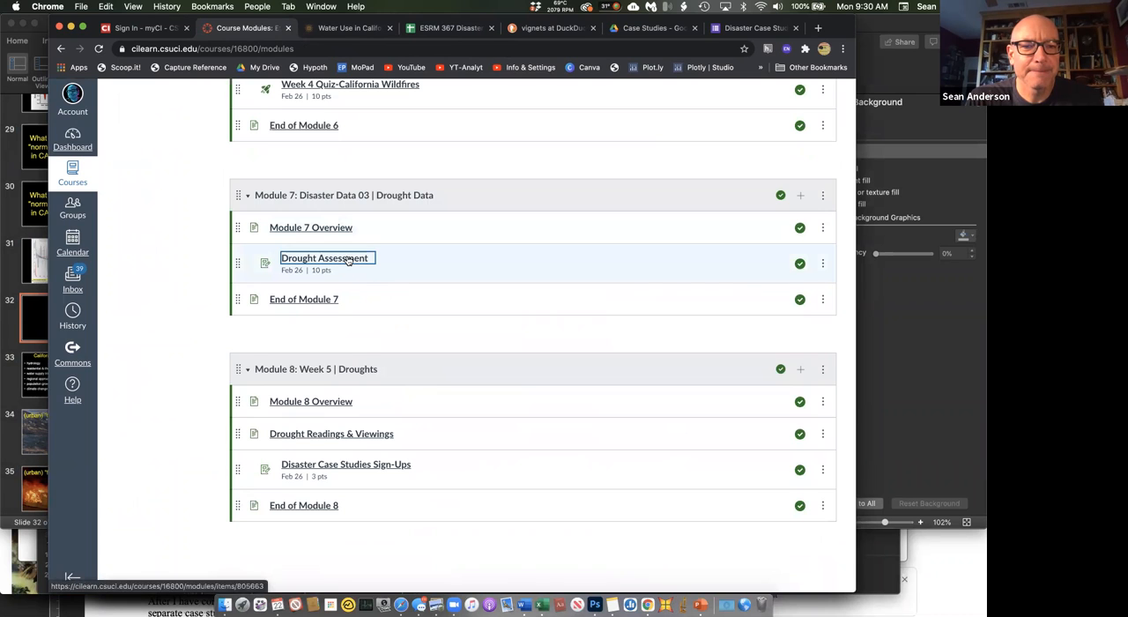
# Bring up the Drought Assessment assignment listing the US Drought Monitor and other data sources
pyautogui.click(324, 258)
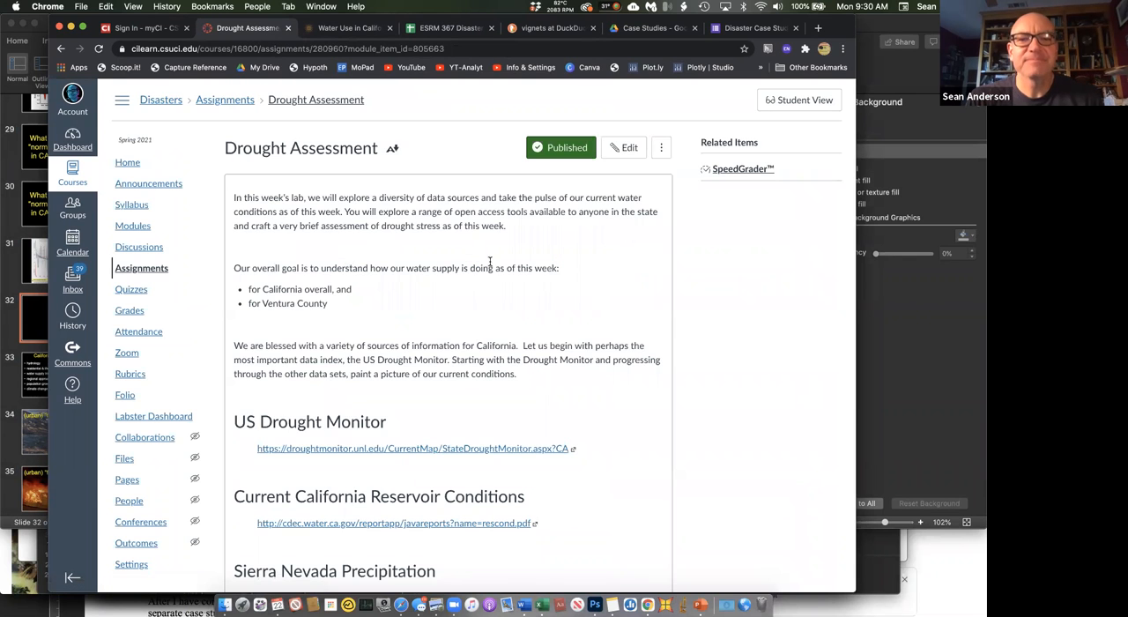
pyautogui.scroll(-3)
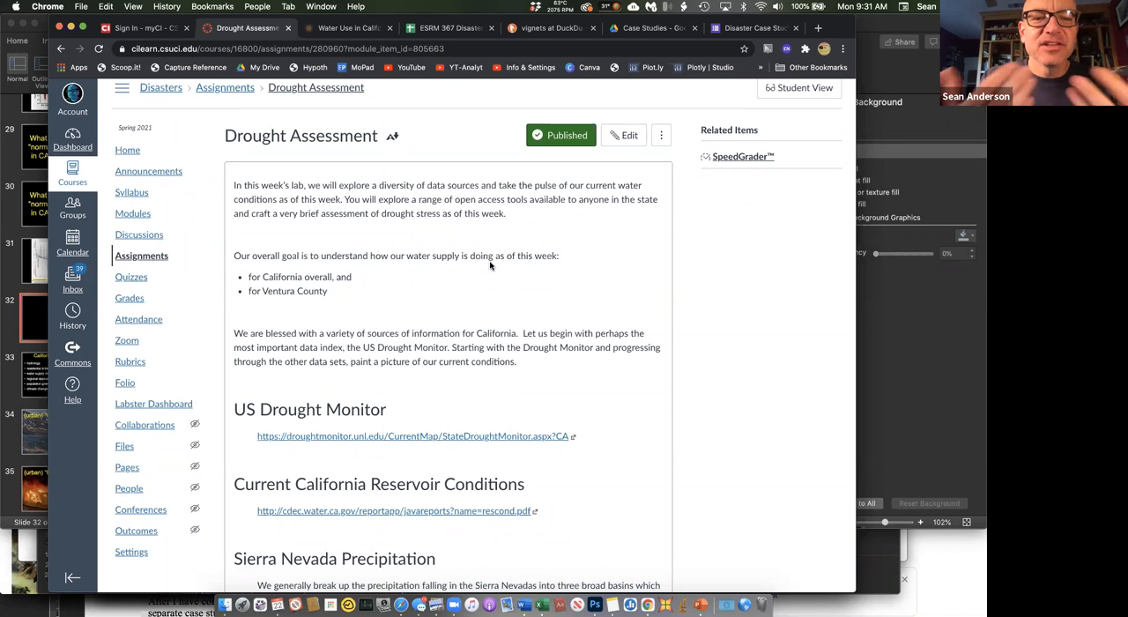
pyautogui.scroll(-3)
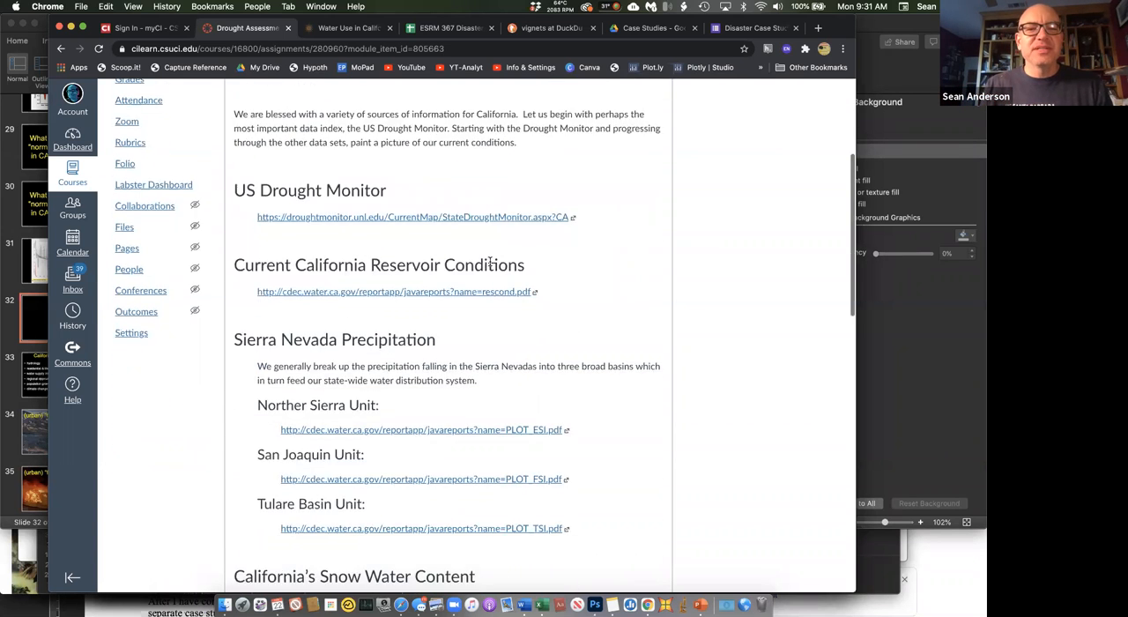
pyautogui.scroll(-3)
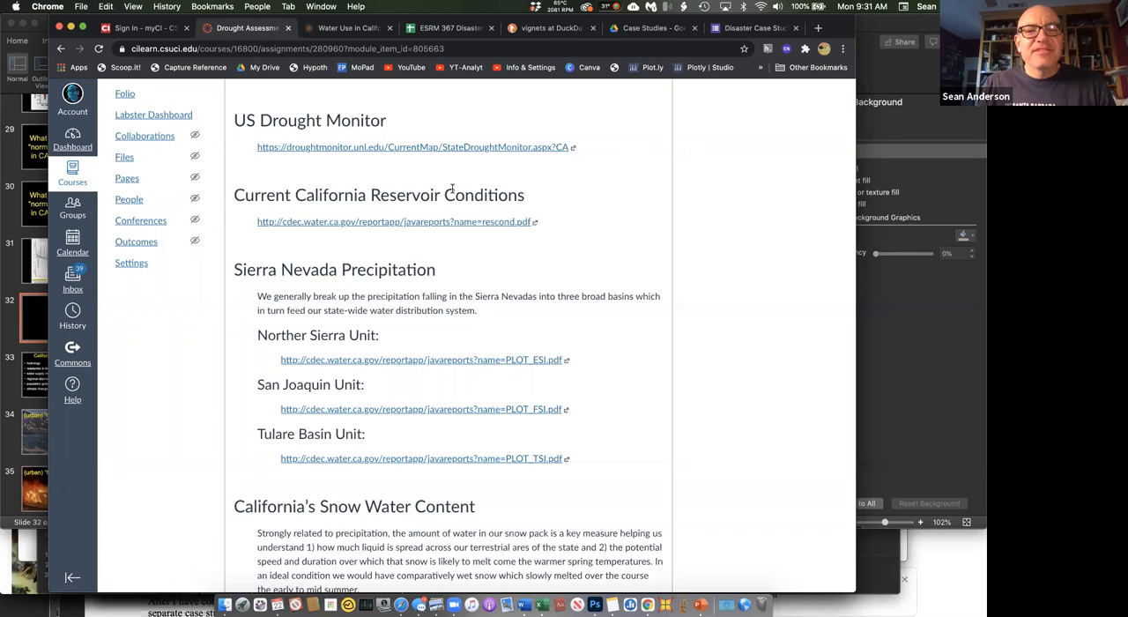
pyautogui.moveTo(555, 196)
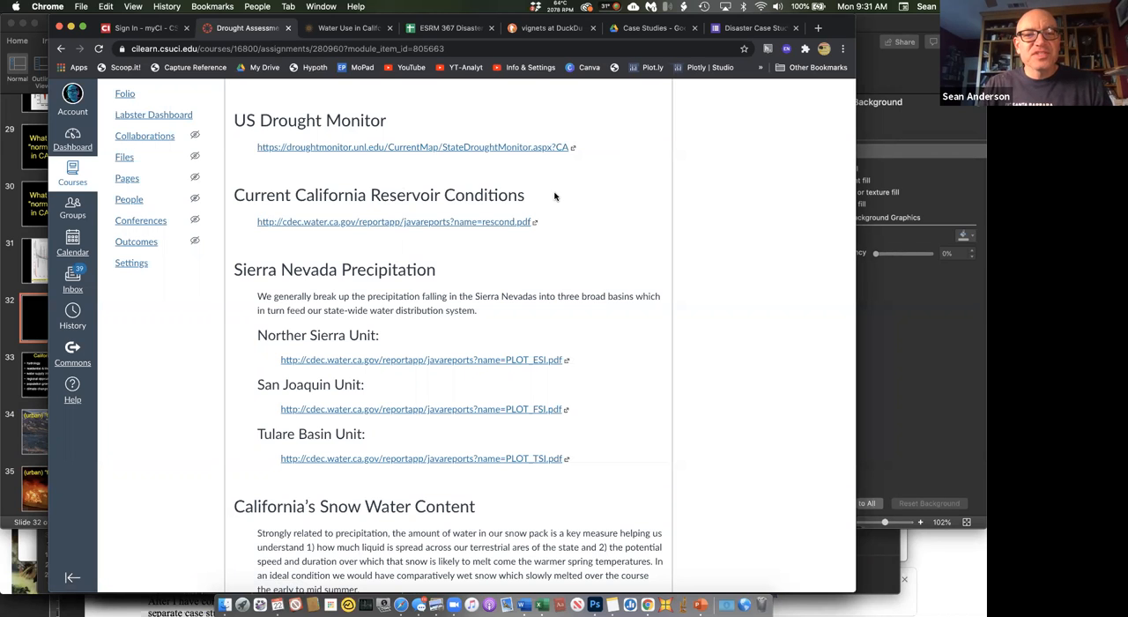
pyautogui.scroll(-3)
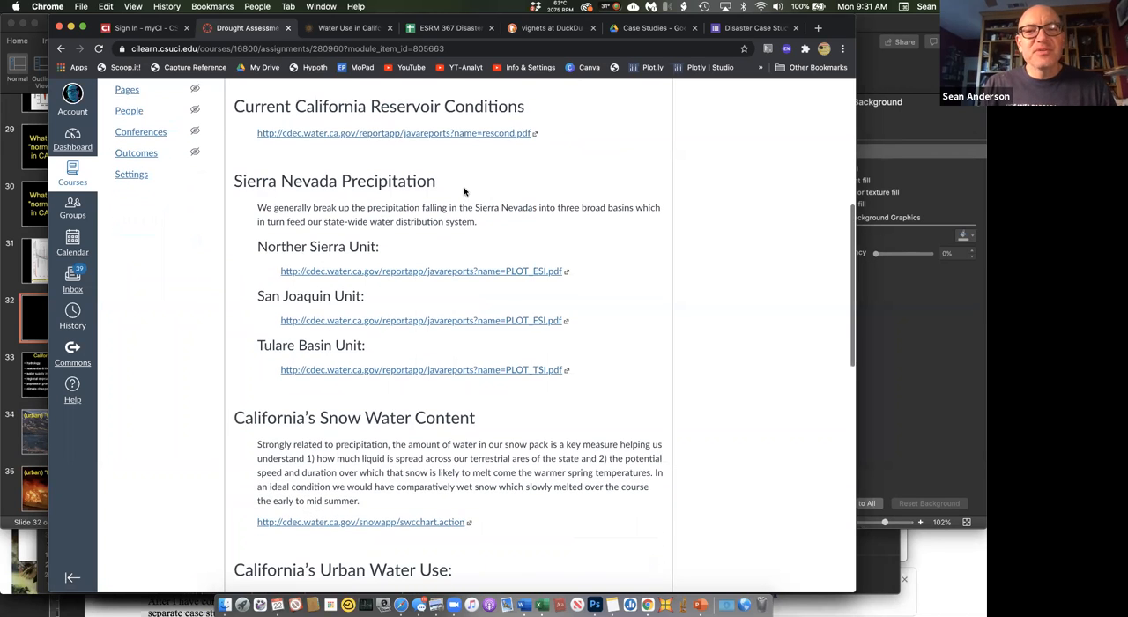
pyautogui.moveTo(584, 365)
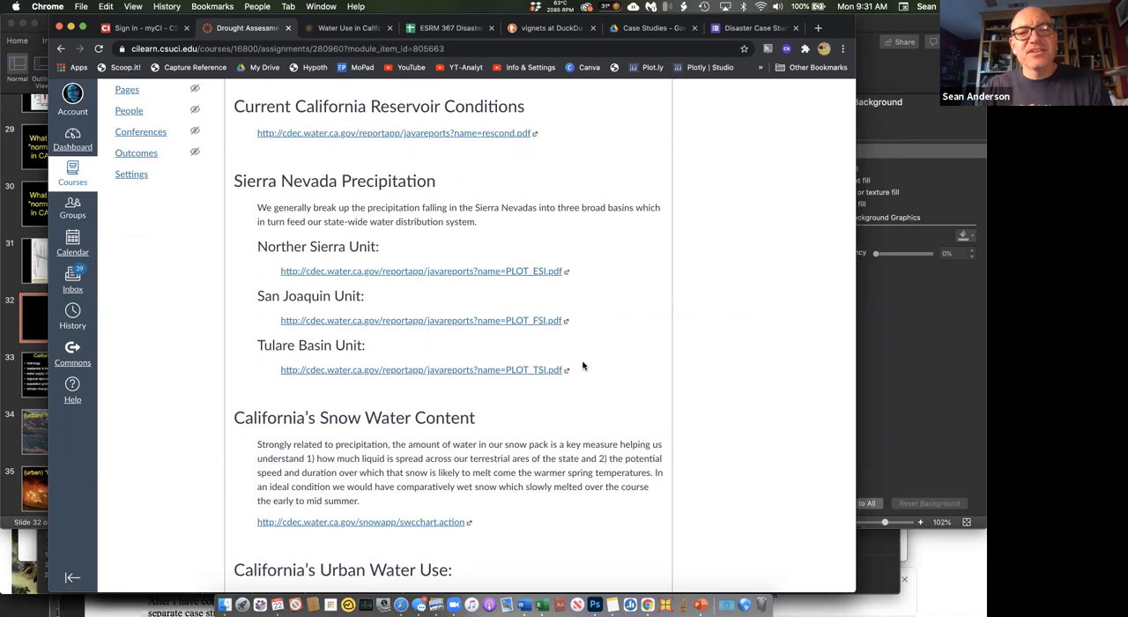
pyautogui.scroll(-3)
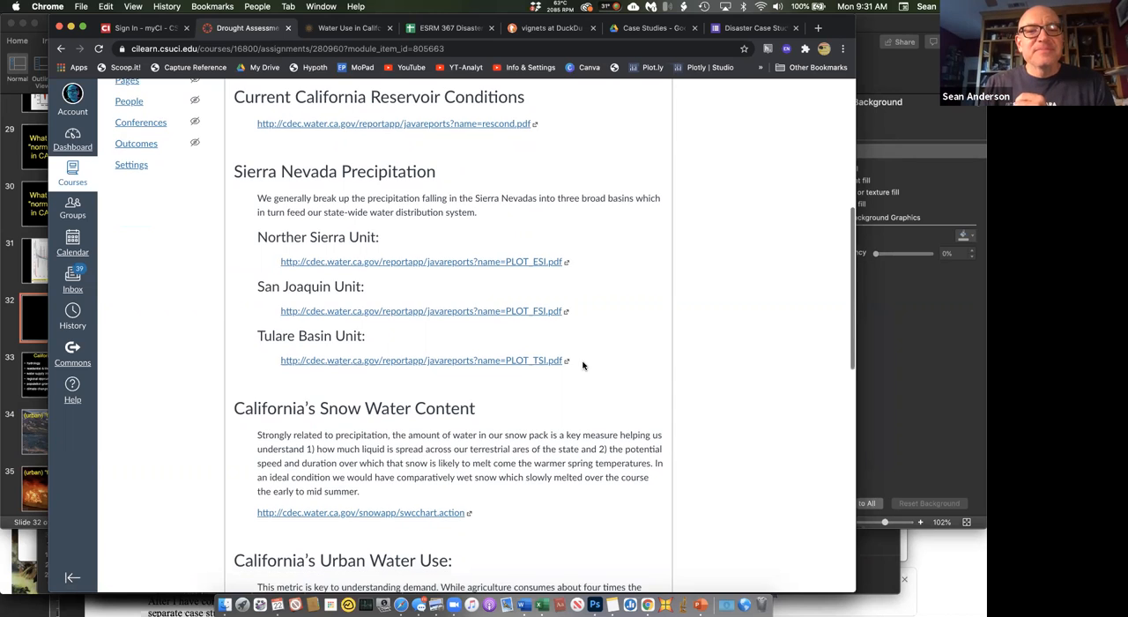
pyautogui.scroll(-3)
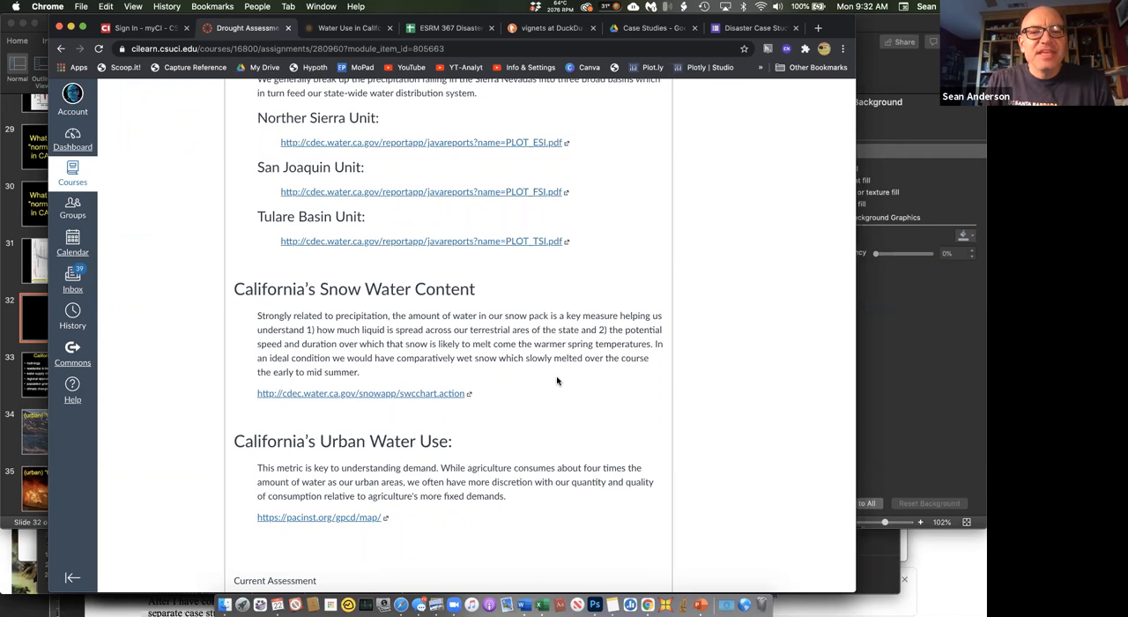
pyautogui.scroll(-3)
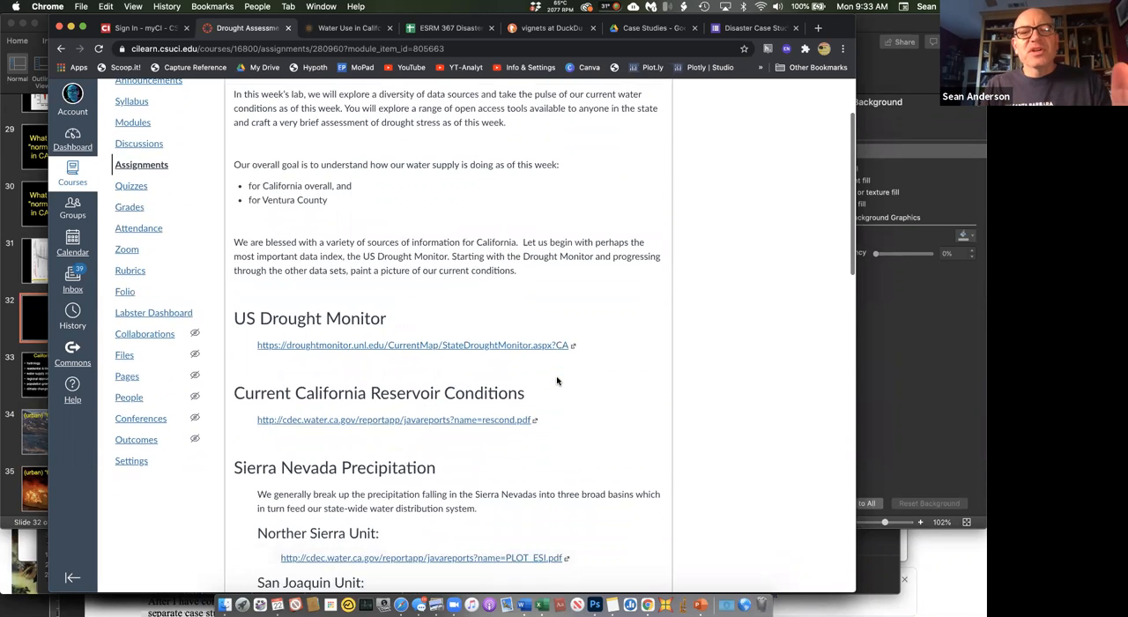
pyautogui.scroll(-3)
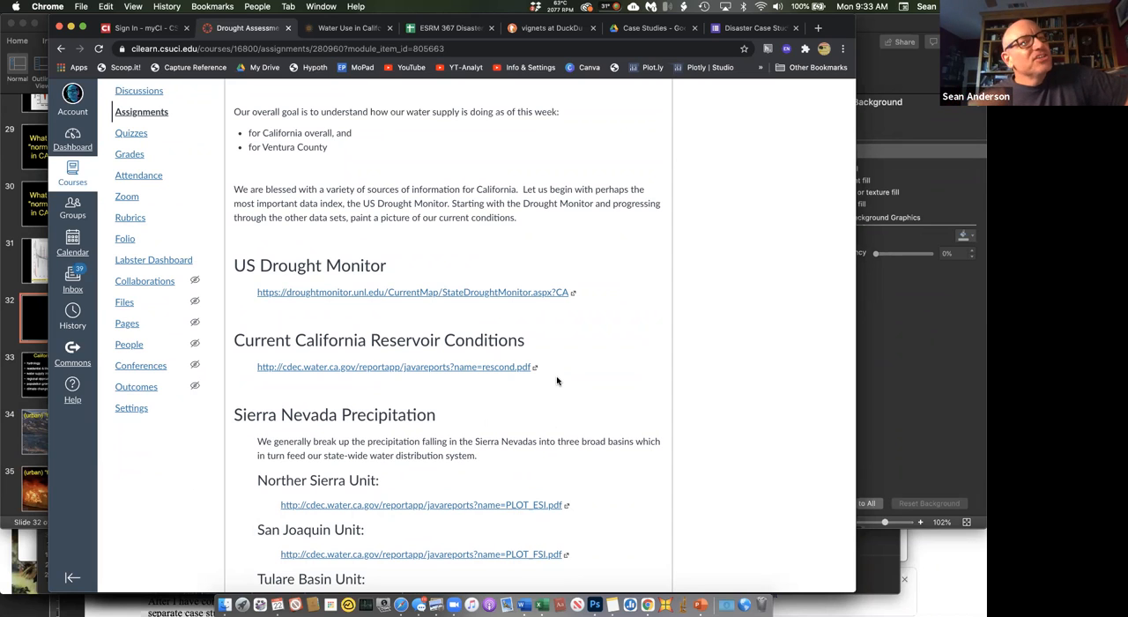
pyautogui.moveTo(363, 157)
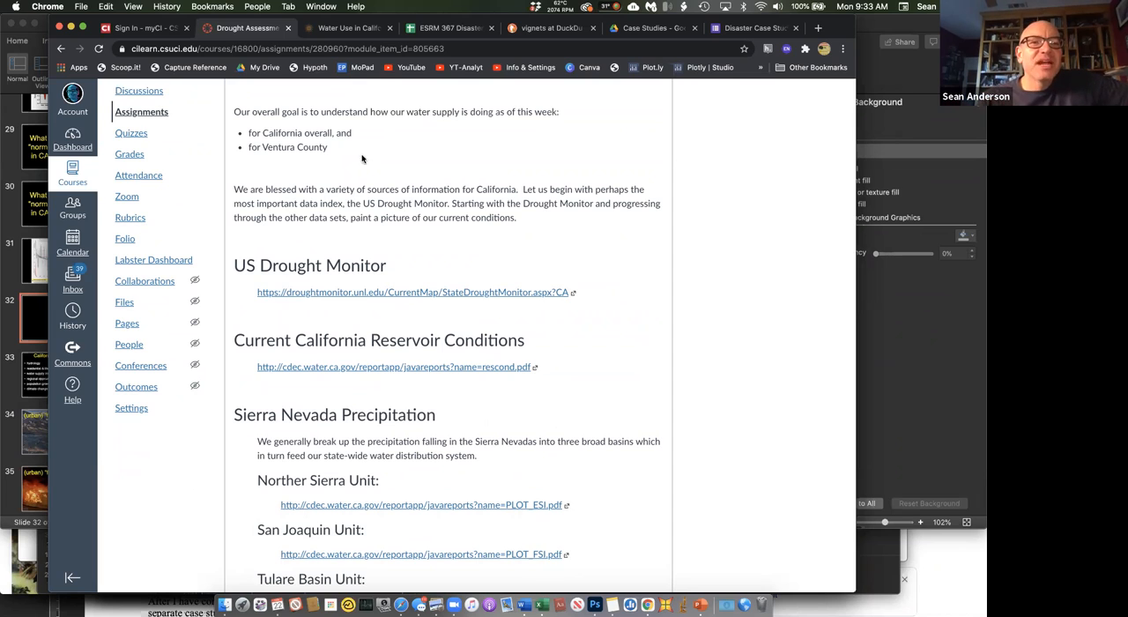
pyautogui.moveTo(286, 111)
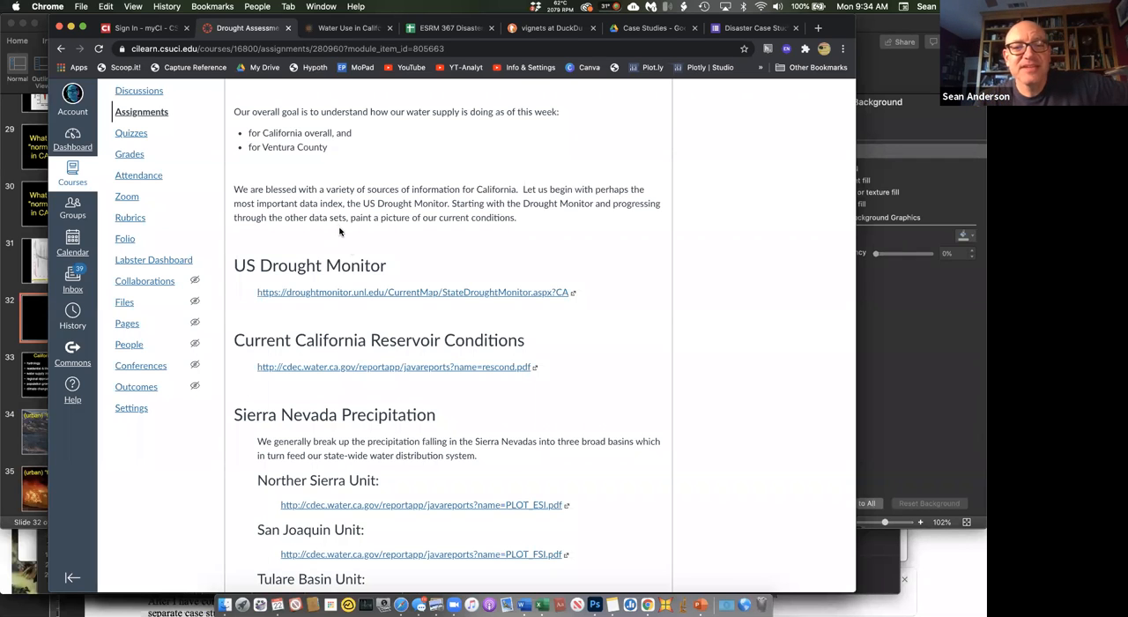
# Load the US Drought Monitor California map released February 18, 2021 with its intensity legend
pyautogui.click(413, 293)
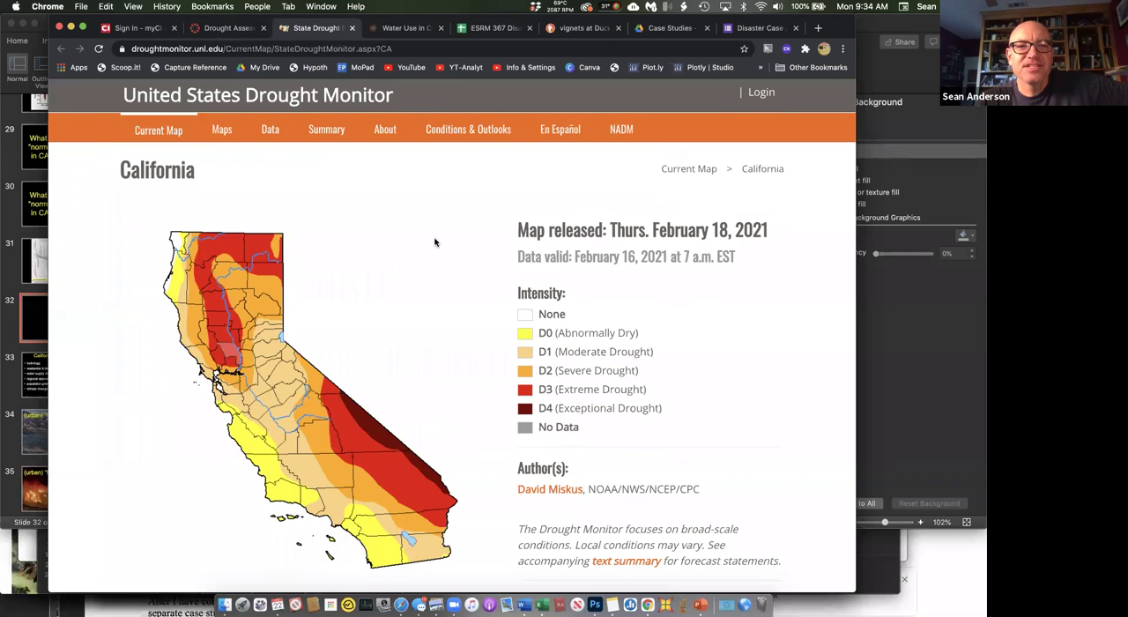
pyautogui.scroll(-3)
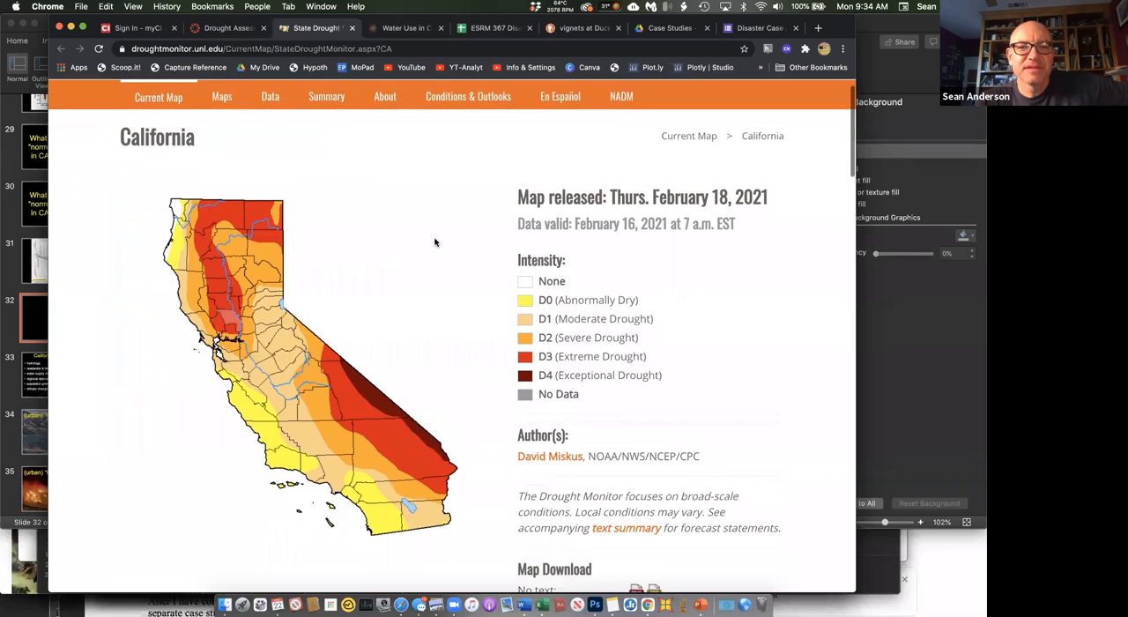
pyautogui.scroll(-3)
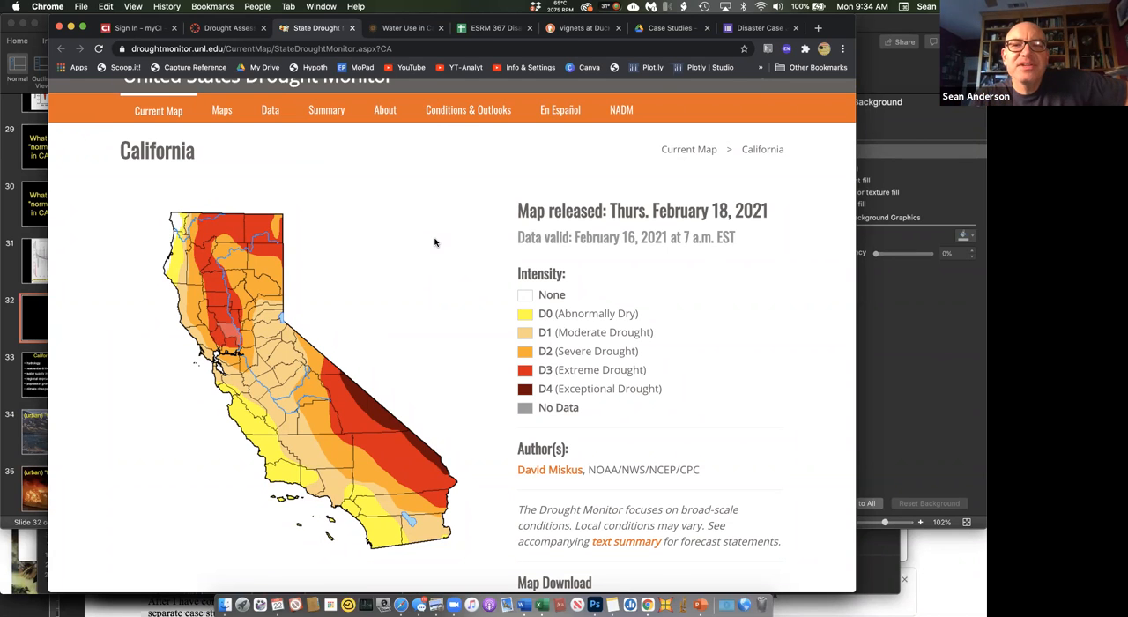
pyautogui.scroll(-3)
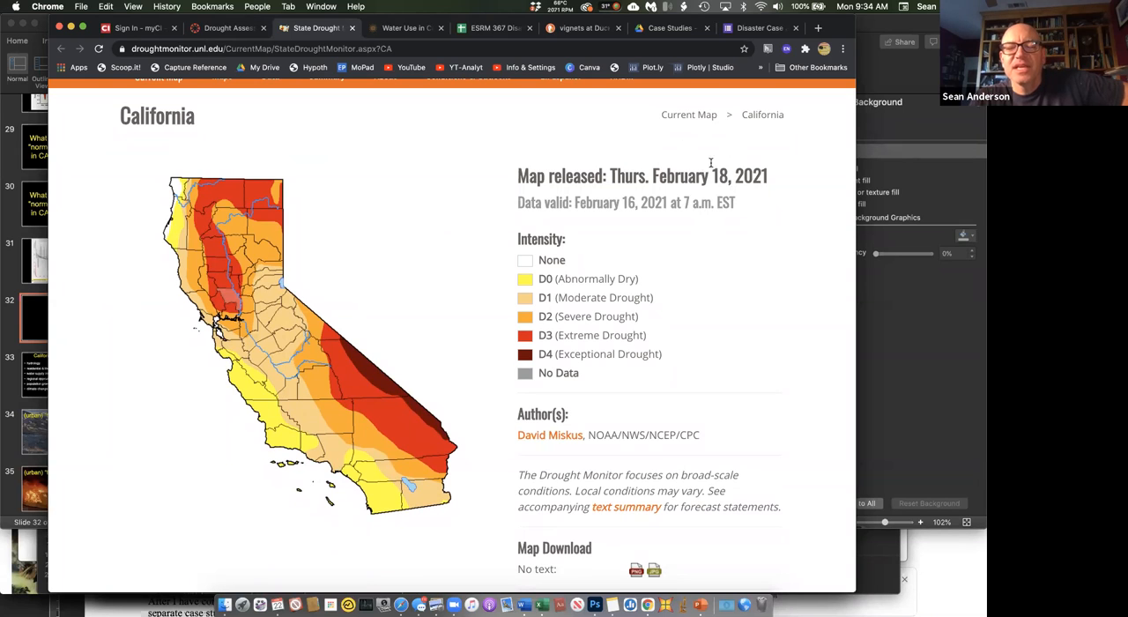
pyautogui.moveTo(705, 156)
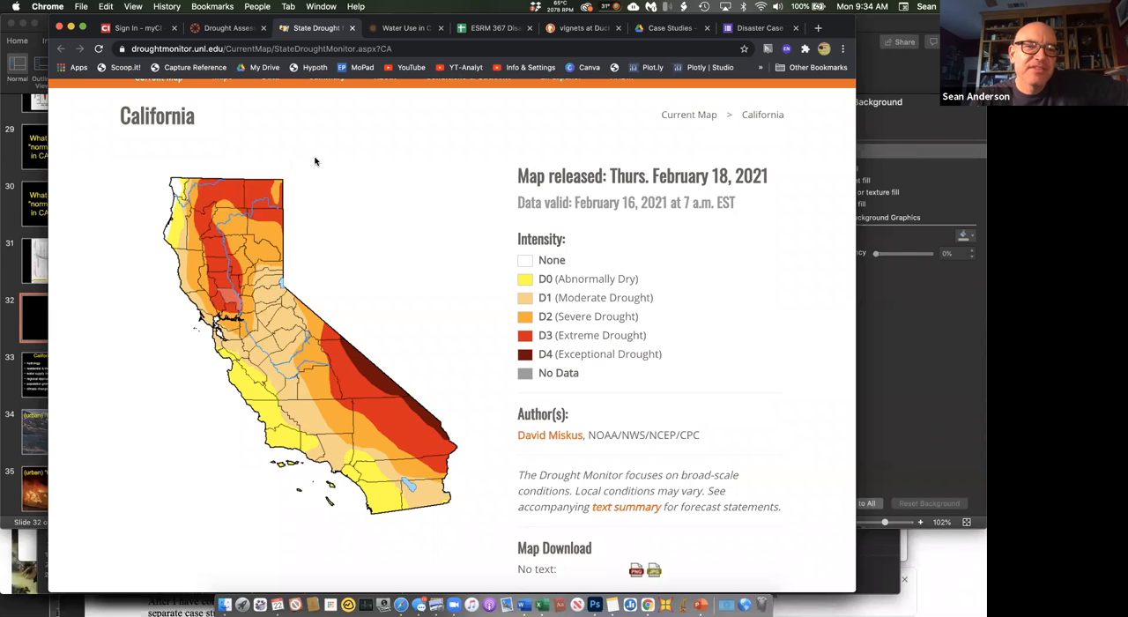
pyautogui.scroll(-3)
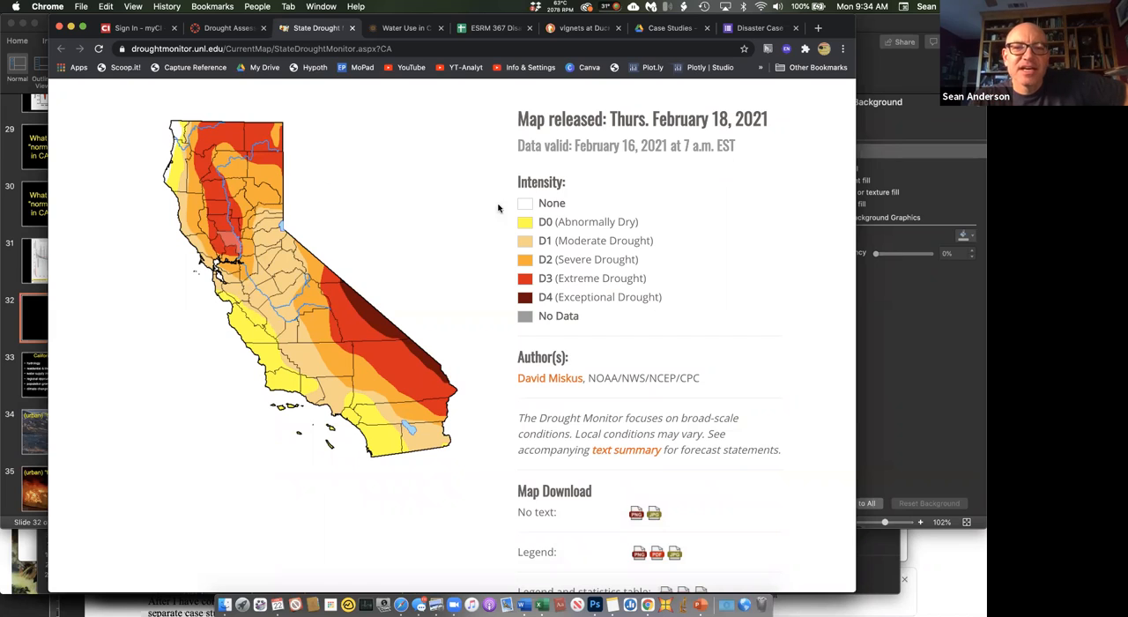
pyautogui.moveTo(524, 206)
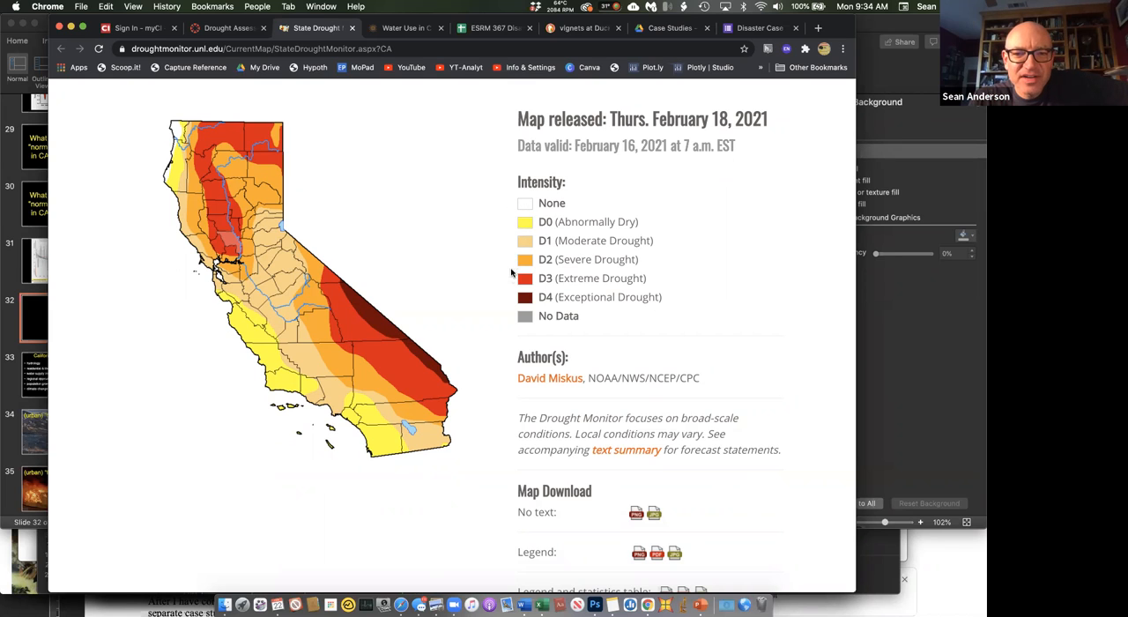
pyautogui.moveTo(511, 296)
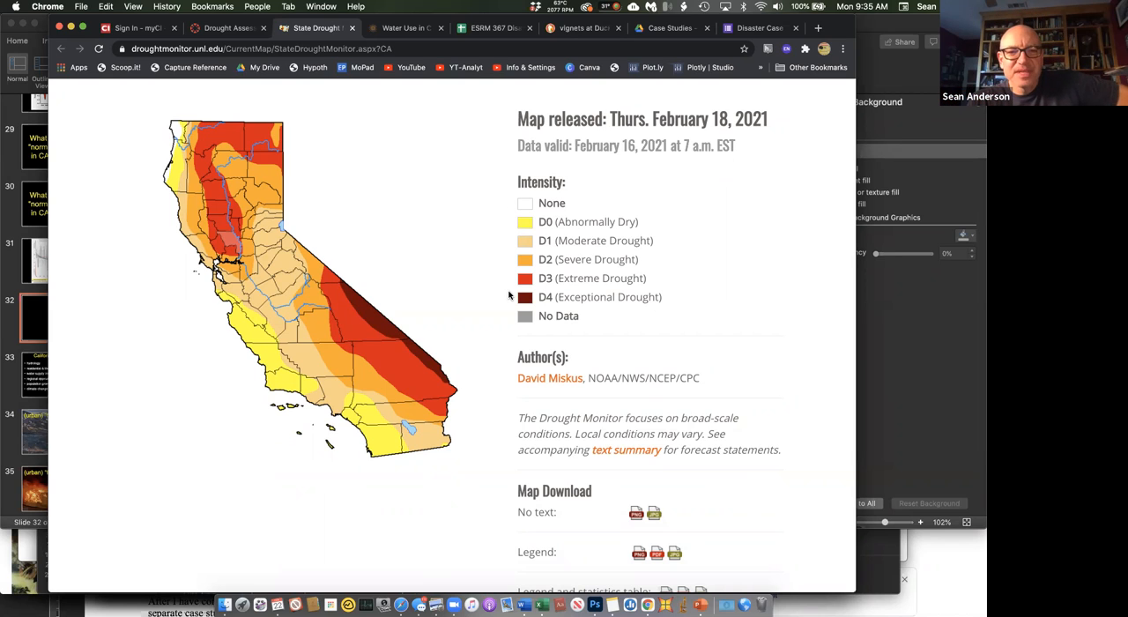
pyautogui.moveTo(356, 284)
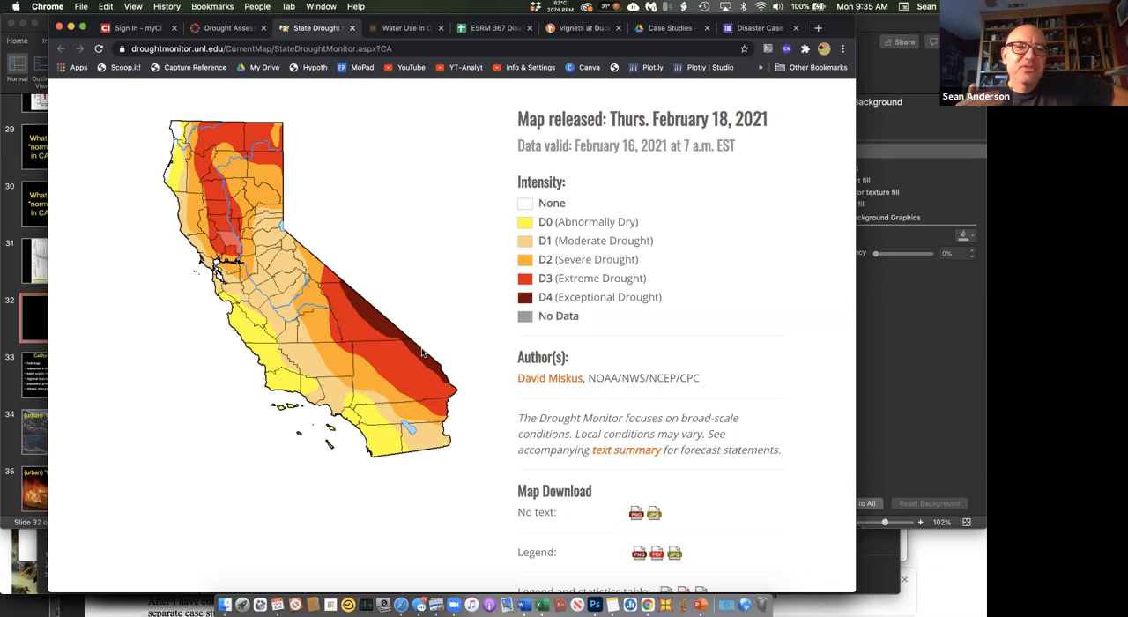
pyautogui.moveTo(243, 116)
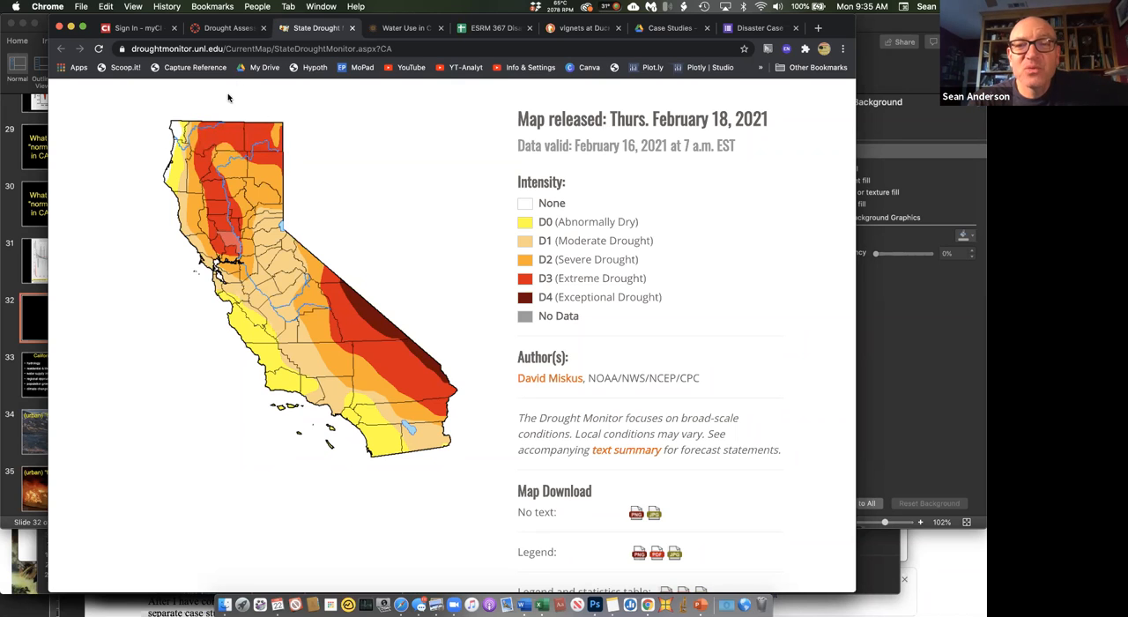
pyautogui.moveTo(234, 98)
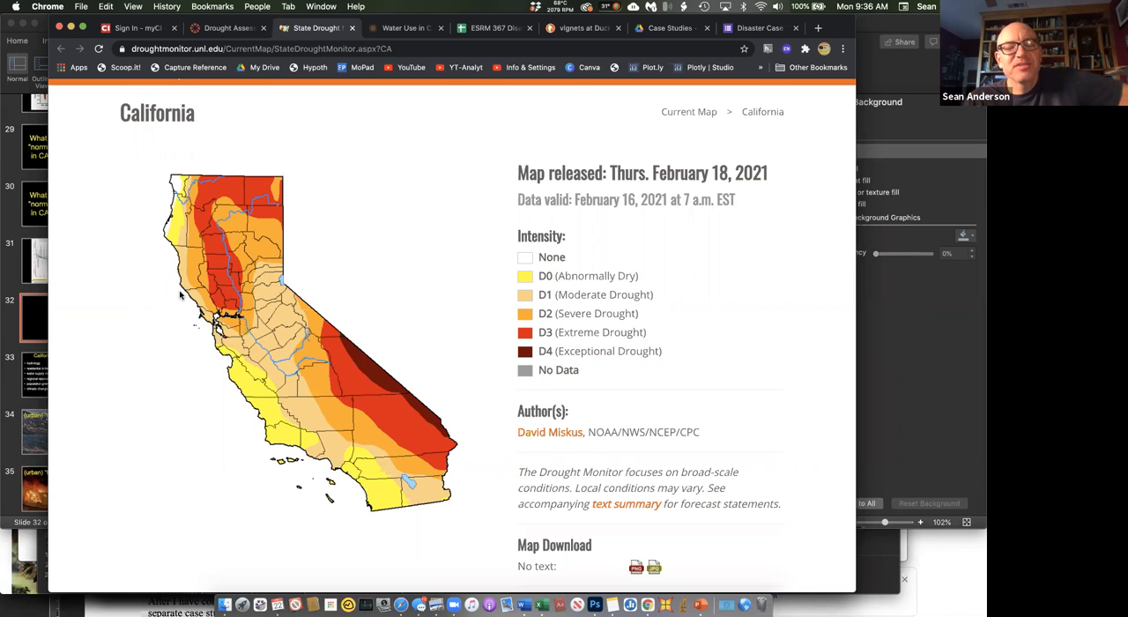
pyautogui.scroll(-3)
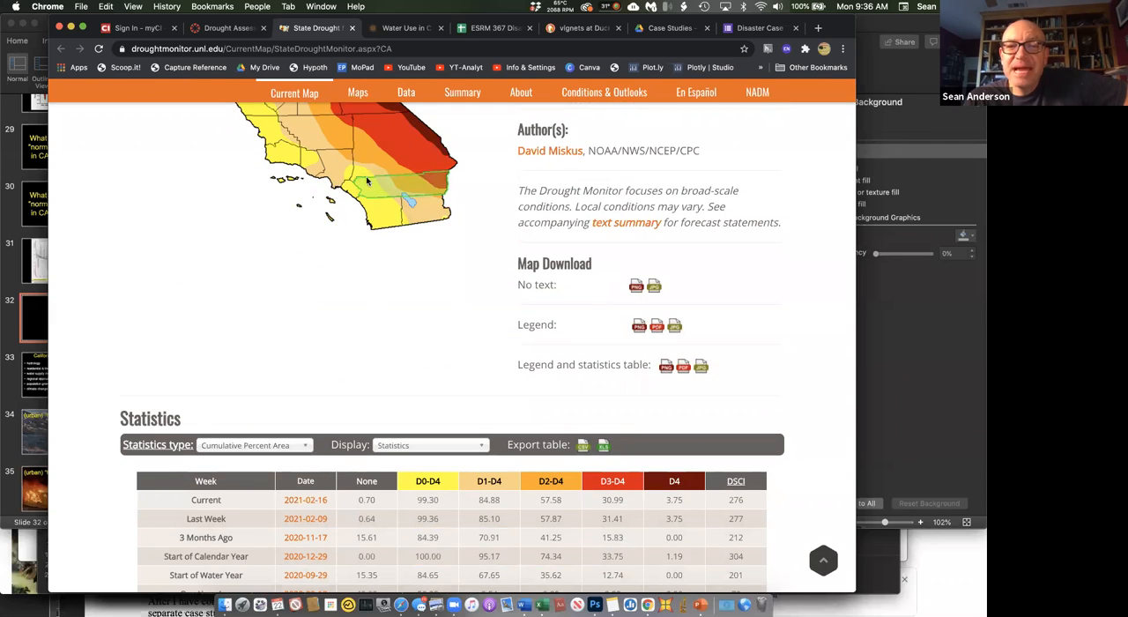
pyautogui.scroll(-3)
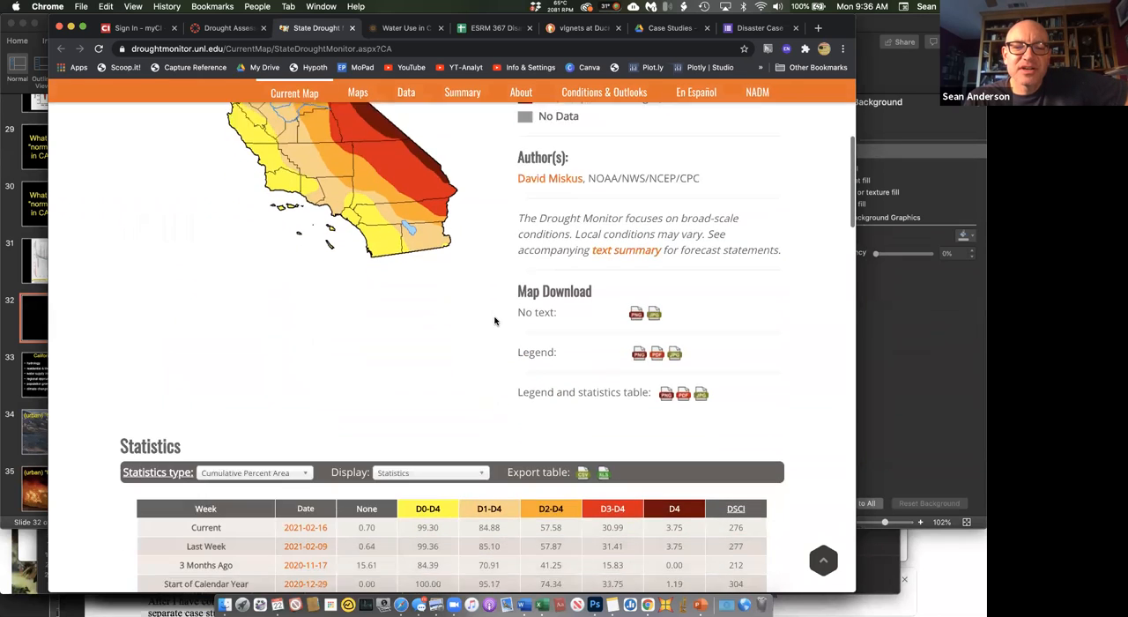
pyautogui.scroll(-3)
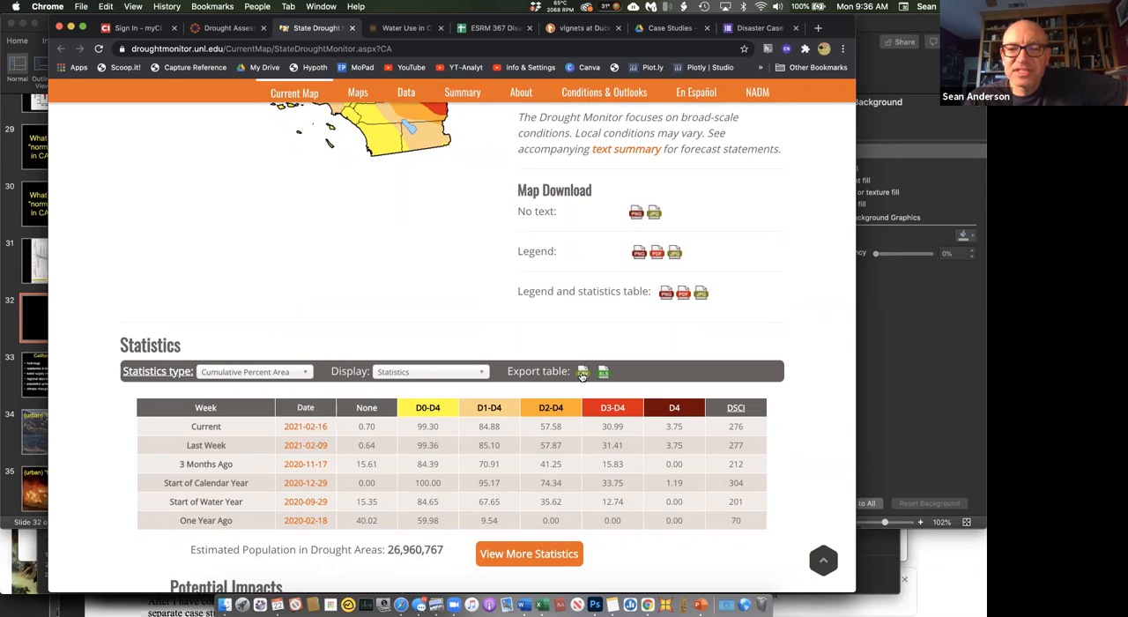
pyautogui.moveTo(395, 307)
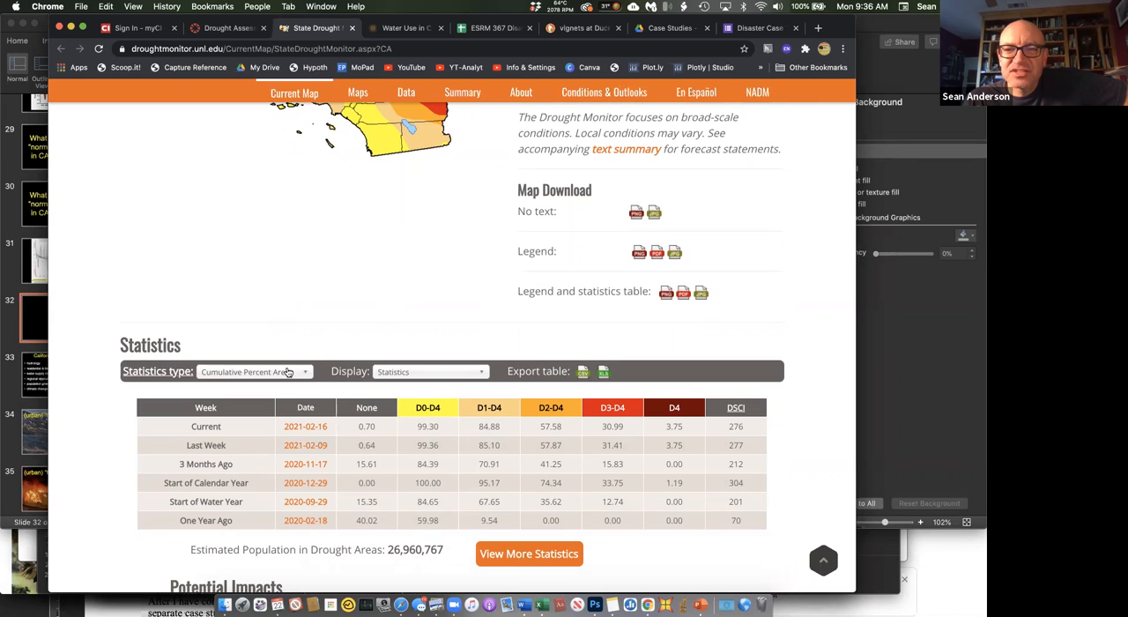
pyautogui.moveTo(385, 280)
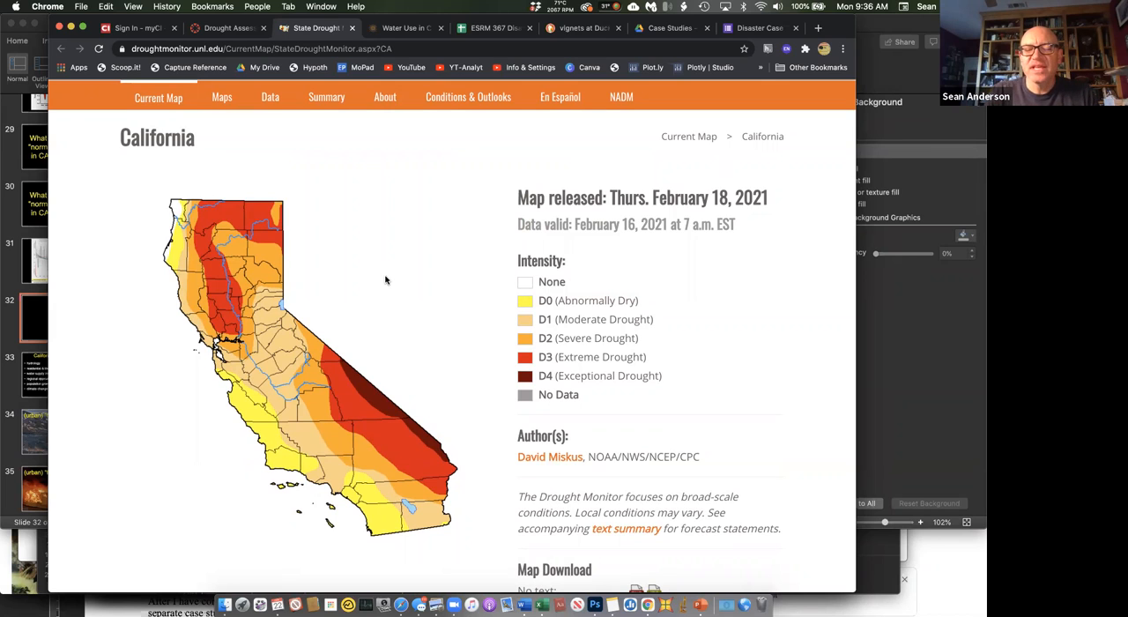
pyautogui.moveTo(311, 472)
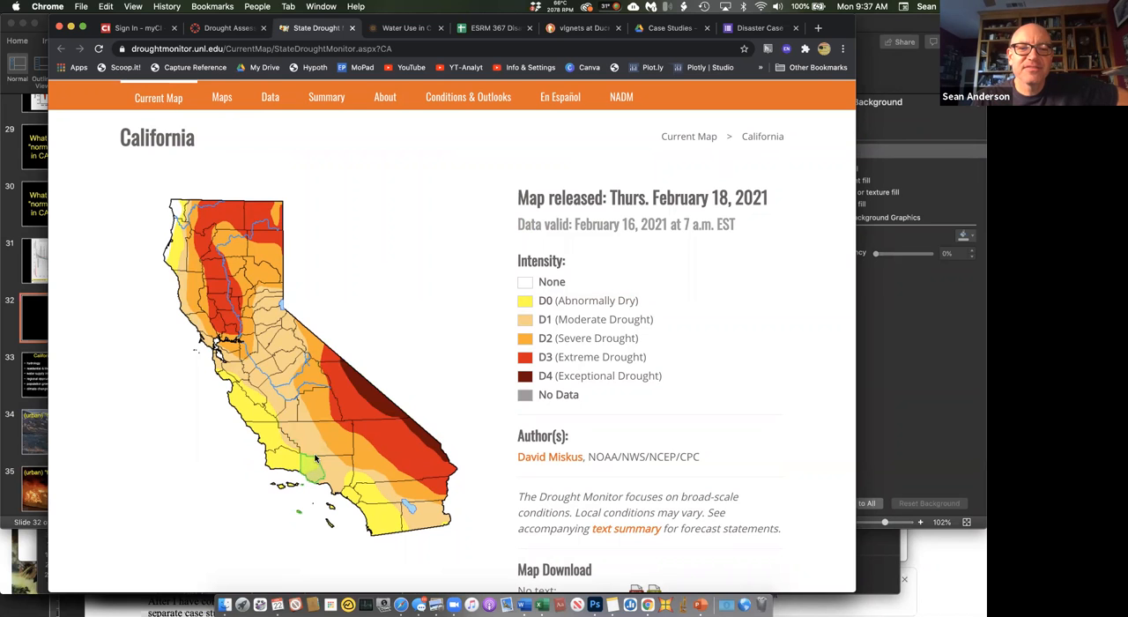
# Scroll the Drought Assessment page to the reservoir conditions and Sierra Nevada precipitation links
pyautogui.scroll(-3)
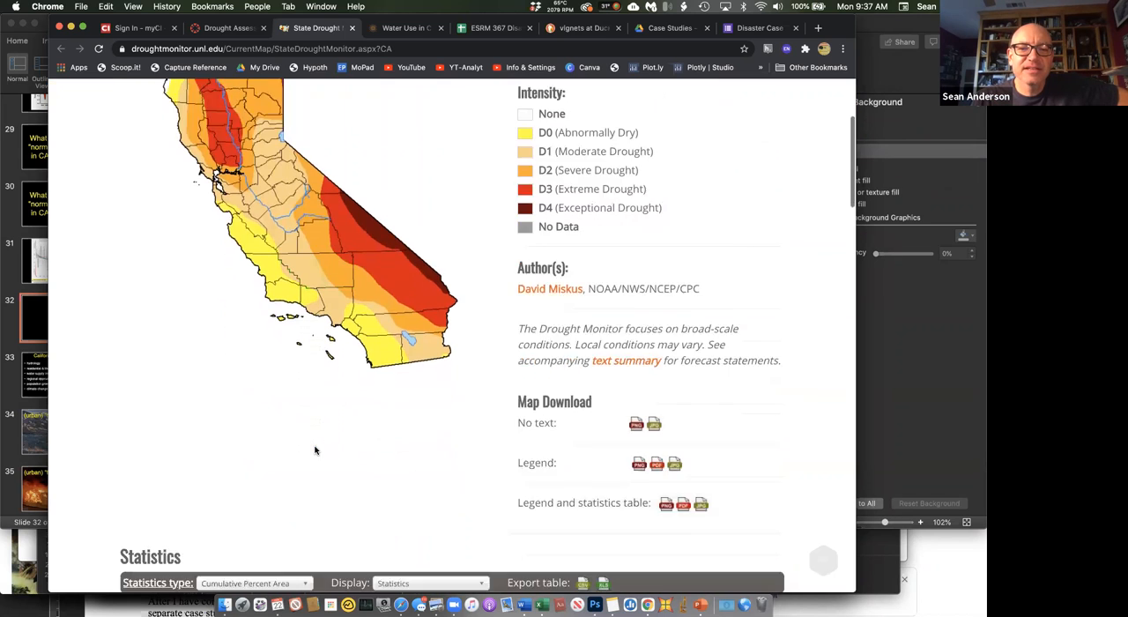
pyautogui.scroll(-3)
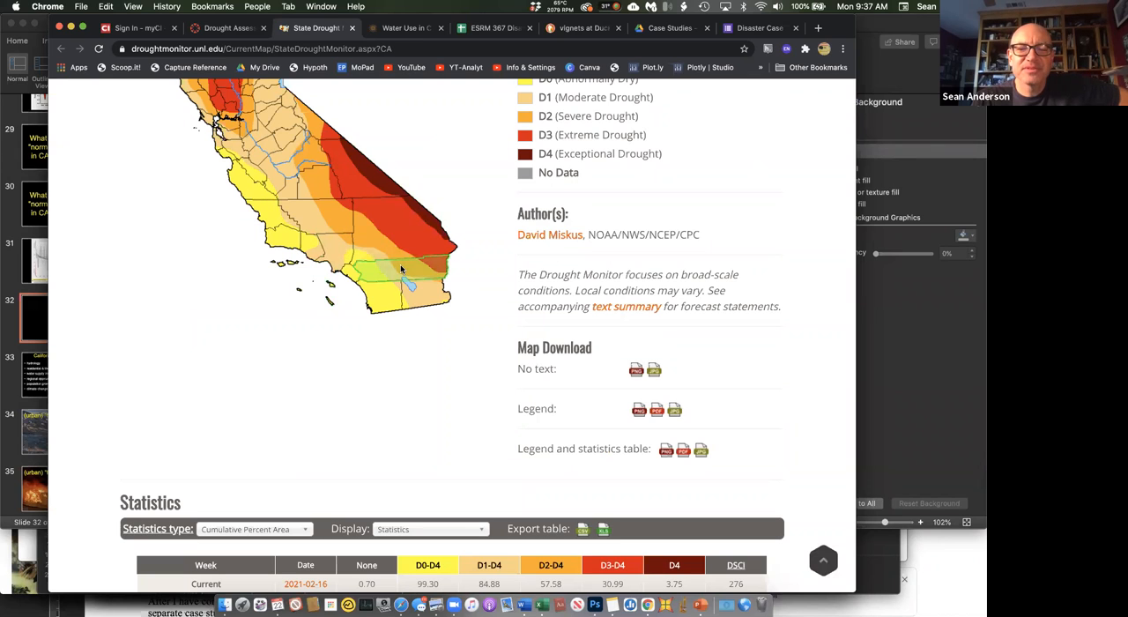
pyautogui.moveTo(421, 285)
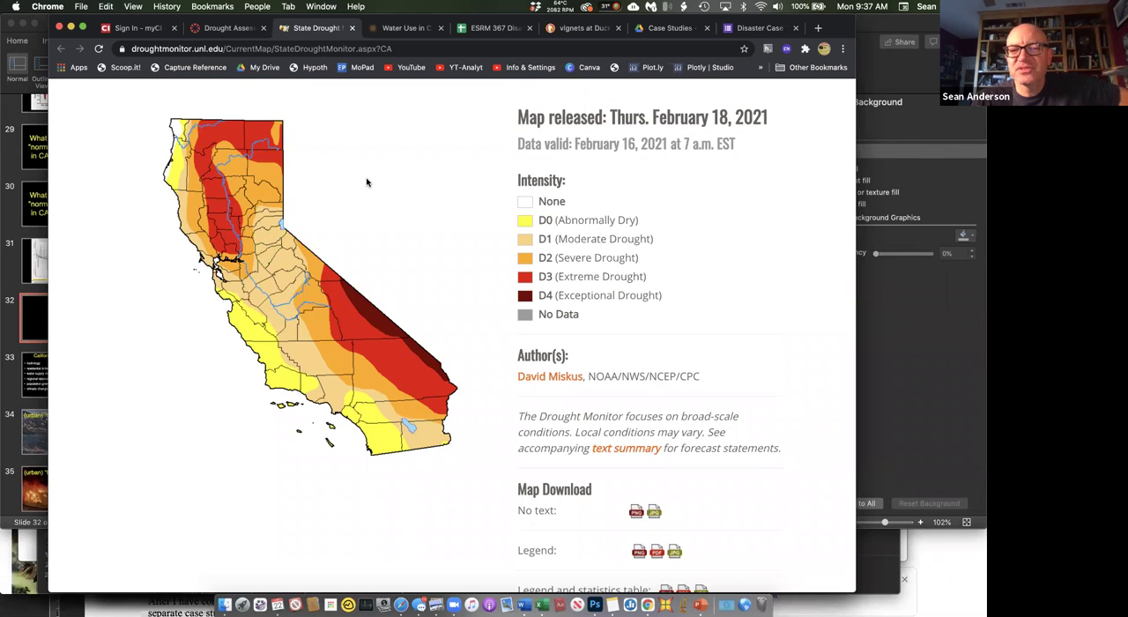
pyautogui.scroll(-3)
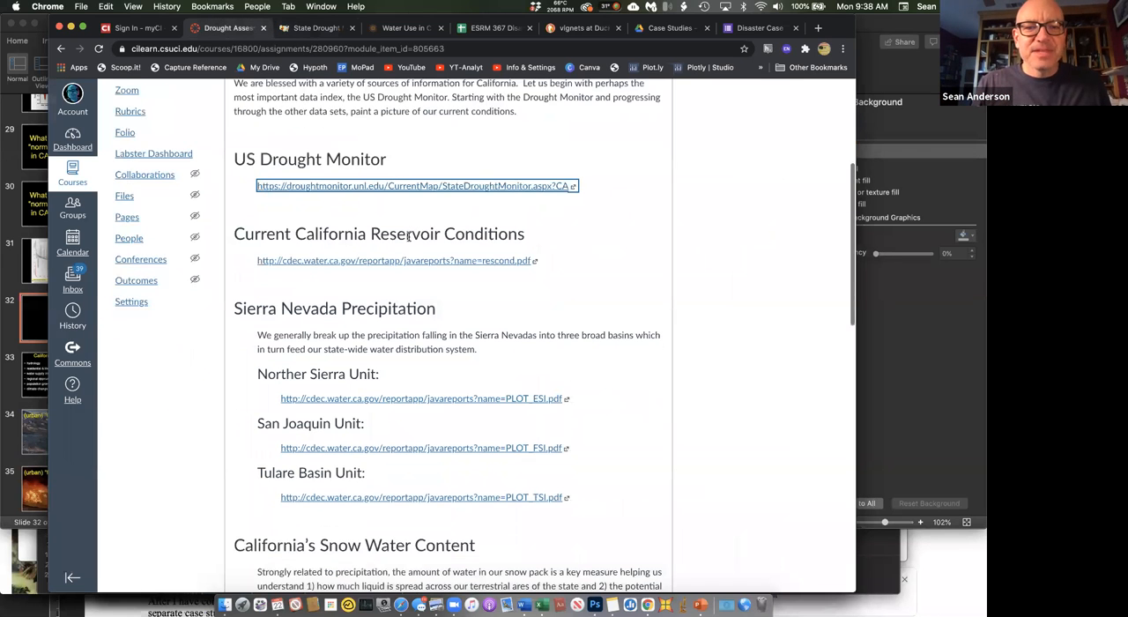
# Review the February 21, 2021 California reservoir conditions PDF, then return to the Canvas assignment
pyautogui.click(392, 261)
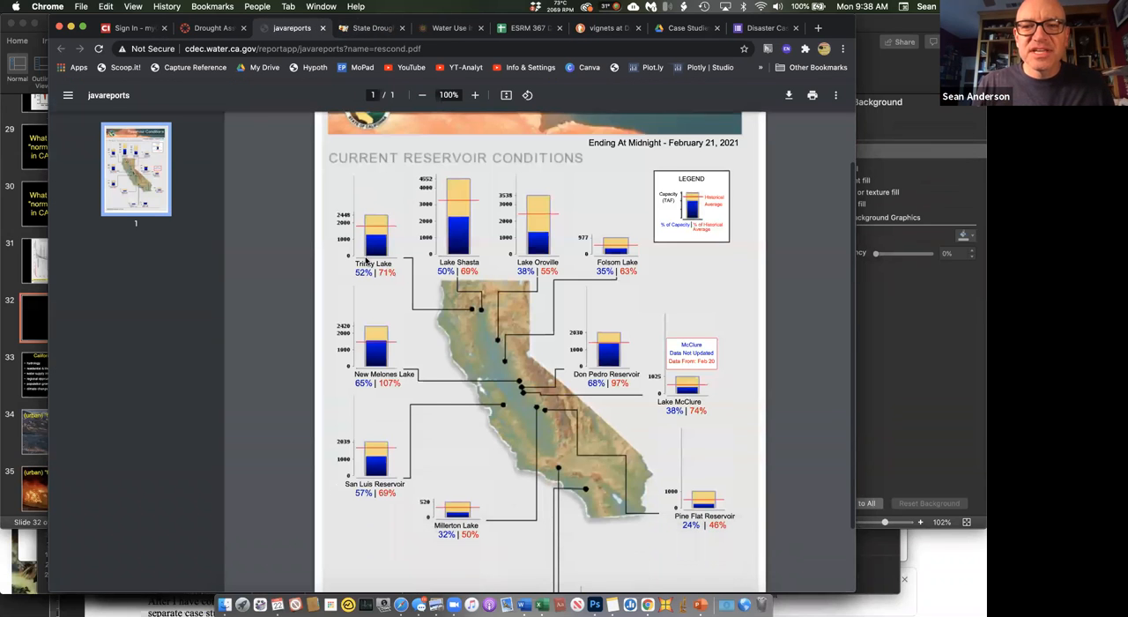
pyautogui.scroll(-3)
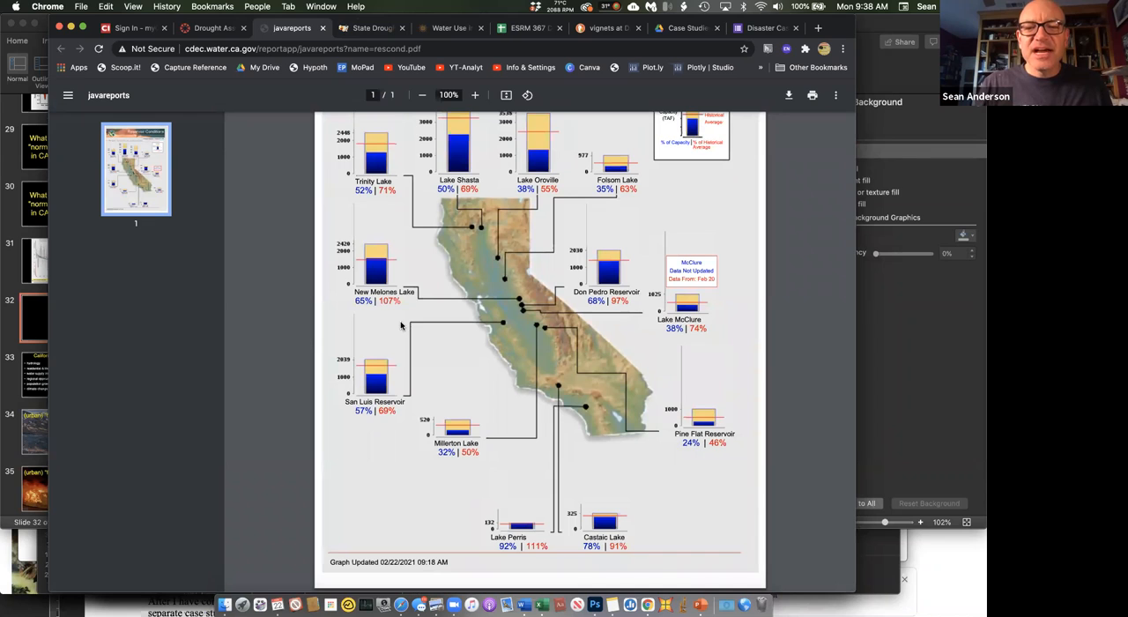
pyautogui.moveTo(310, 268)
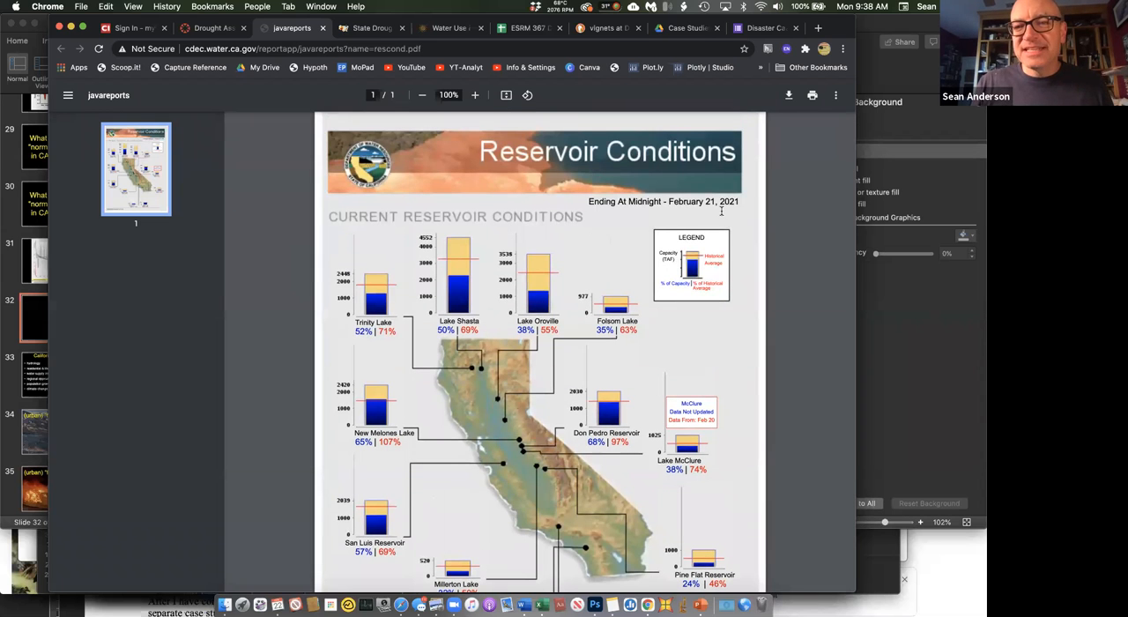
pyautogui.click(871, 7)
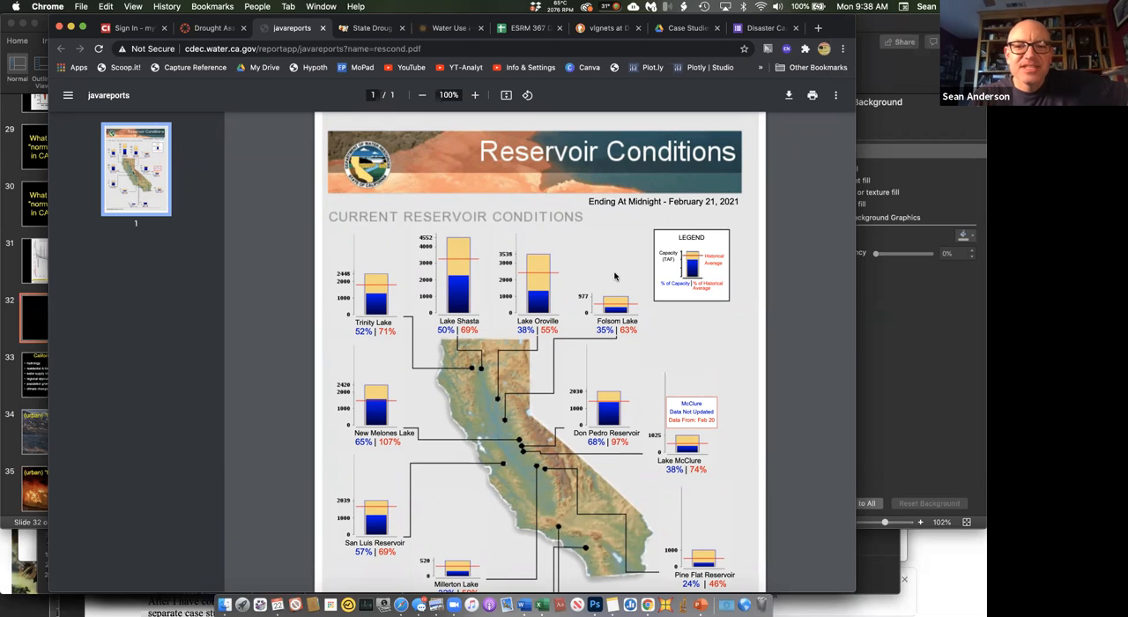
pyautogui.scroll(-3)
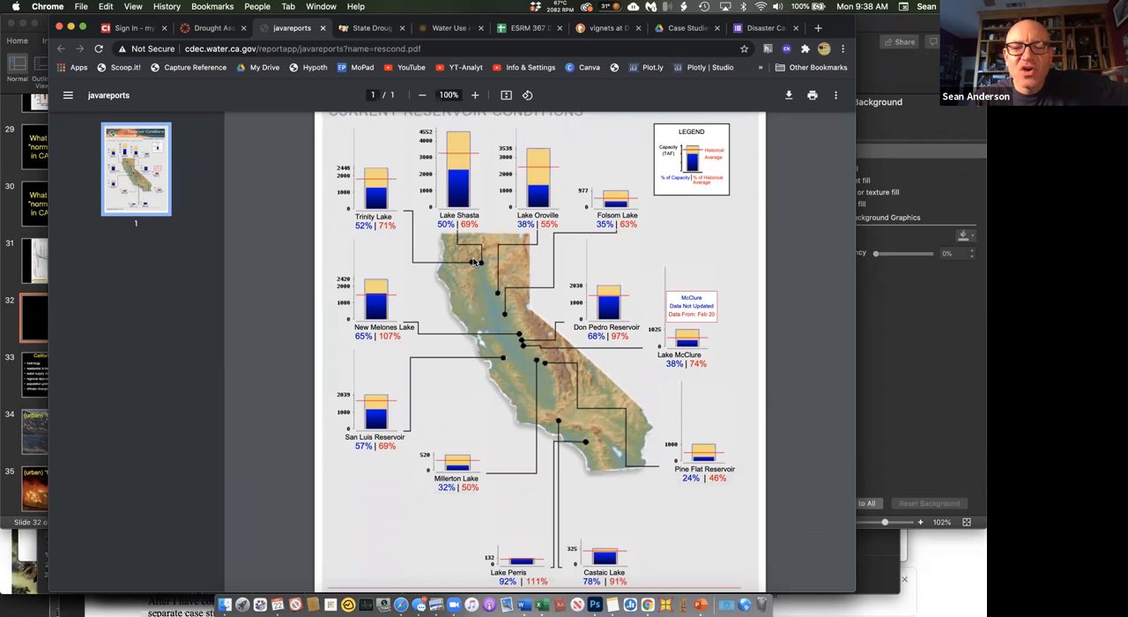
pyautogui.moveTo(494, 282)
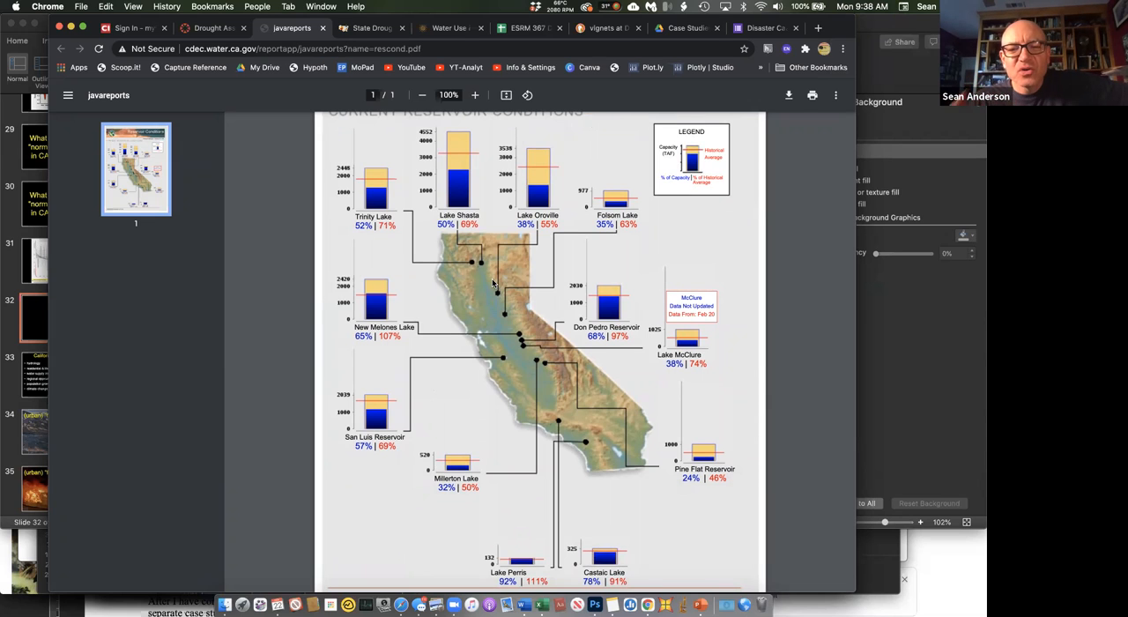
pyautogui.moveTo(459, 264)
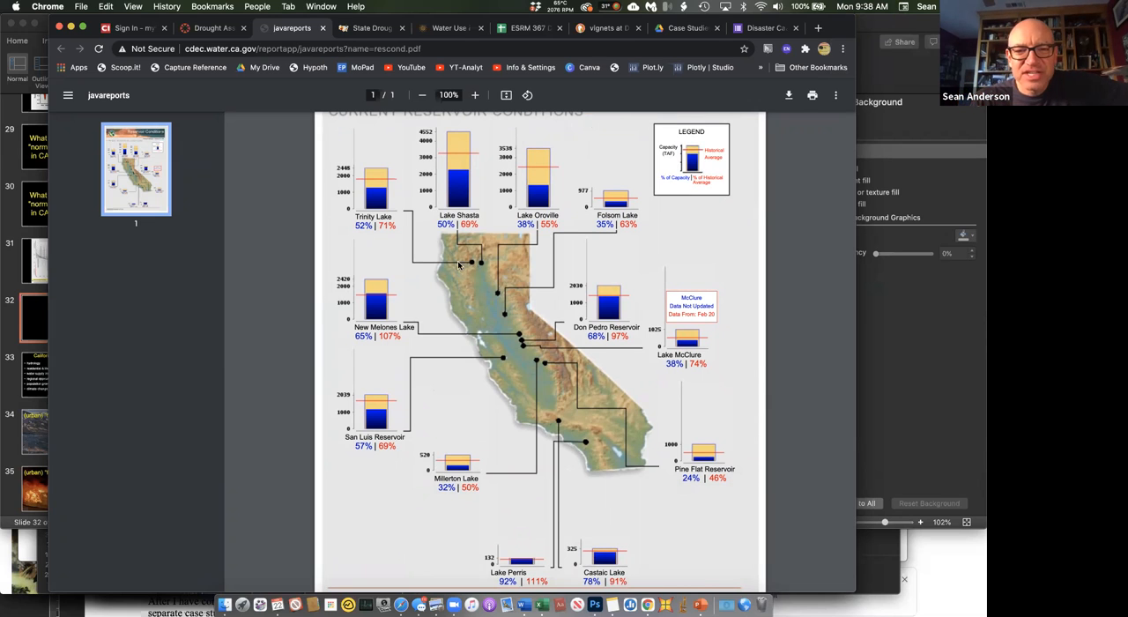
pyautogui.moveTo(504, 318)
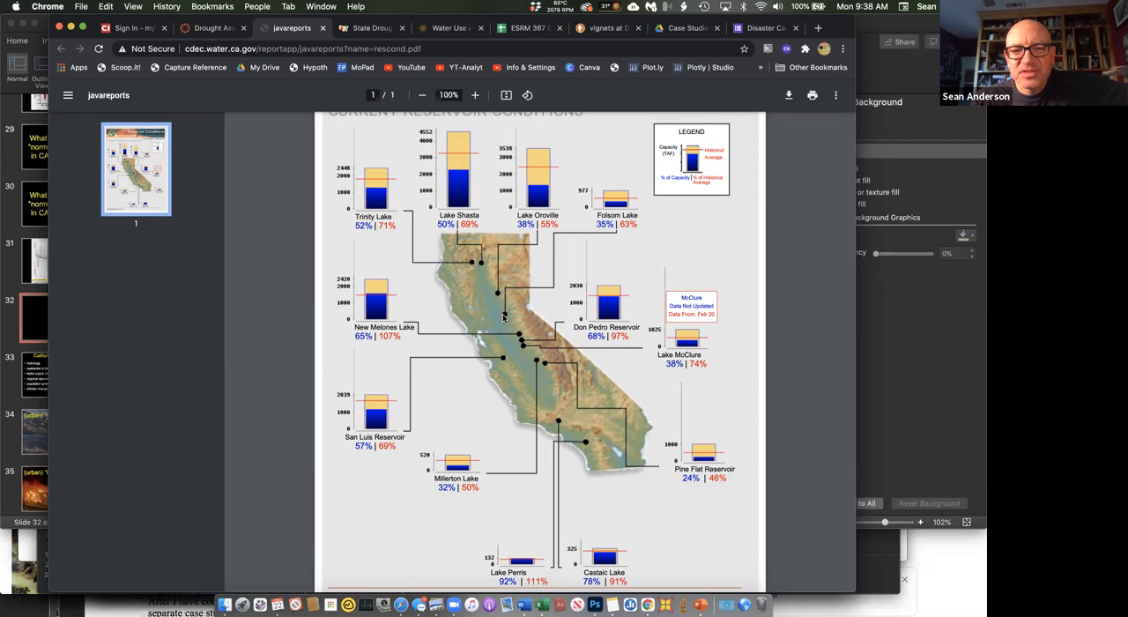
pyautogui.moveTo(585, 451)
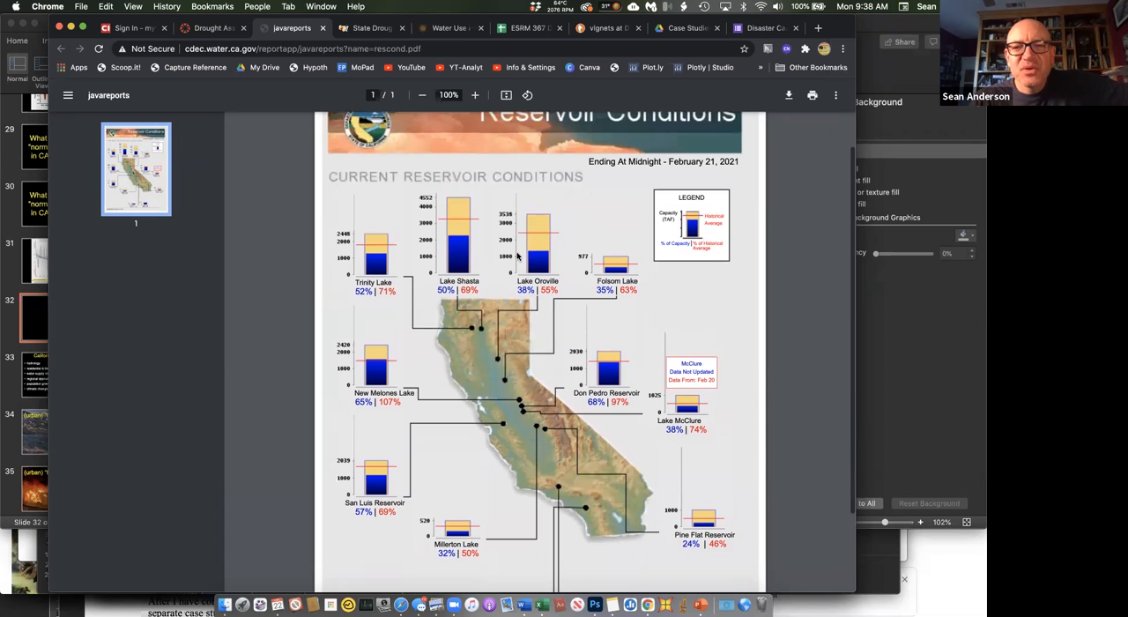
pyautogui.moveTo(545, 266)
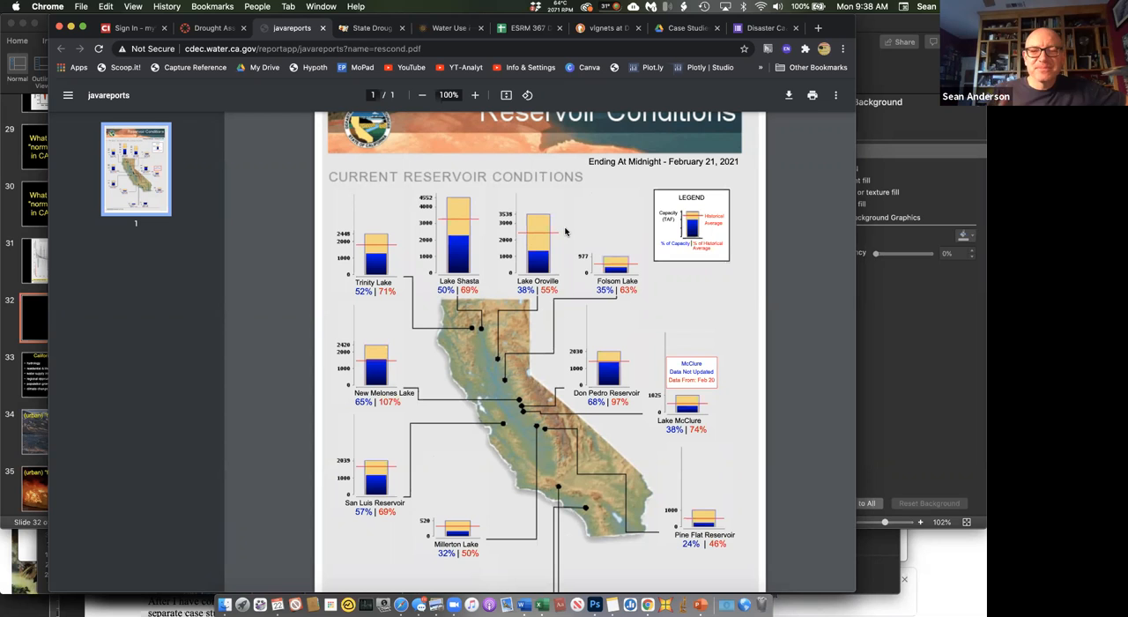
pyautogui.scroll(-3)
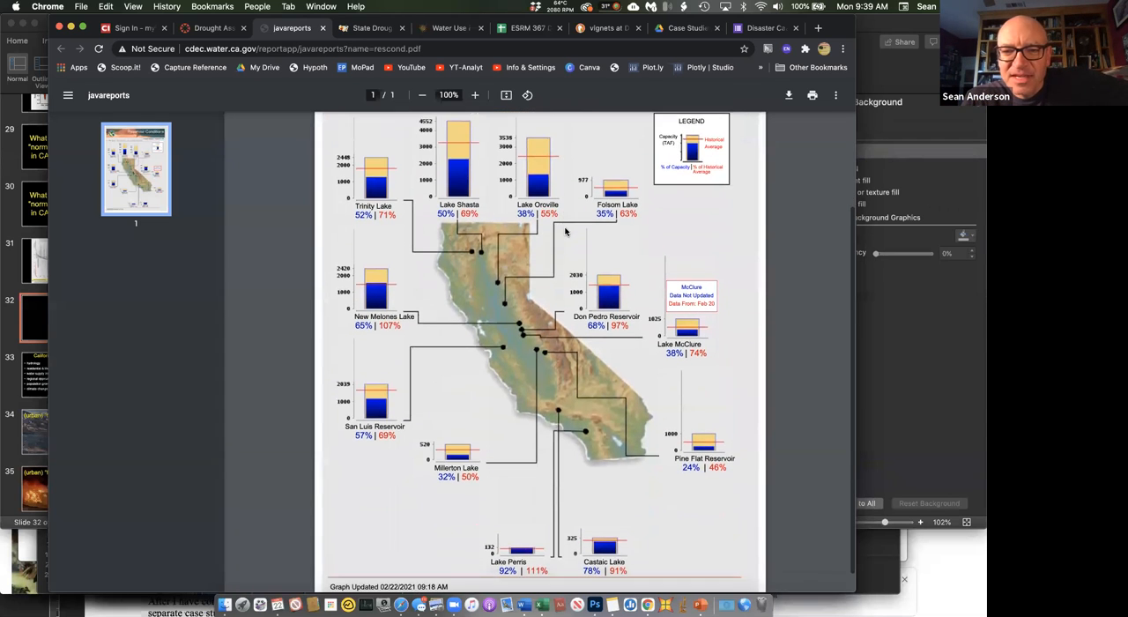
pyautogui.scroll(-3)
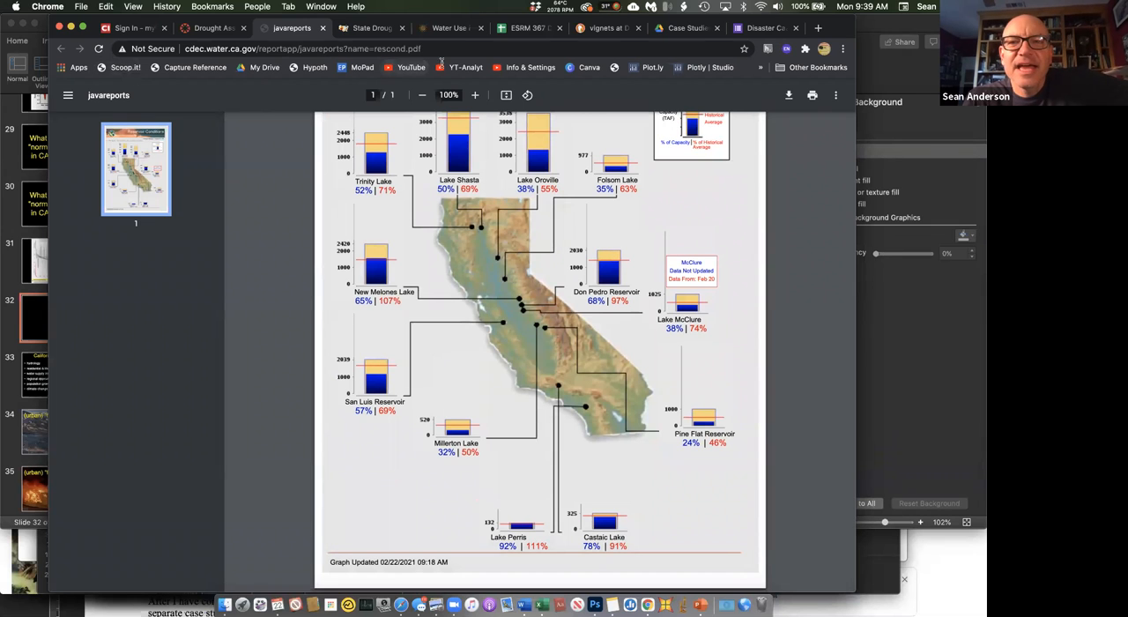
pyautogui.click(208, 26)
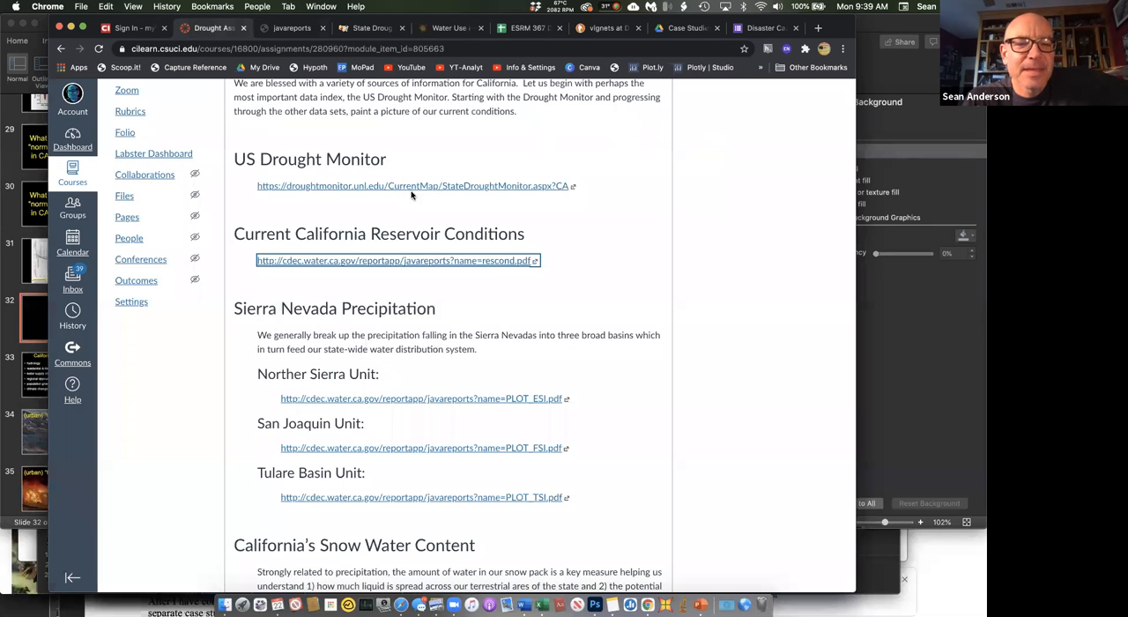
# Finish the Northern Sierra 8-station precipitation chart and move on to the California snow water content graph
pyautogui.scroll(-3)
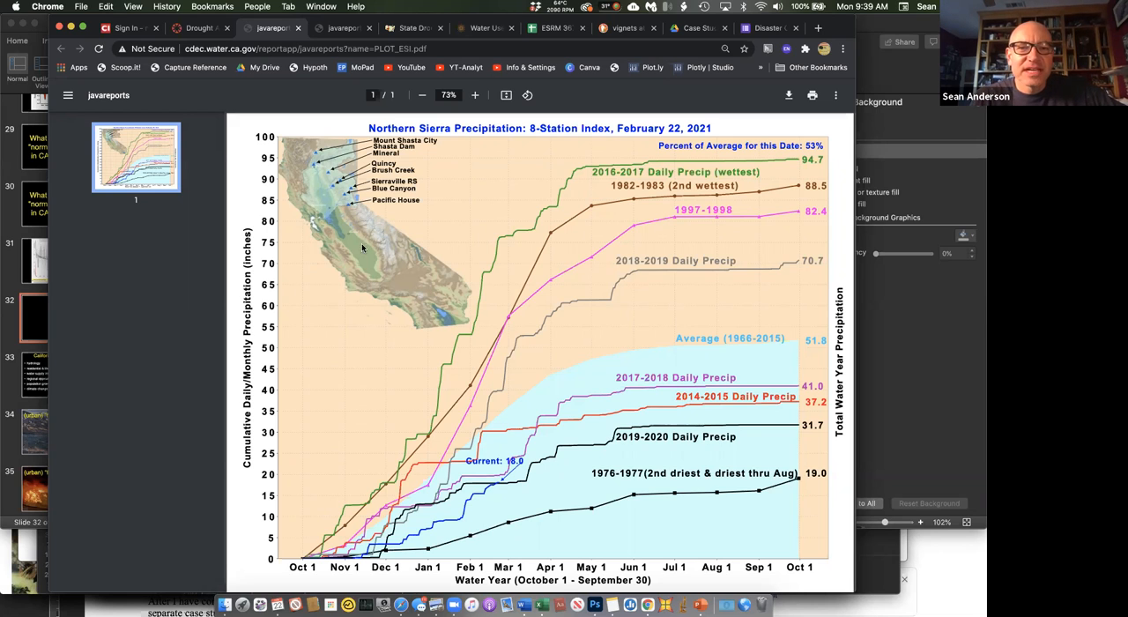
pyautogui.moveTo(342, 198)
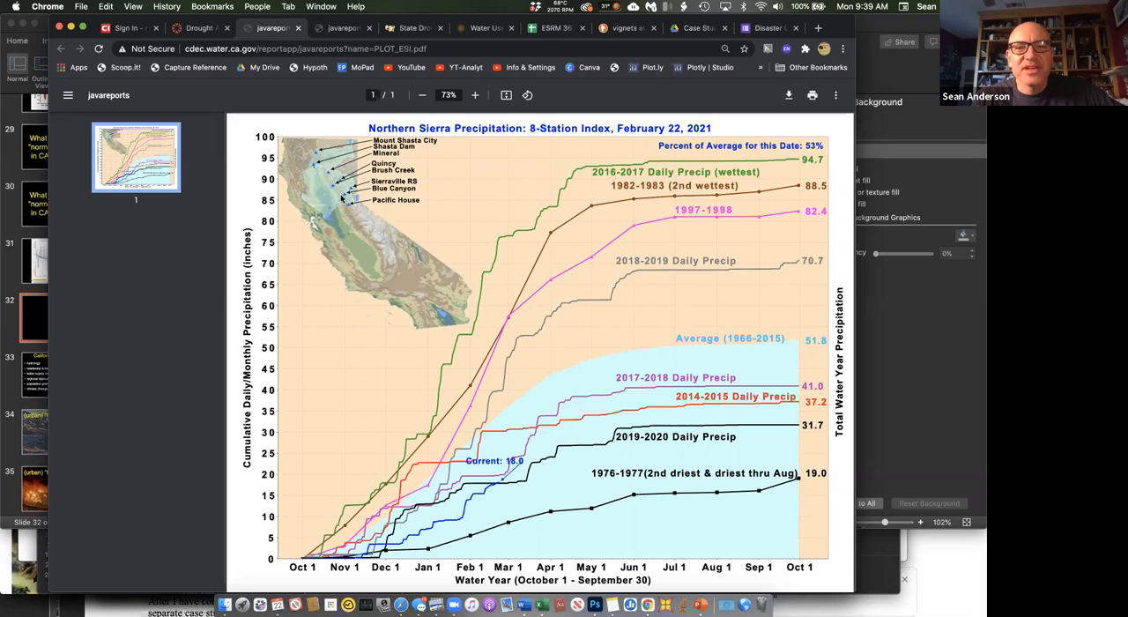
pyautogui.moveTo(357, 238)
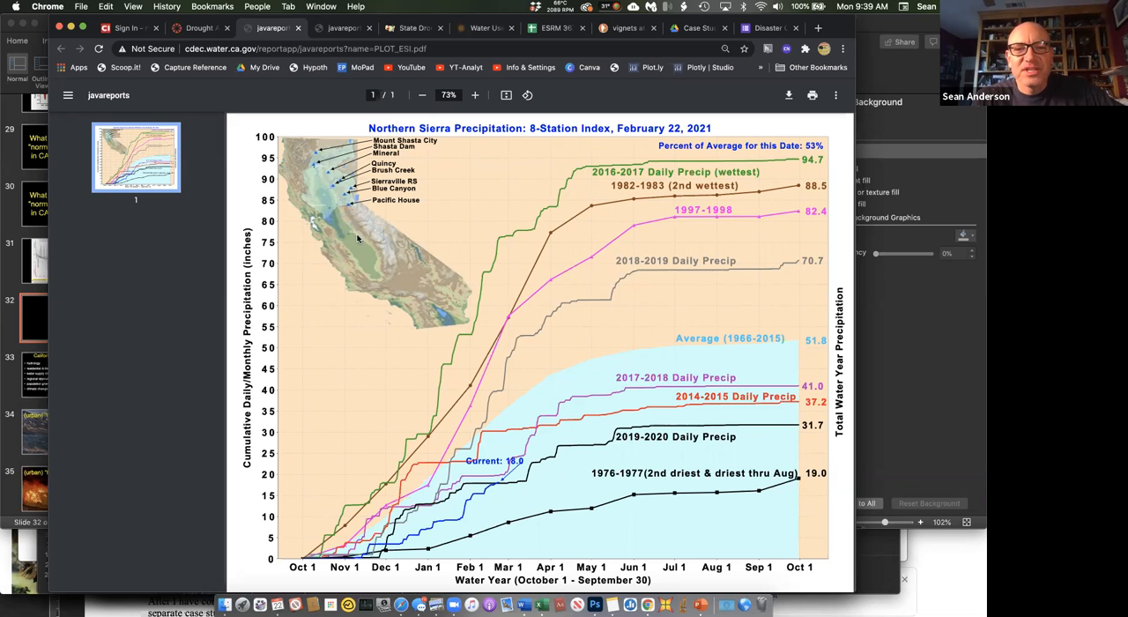
pyautogui.moveTo(403, 271)
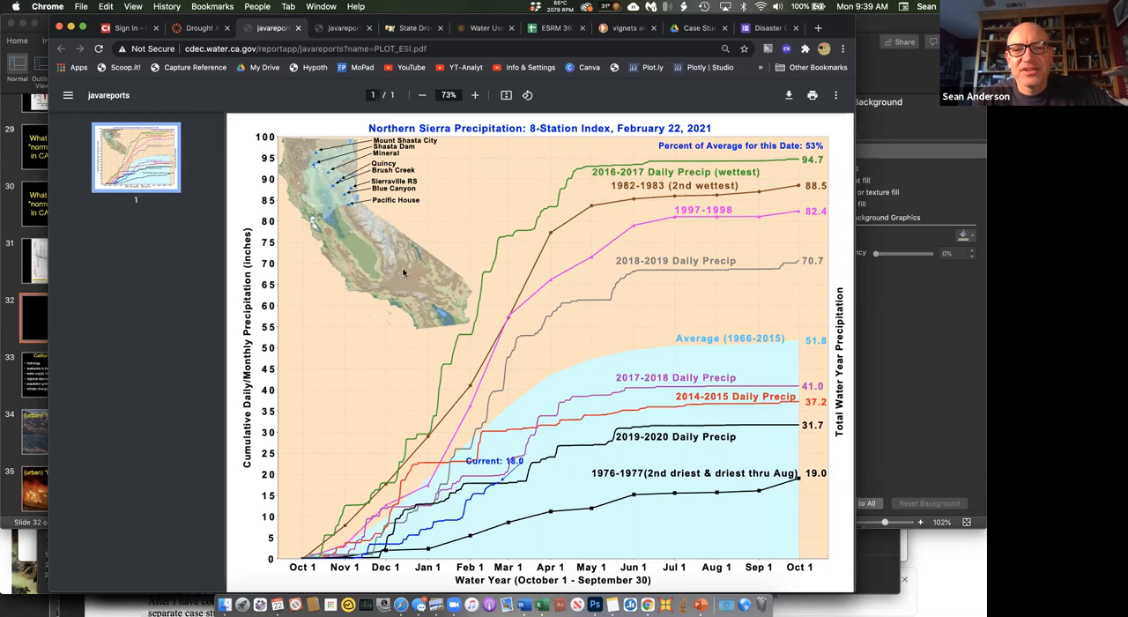
pyautogui.moveTo(404, 247)
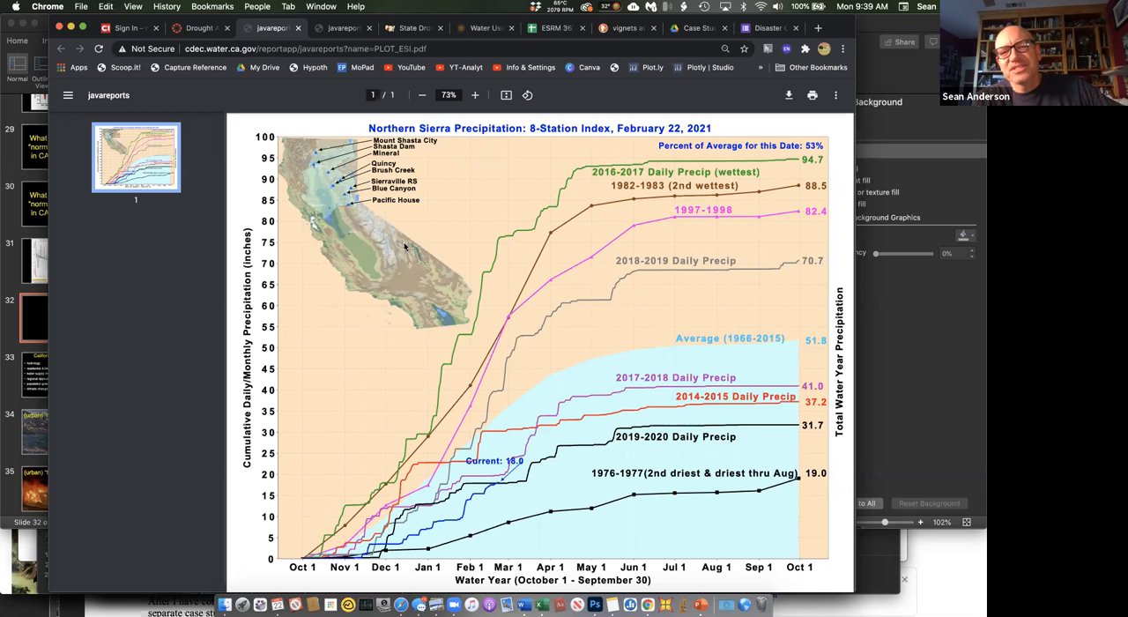
pyautogui.moveTo(405, 262)
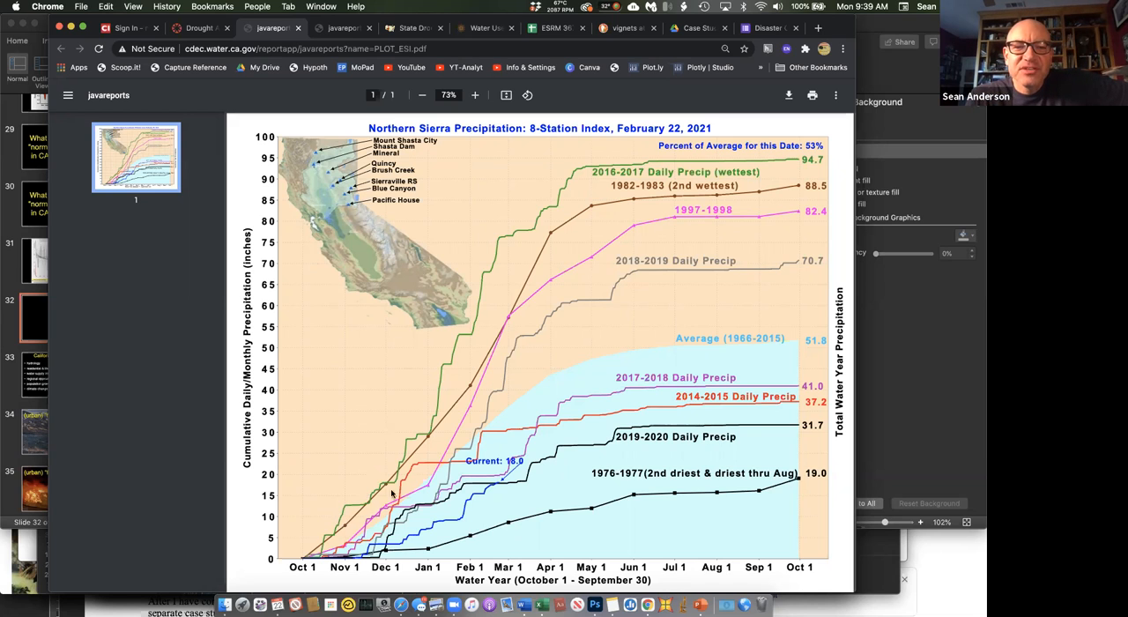
pyautogui.moveTo(543, 331)
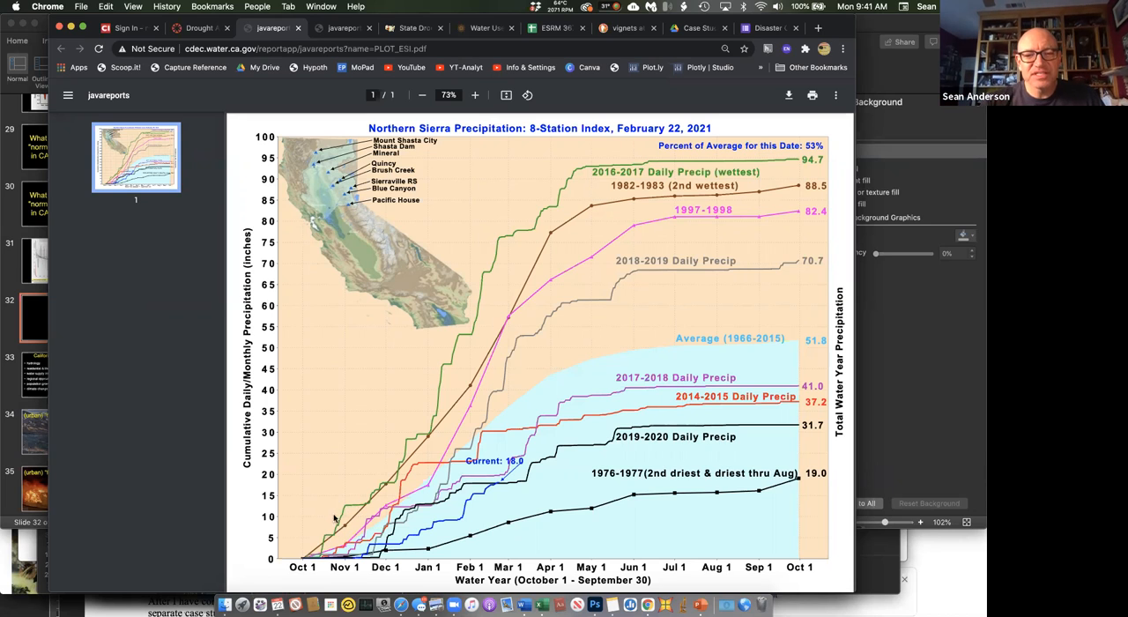
pyautogui.moveTo(328, 510)
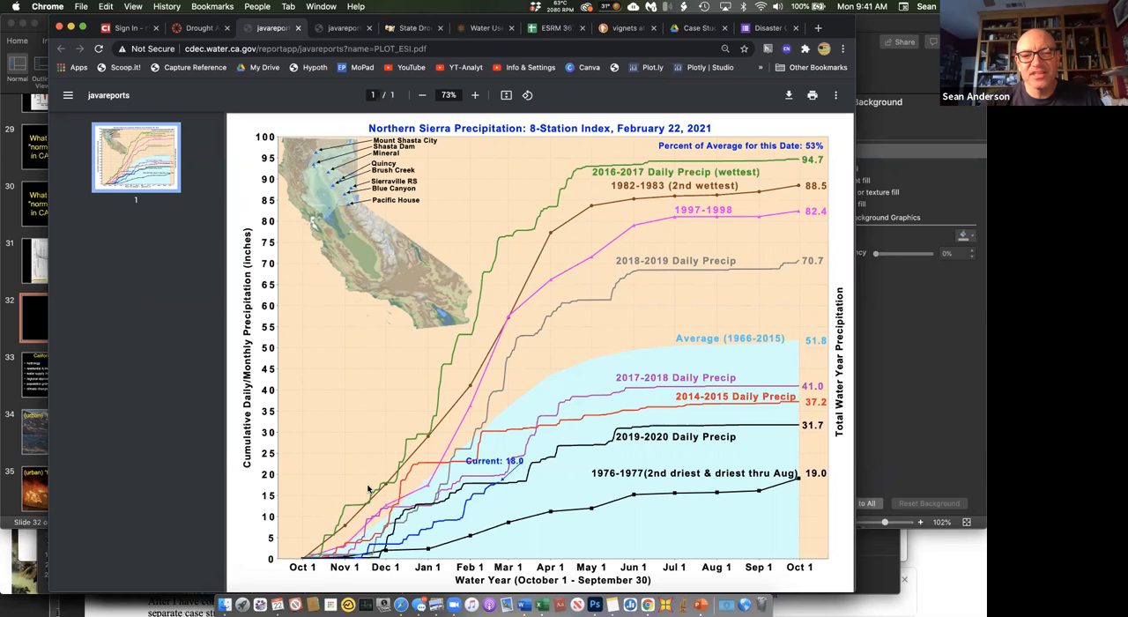
pyautogui.moveTo(379, 484)
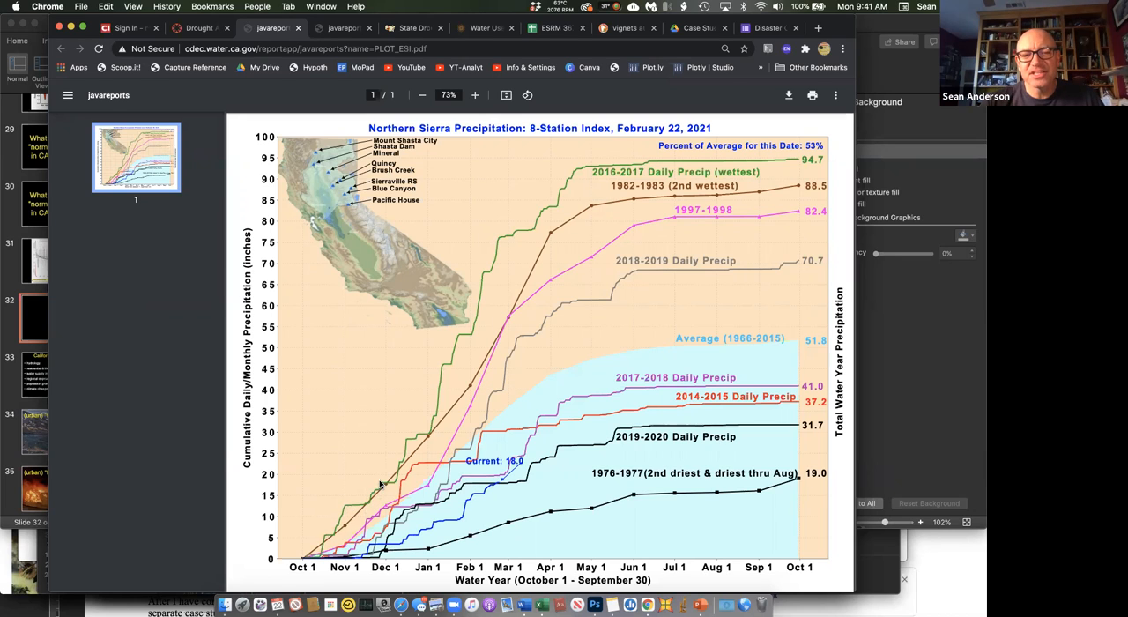
pyautogui.moveTo(395, 487)
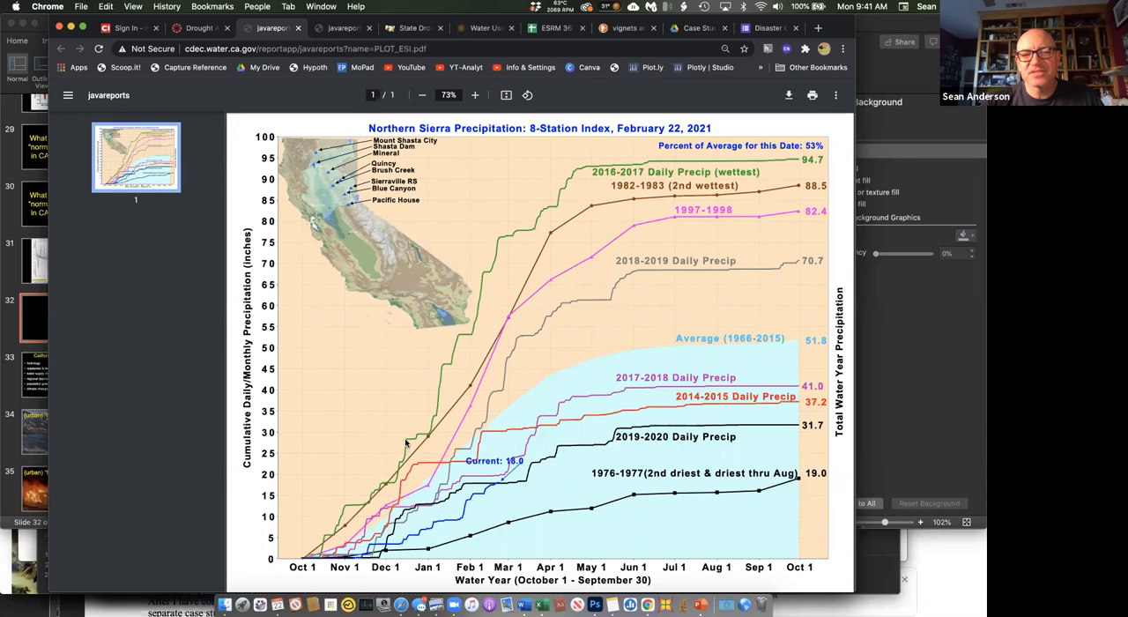
pyautogui.moveTo(427, 434)
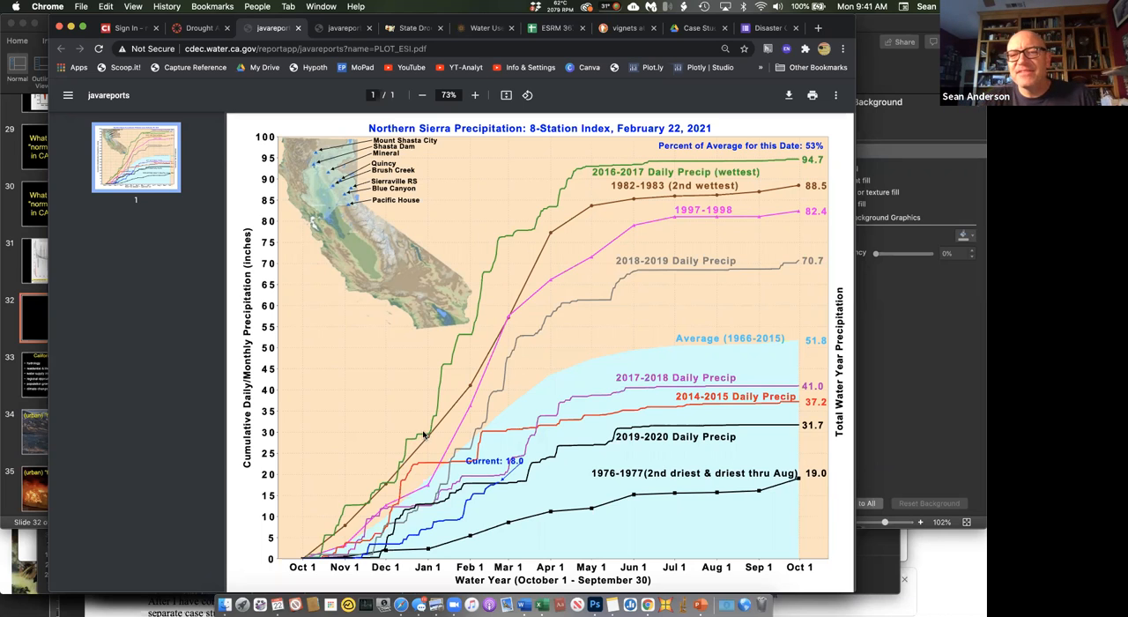
pyautogui.moveTo(675, 339)
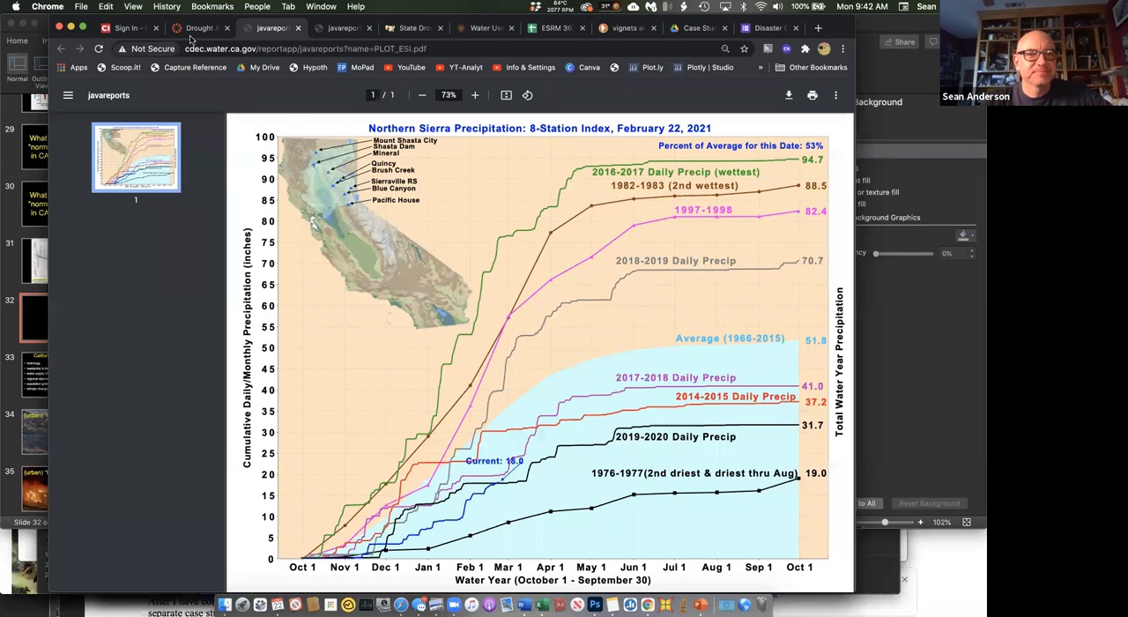
pyautogui.moveTo(201, 28)
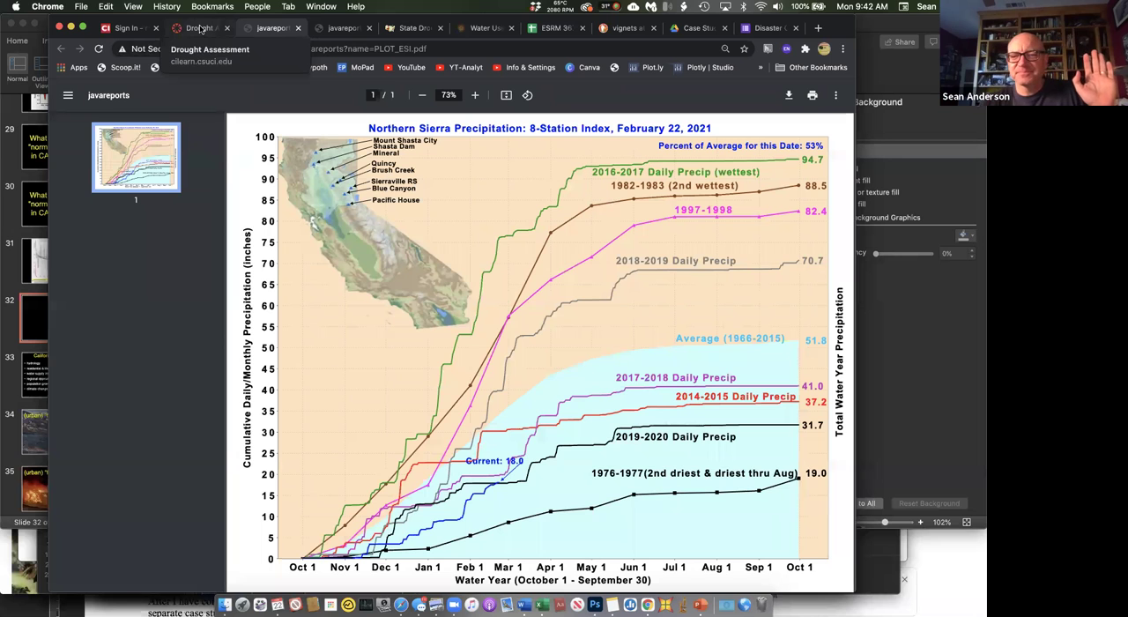
pyautogui.click(201, 28)
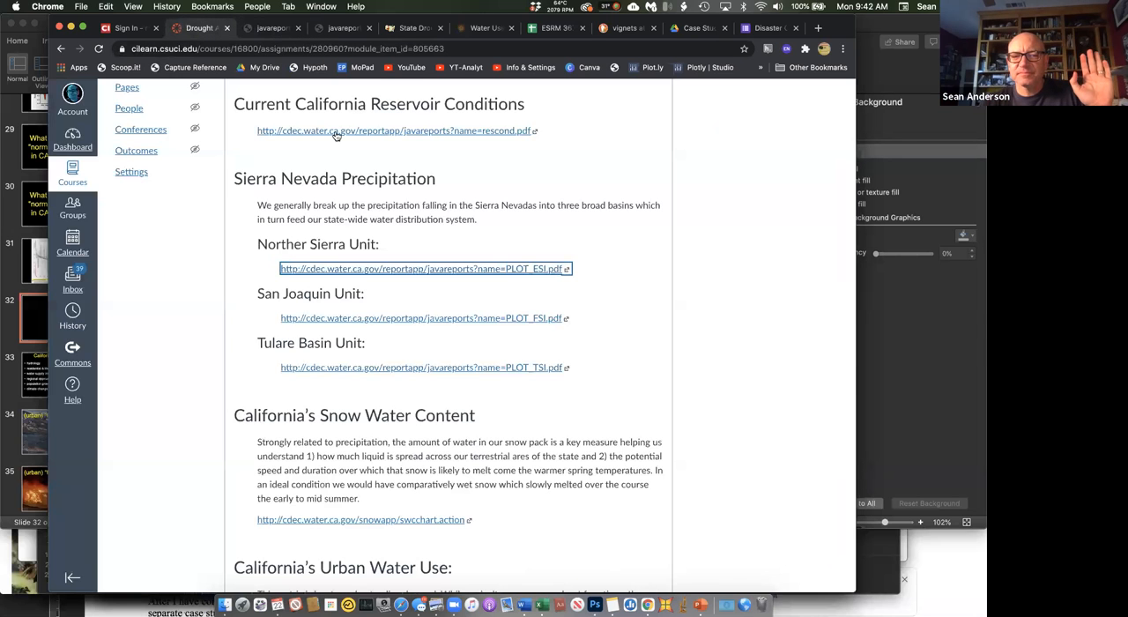
pyautogui.scroll(-3)
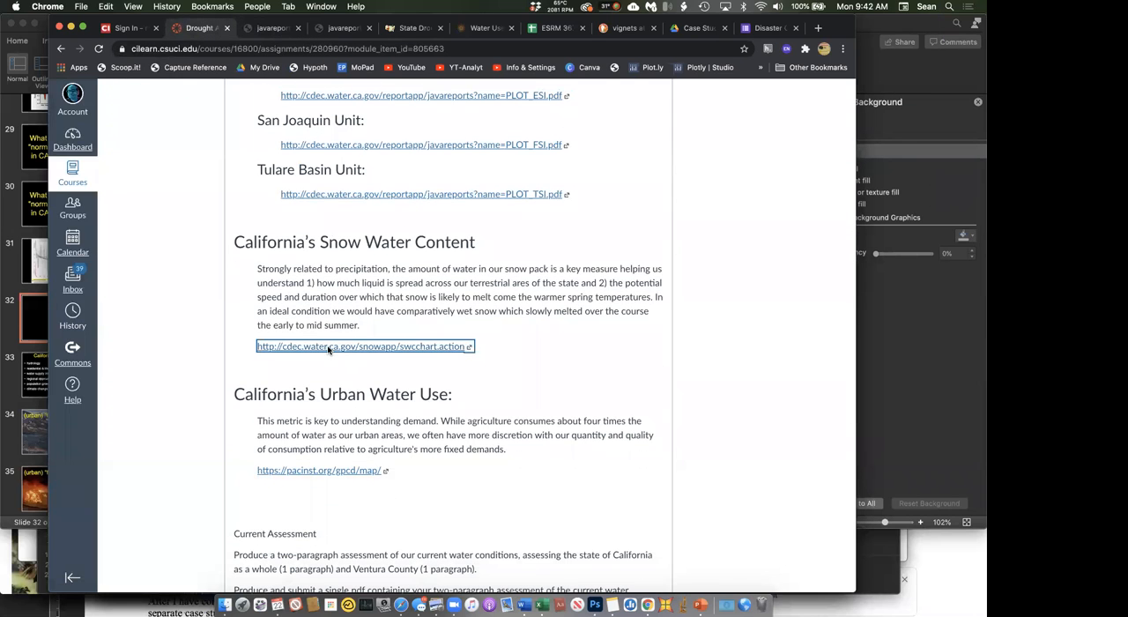
pyautogui.click(363, 345)
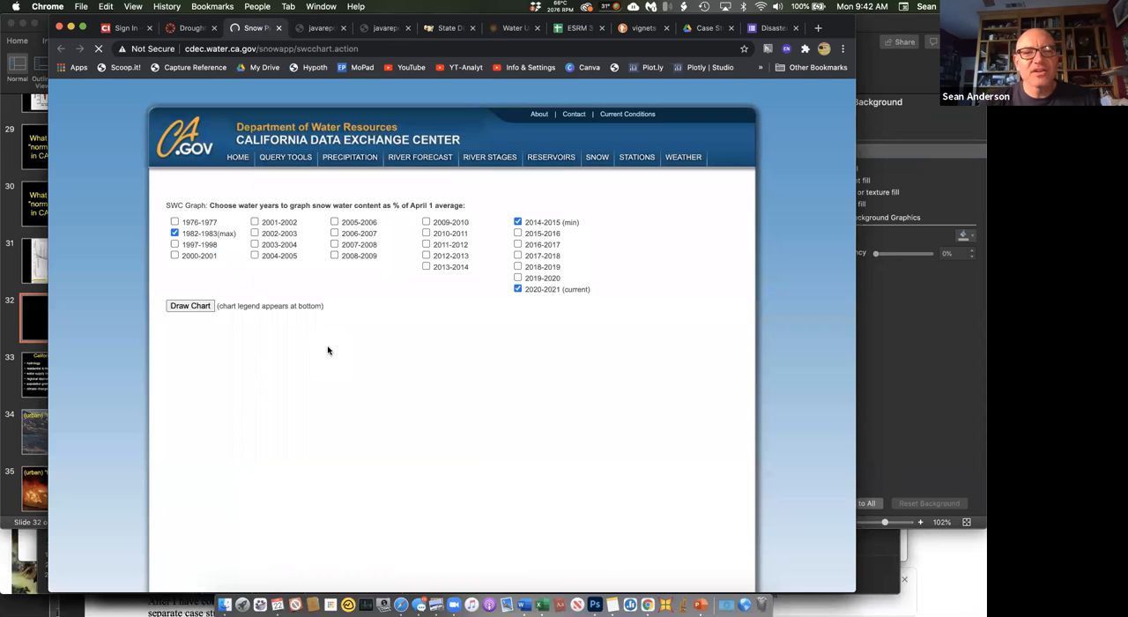
# Draw and review the California snow water content charts
pyautogui.click(191, 307)
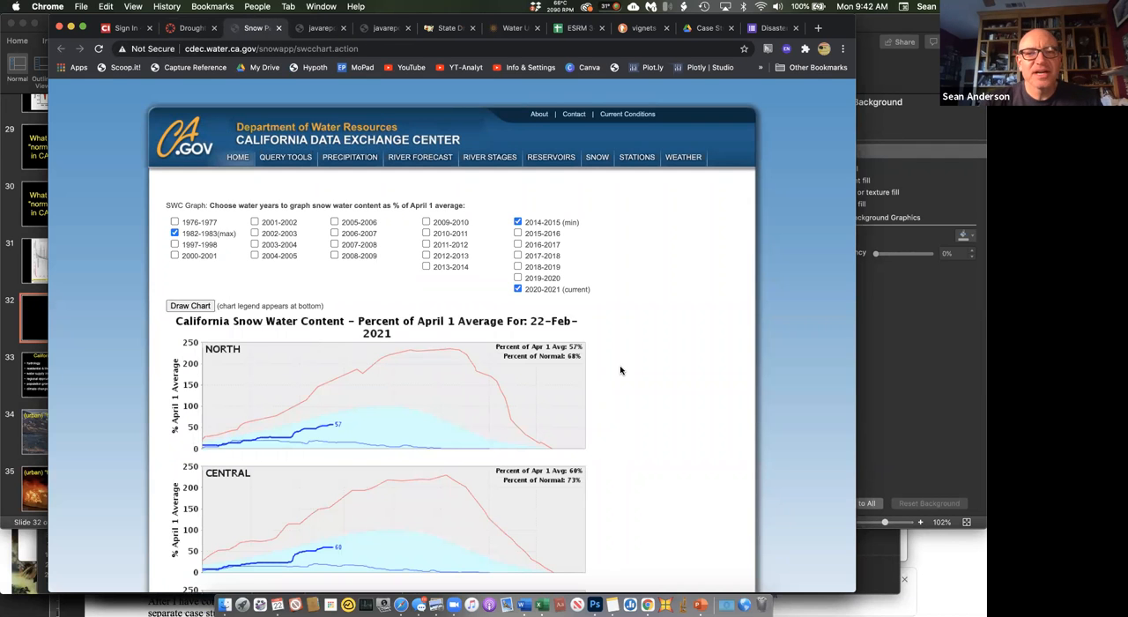
pyautogui.scroll(-3)
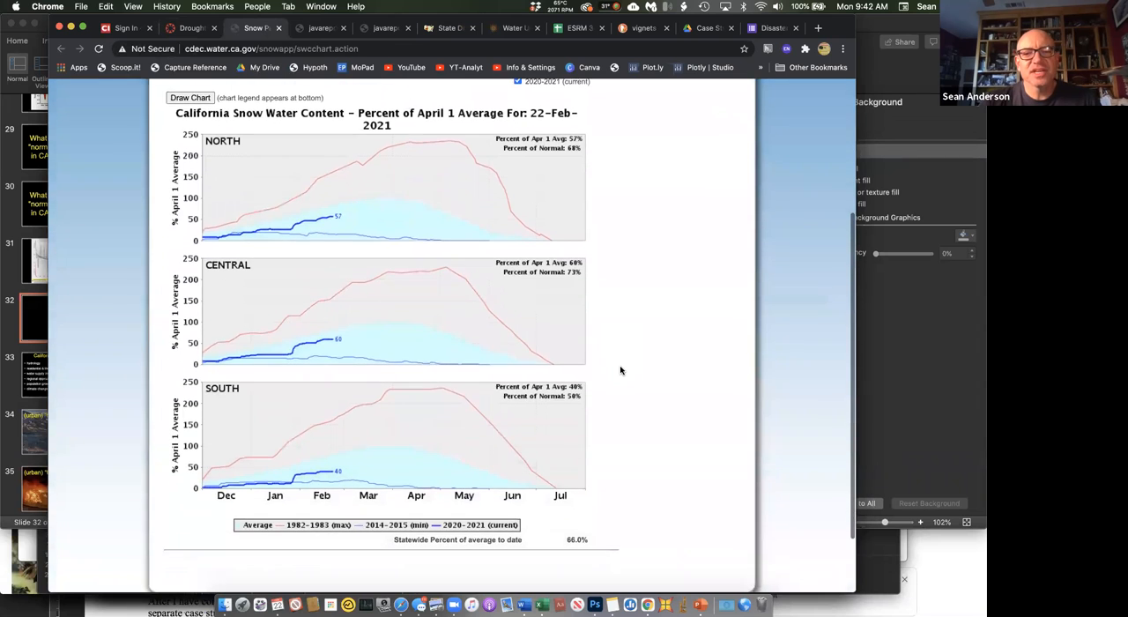
pyautogui.scroll(-3)
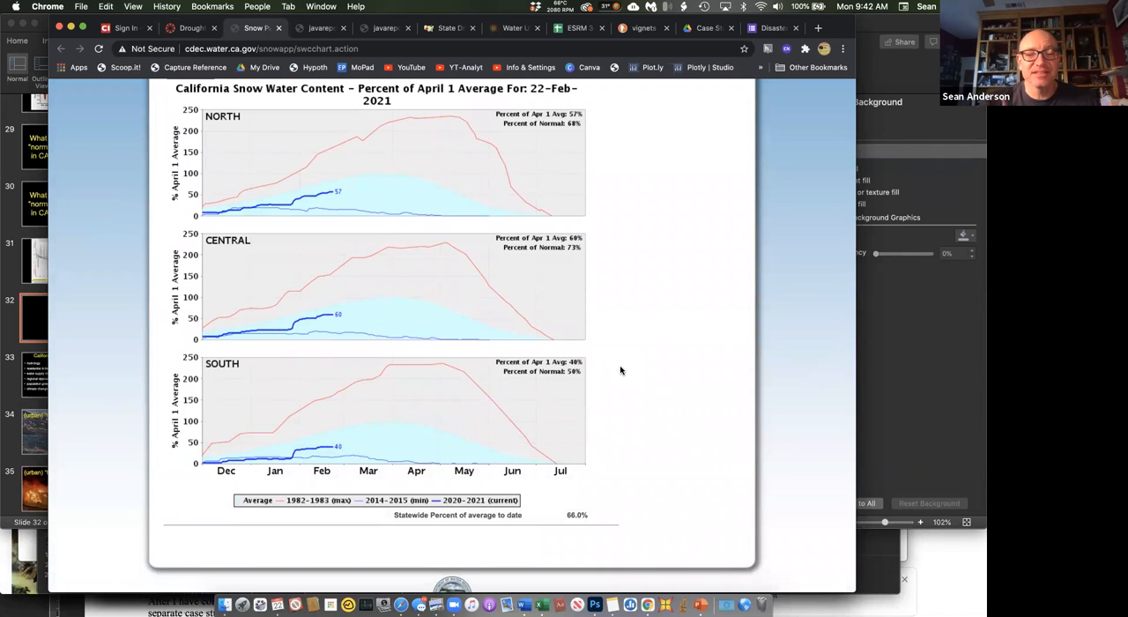
pyautogui.scroll(3)
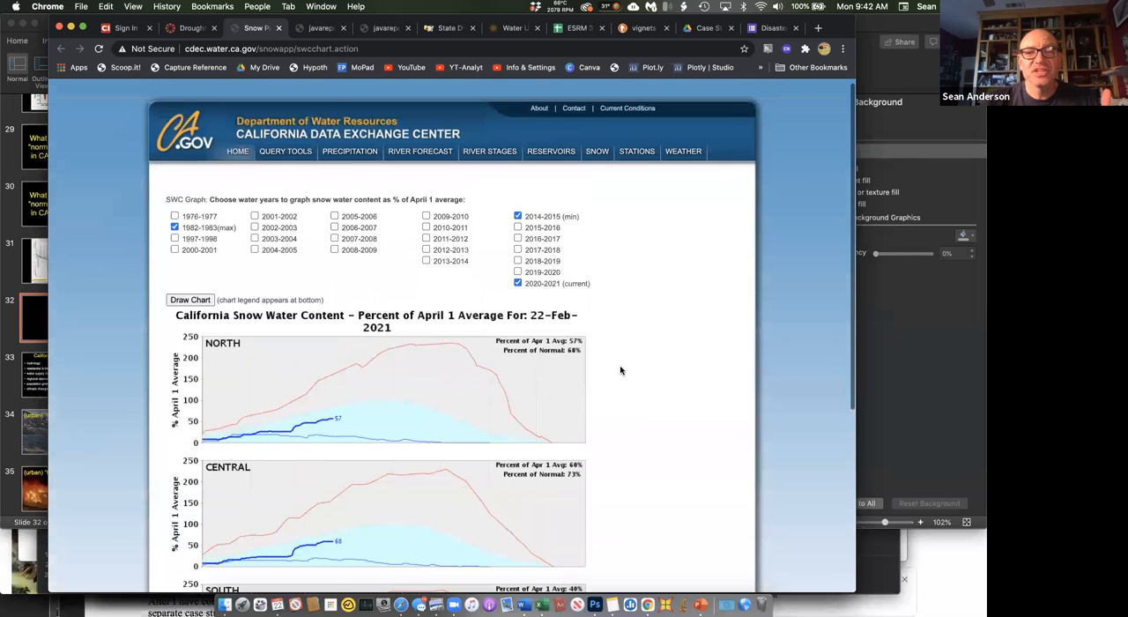
pyautogui.moveTo(663, 317)
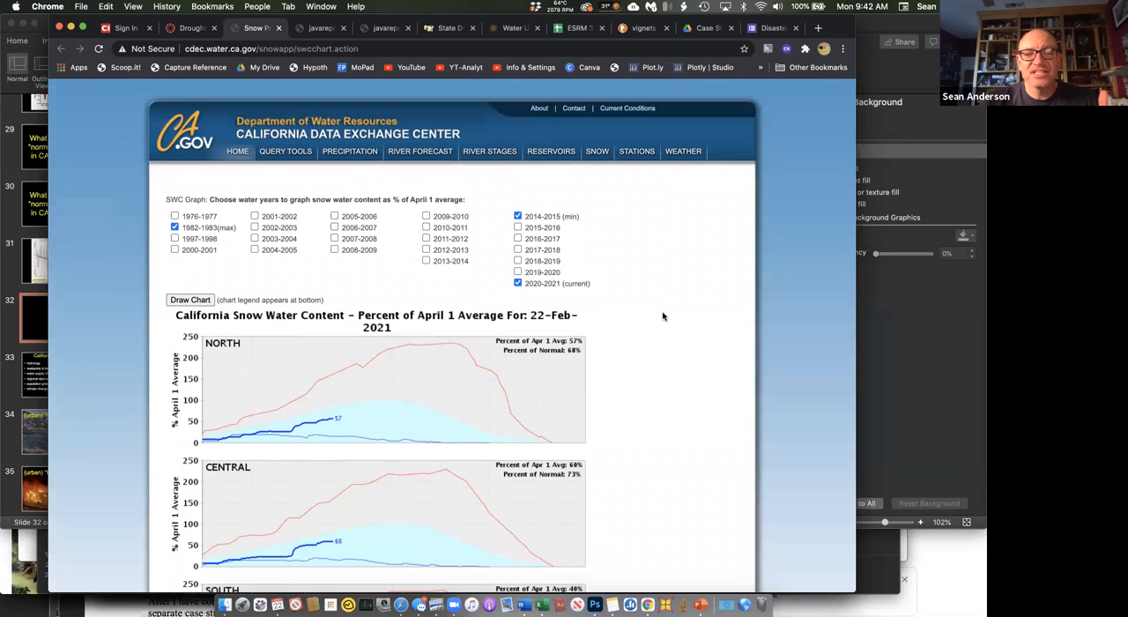
pyautogui.scroll(-3)
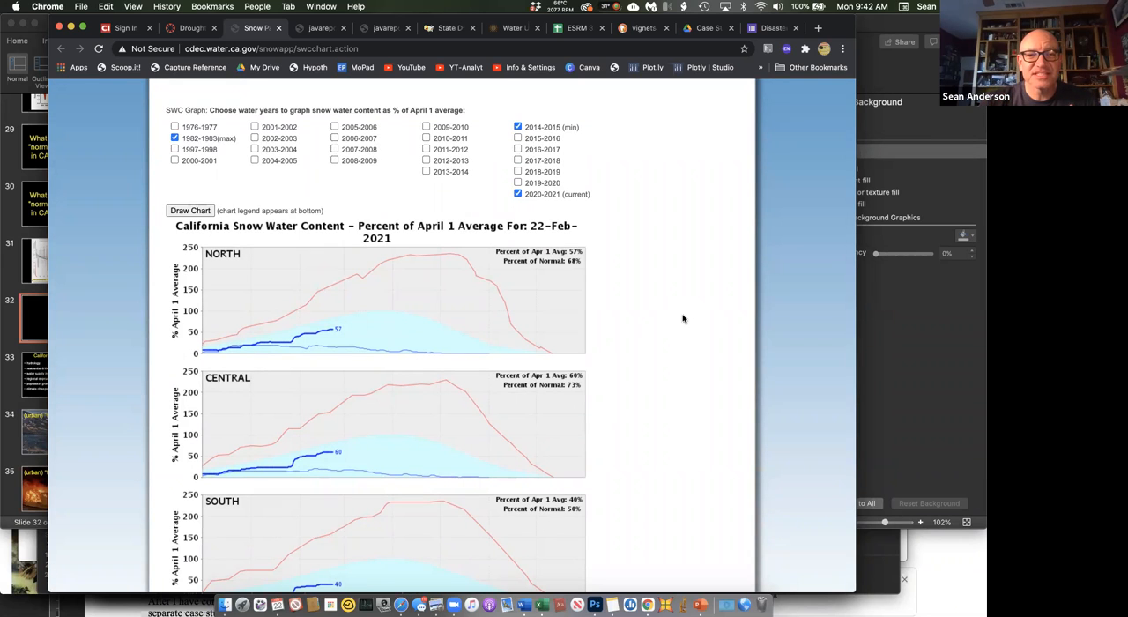
pyautogui.scroll(-3)
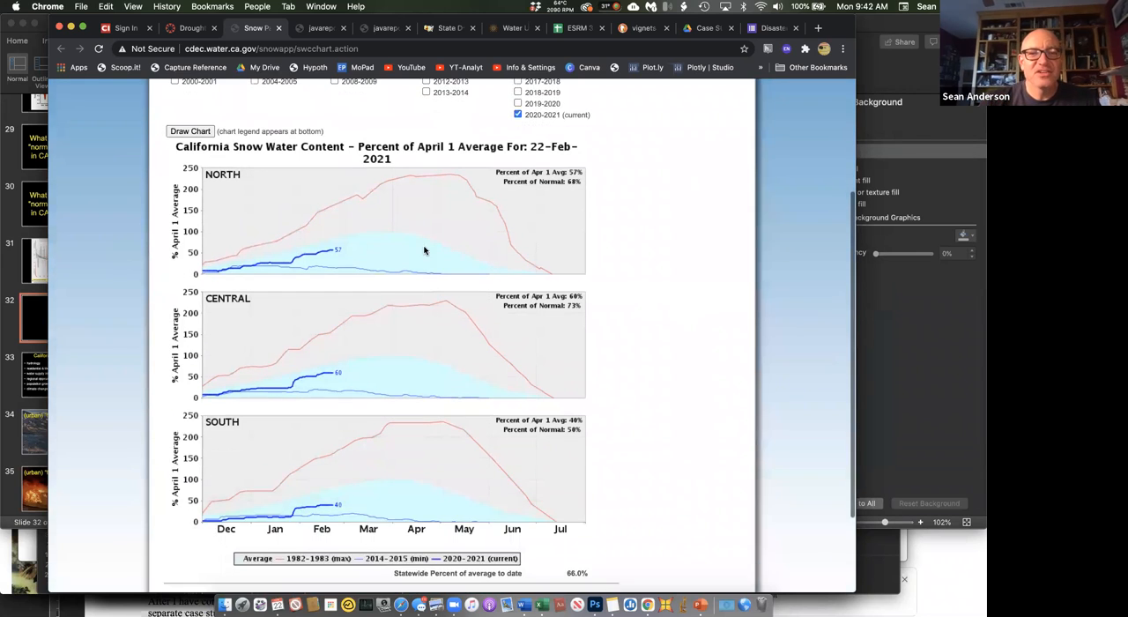
pyautogui.moveTo(406, 501)
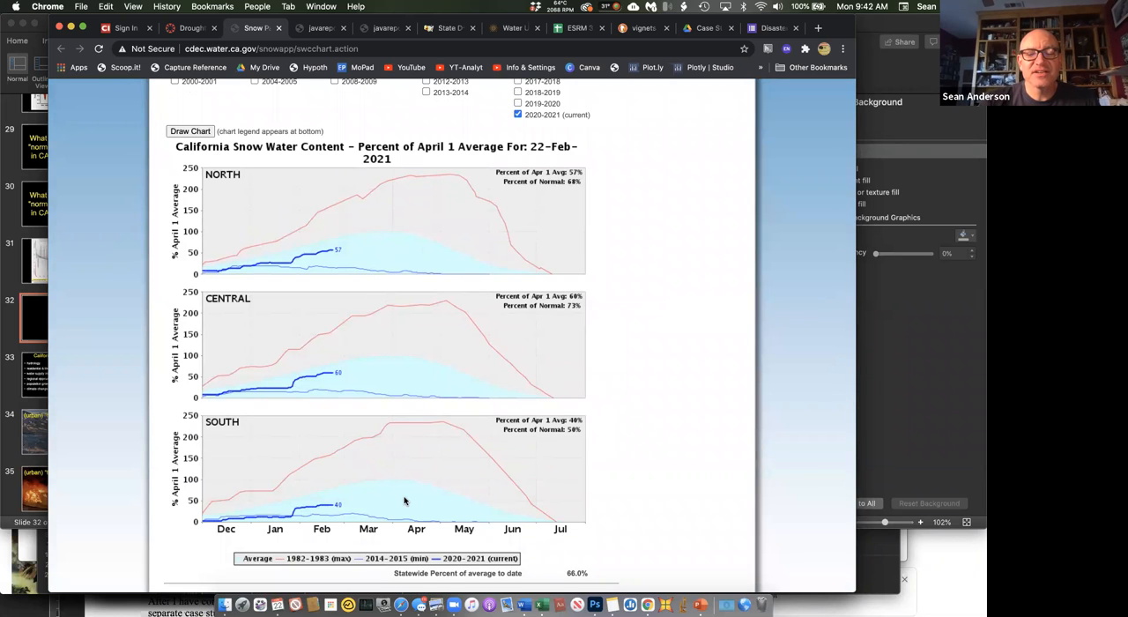
pyautogui.moveTo(445, 229)
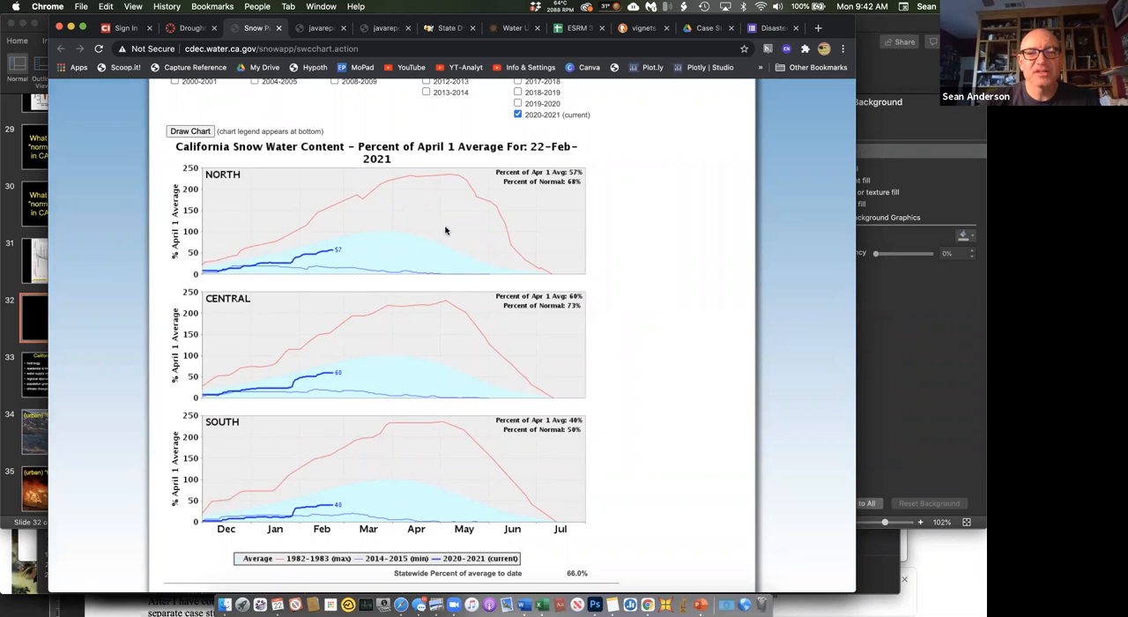
pyautogui.moveTo(423, 339)
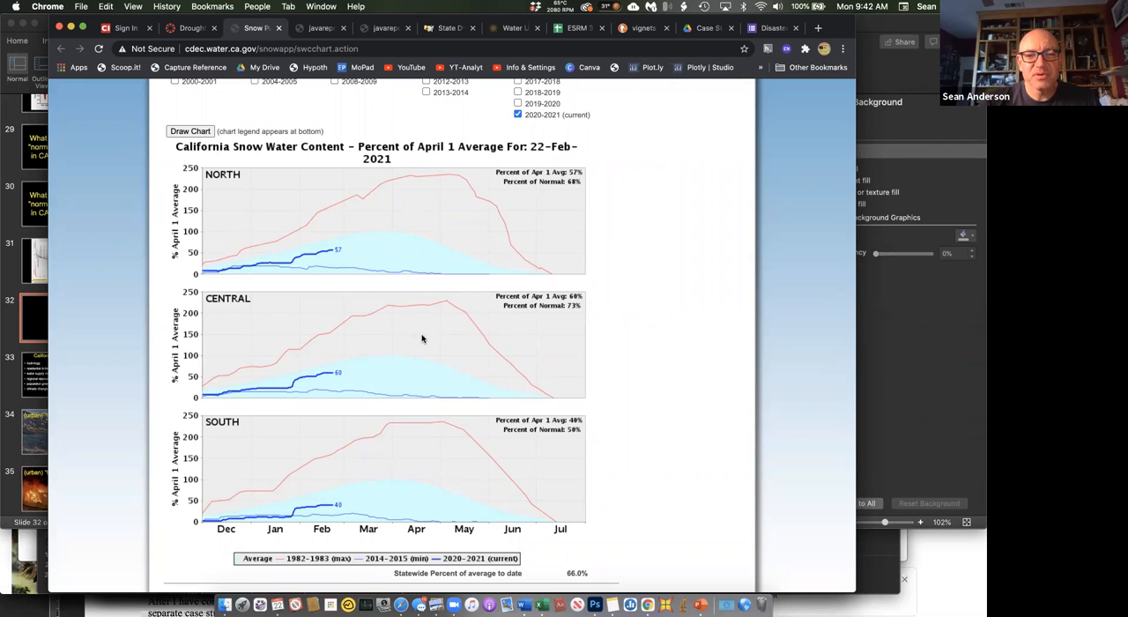
pyautogui.moveTo(435, 452)
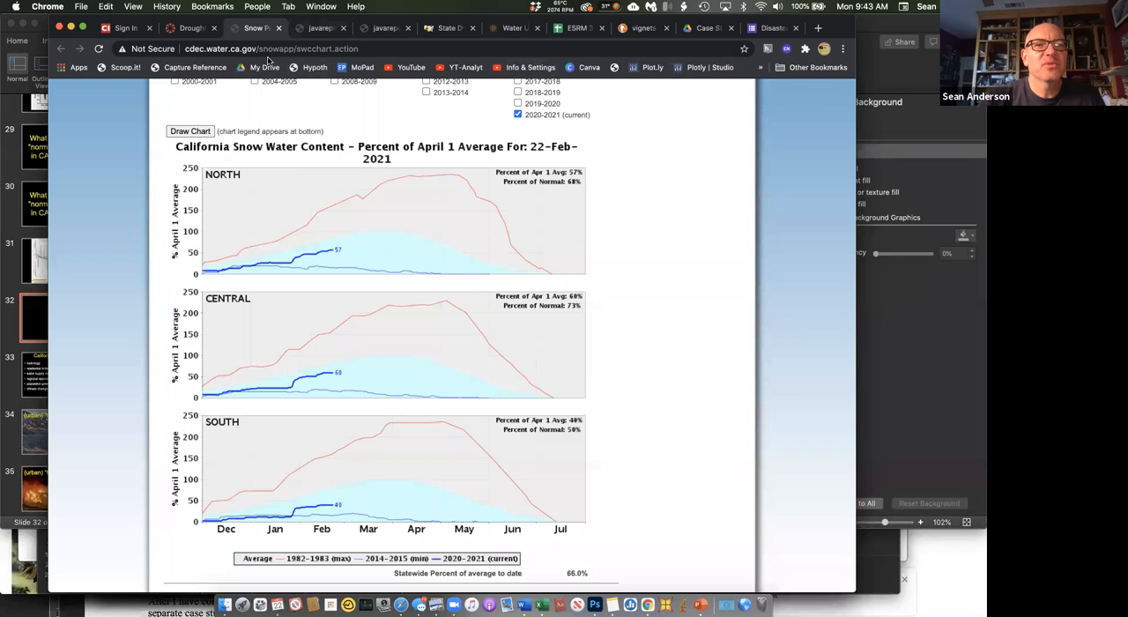
# From the Canvas assignment, follow the pacinst.org link to the California Urban Water Use Map
pyautogui.click(190, 28)
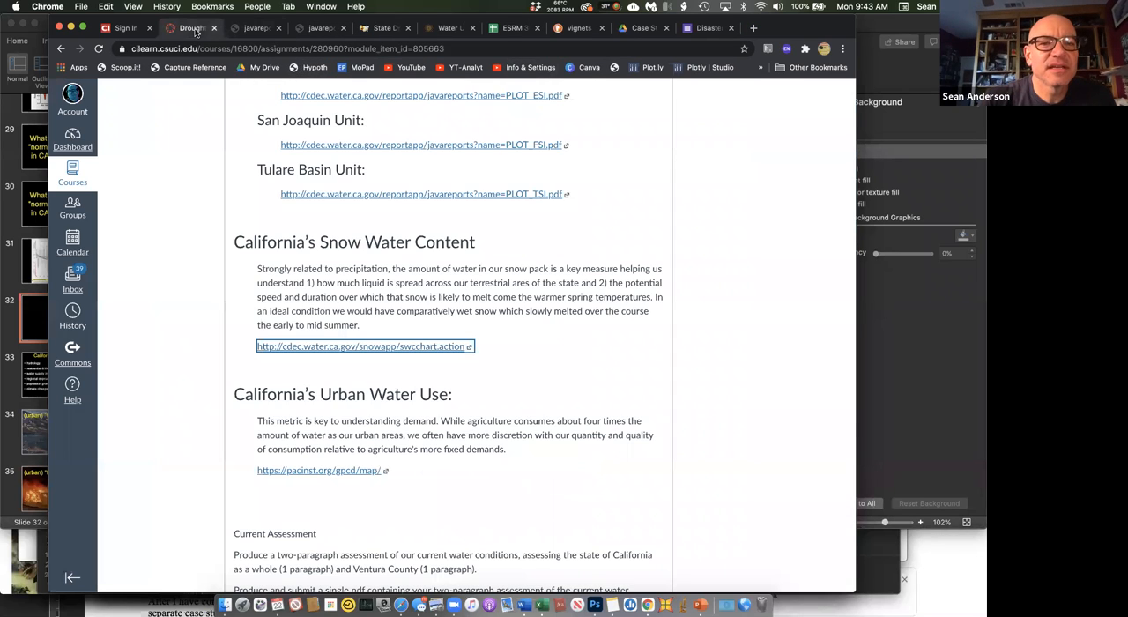
pyautogui.scroll(-3)
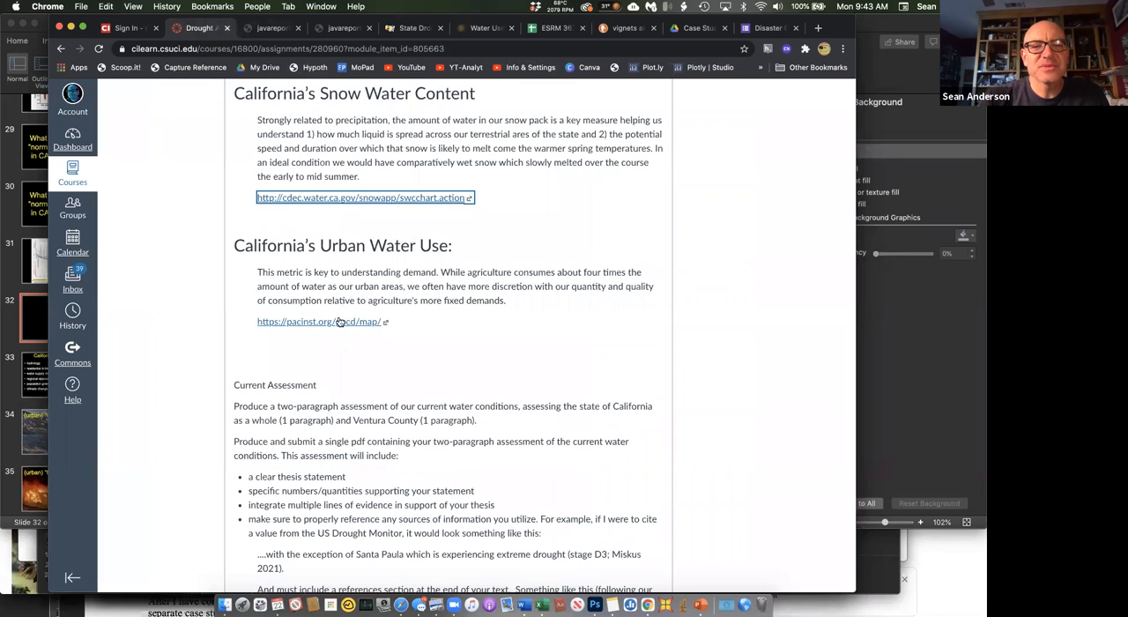
pyautogui.click(320, 321)
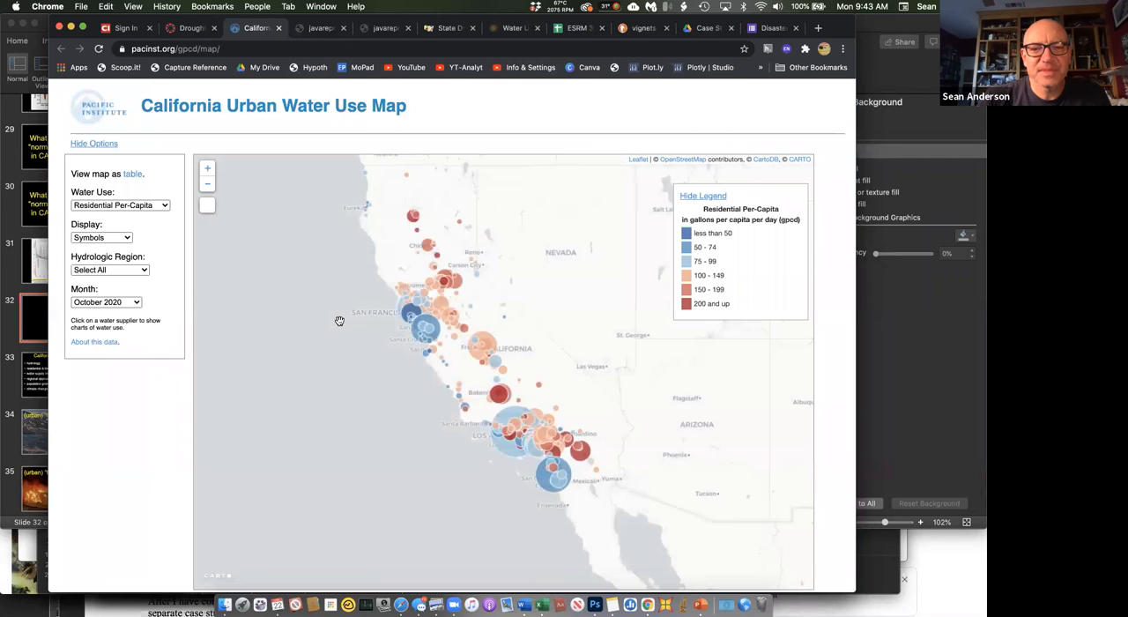
pyautogui.moveTo(296, 190)
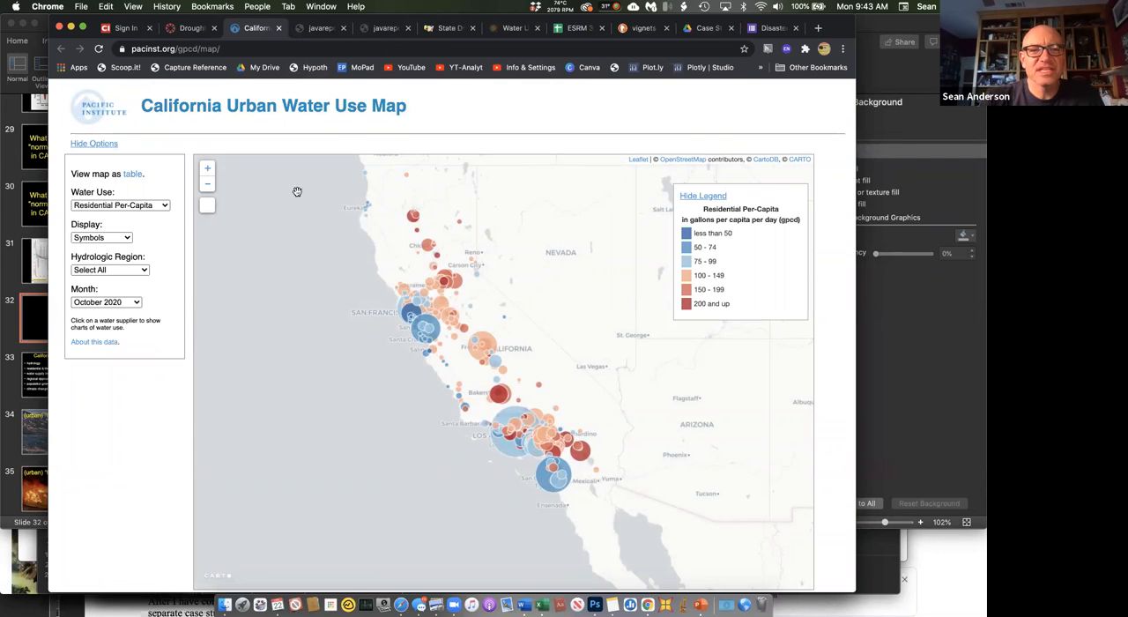
# Zoom the water use map in and pan south to central and Southern California suppliers
pyautogui.click(208, 169)
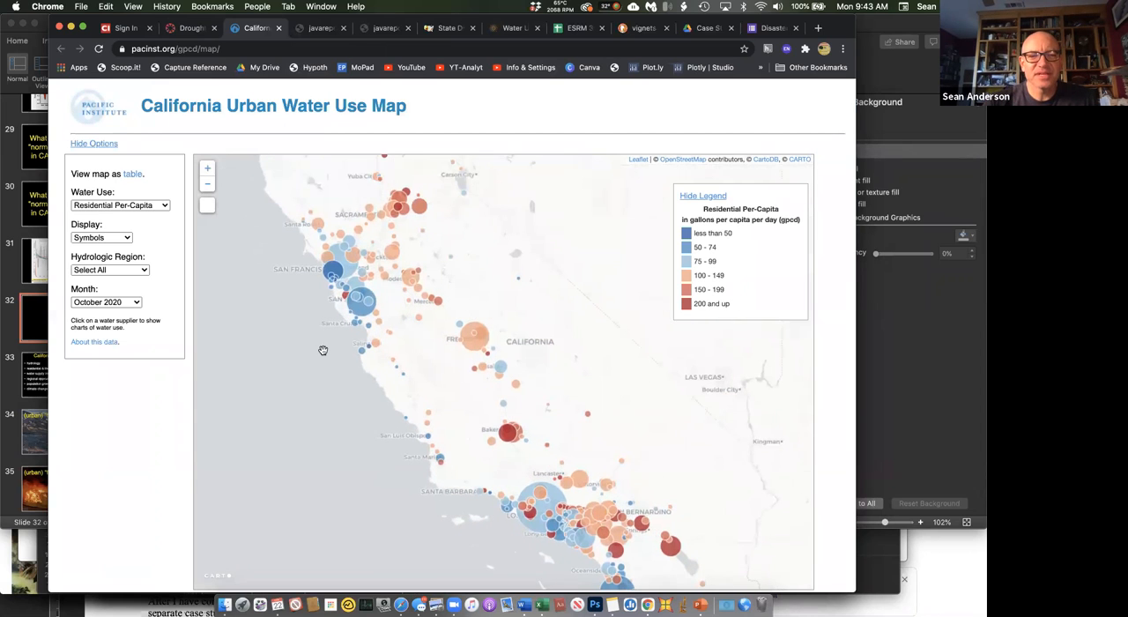
pyautogui.moveTo(459, 420)
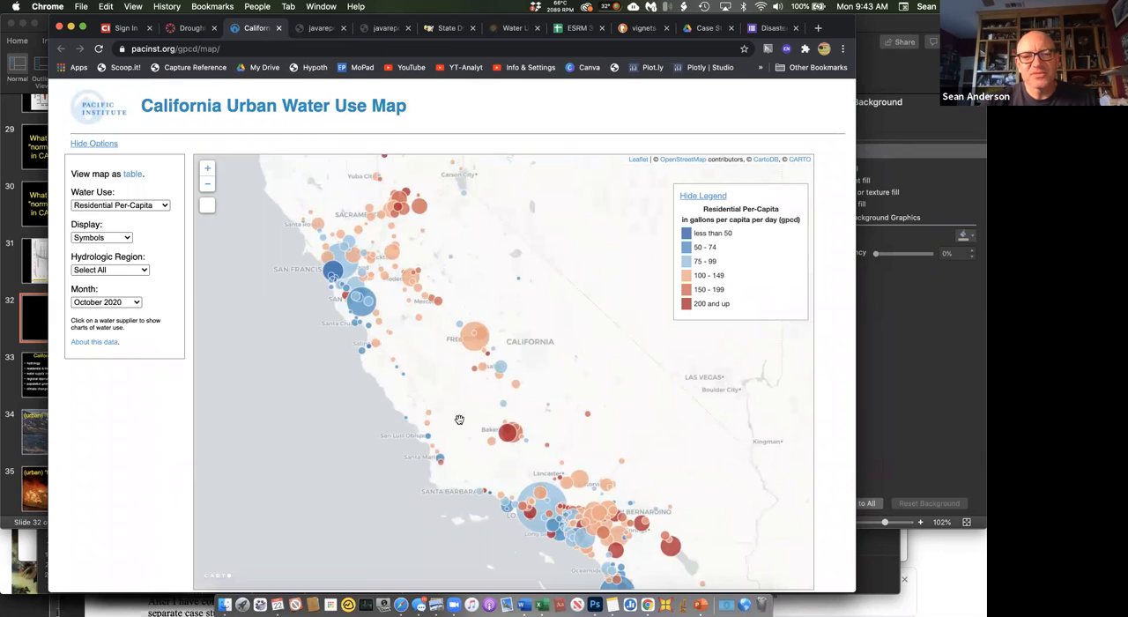
pyautogui.moveTo(458, 420); pyautogui.dragTo(391, 362)
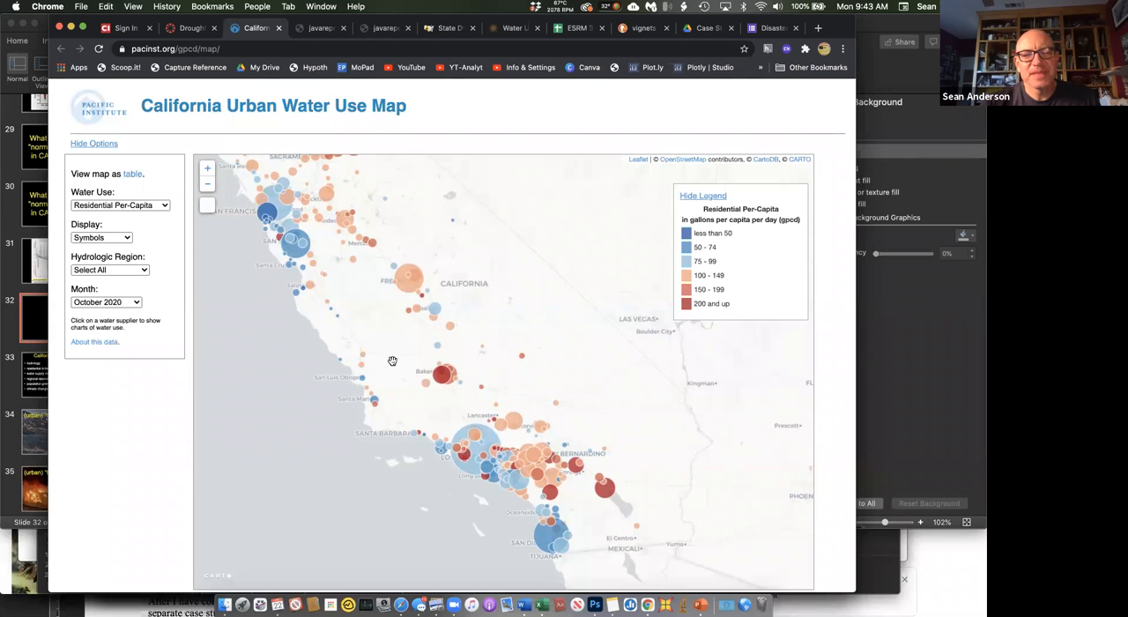
pyautogui.moveTo(432, 386)
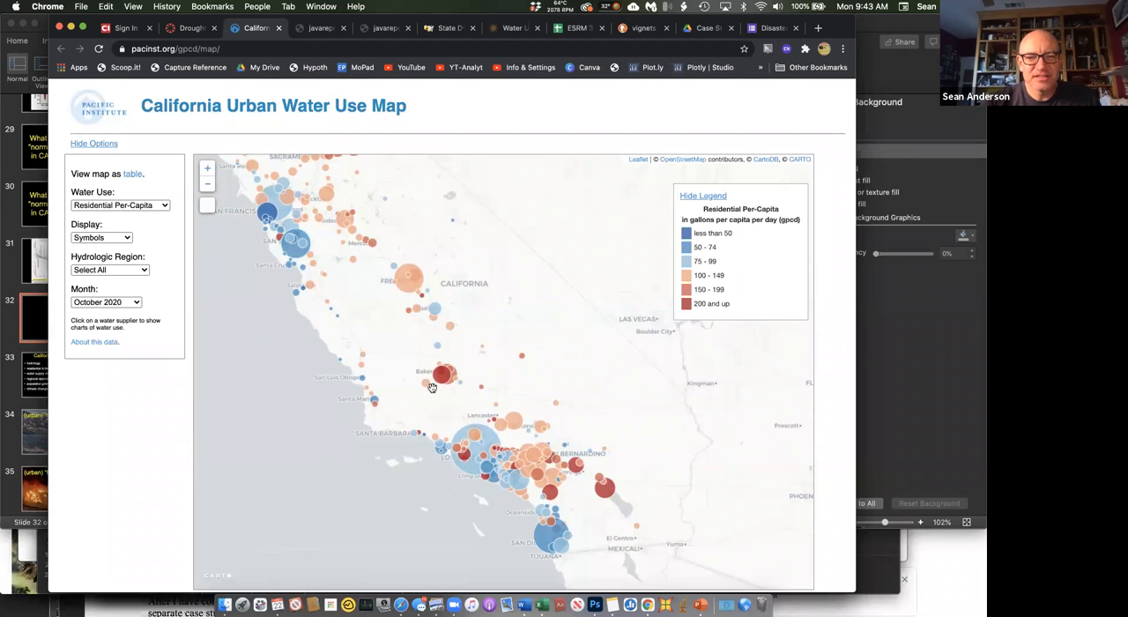
pyautogui.moveTo(420, 342)
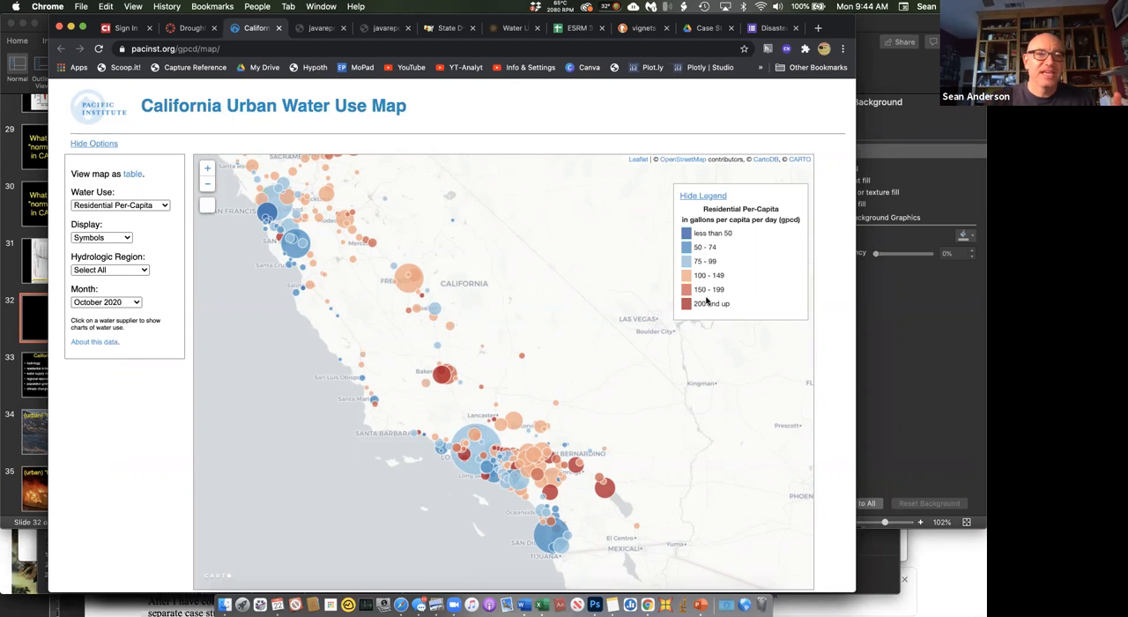
# Compare System-Wide Per-Capita use, restore Residential Per-Capita for October 2020, and list the available months
pyautogui.click(118, 205)
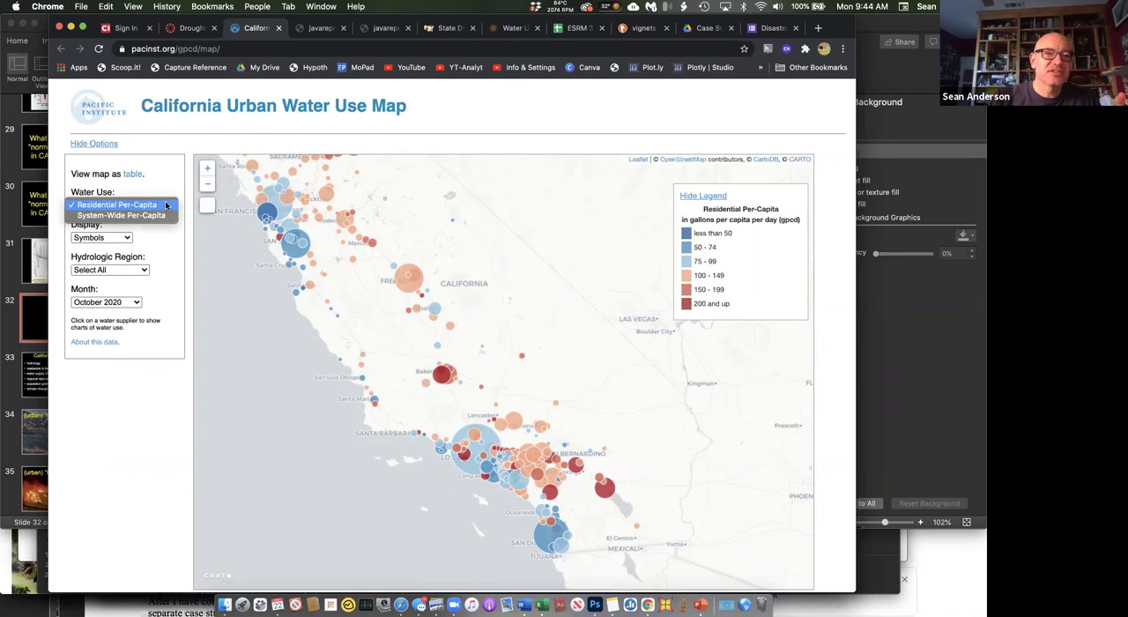
pyautogui.click(120, 215)
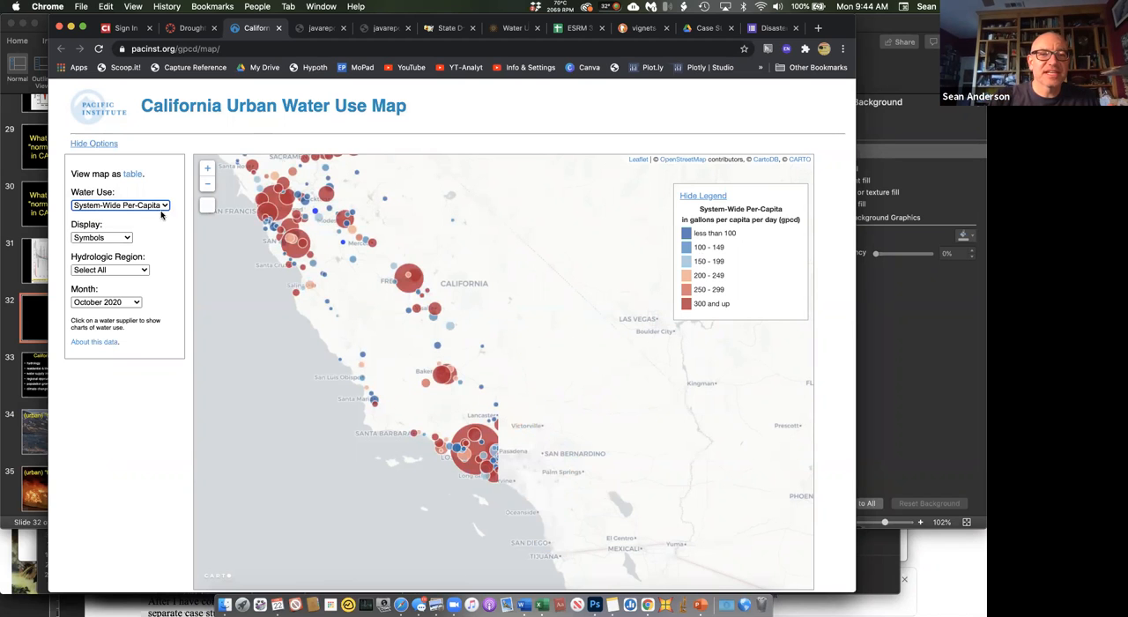
pyautogui.click(120, 205)
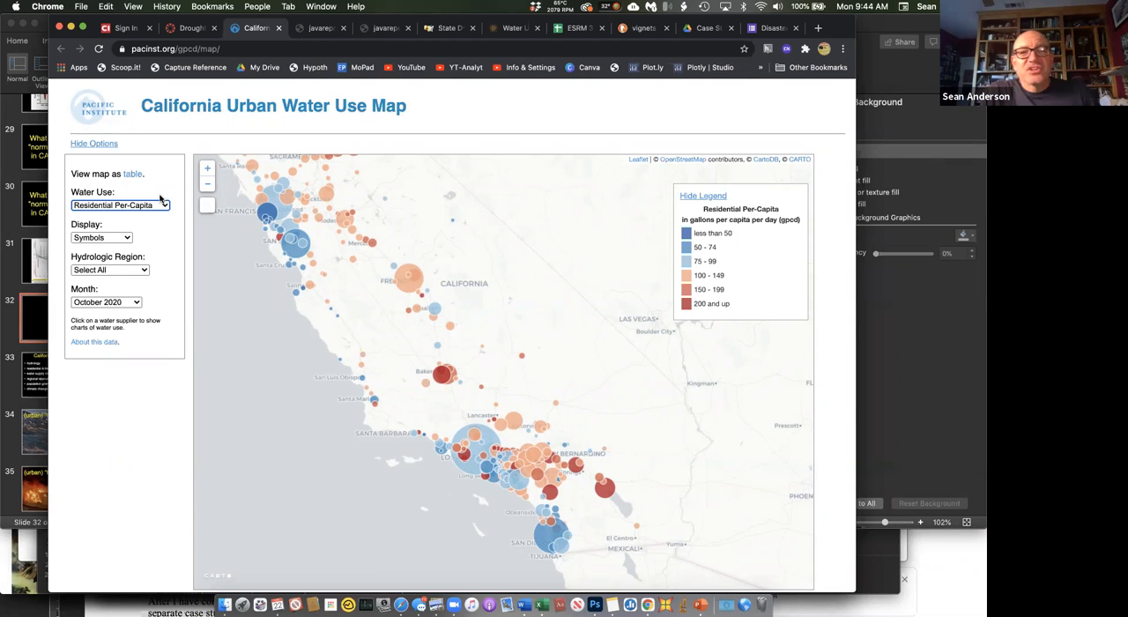
pyautogui.moveTo(141, 298)
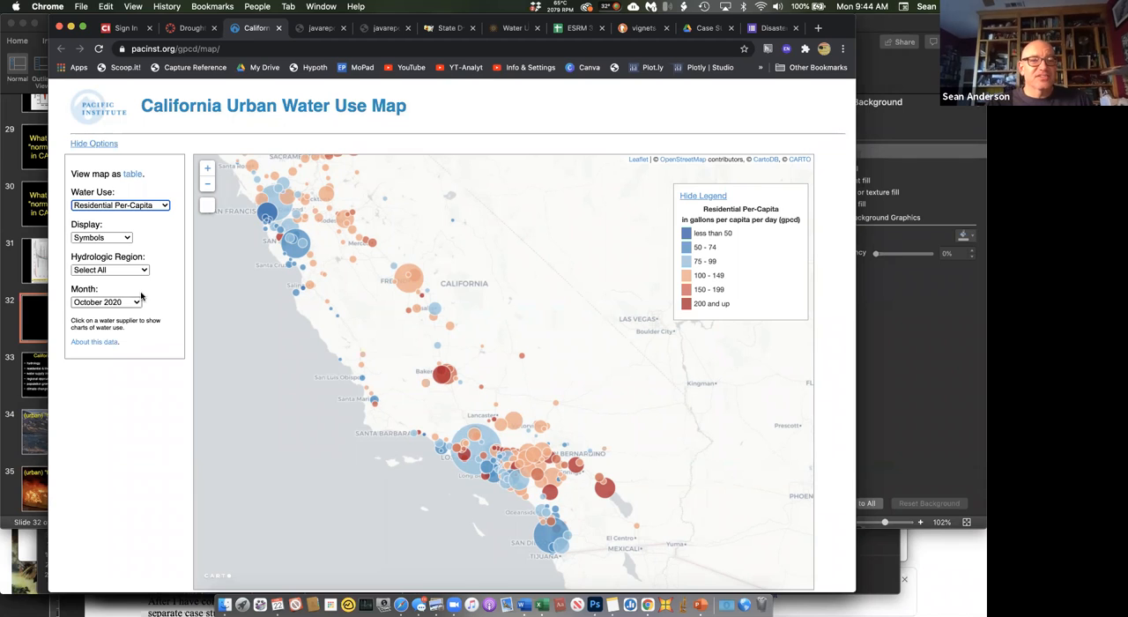
pyautogui.click(105, 301)
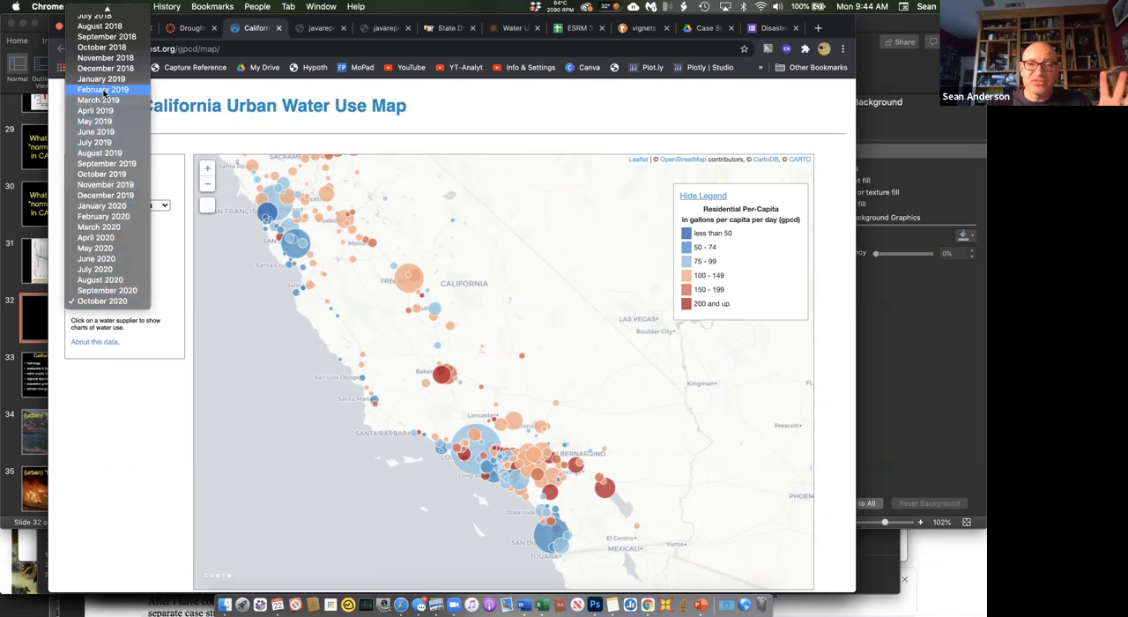
pyautogui.moveTo(97, 257)
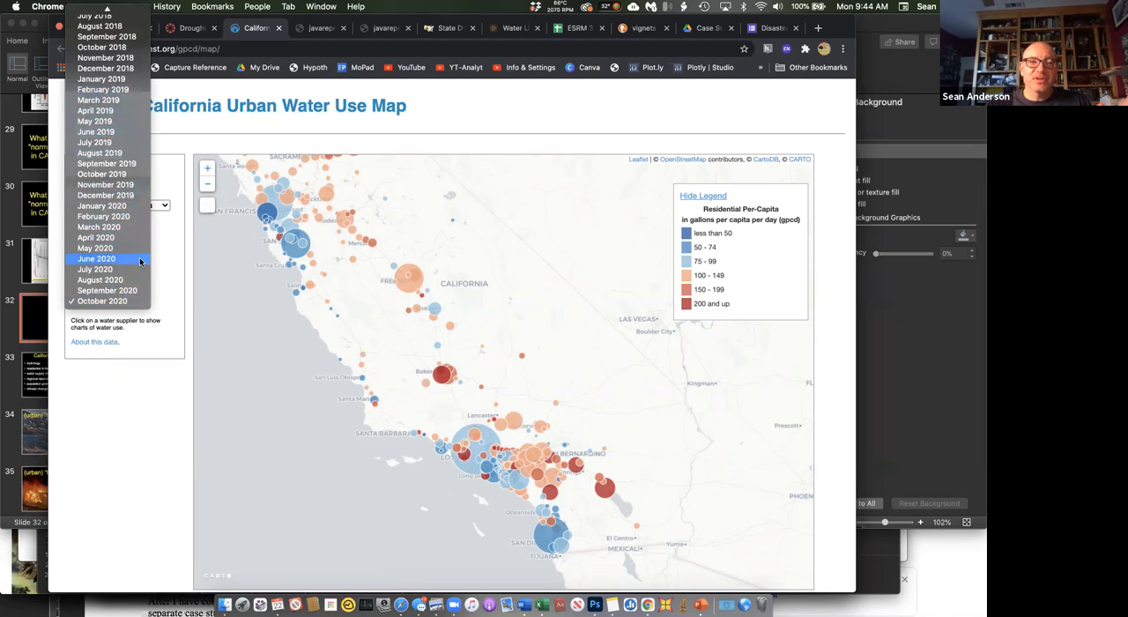